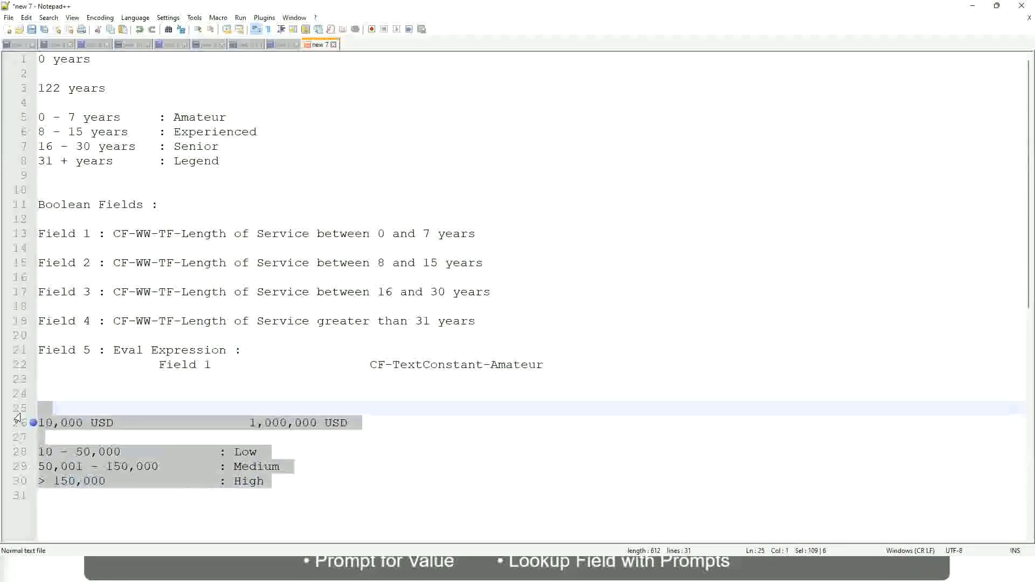
# Write the rule condition 'If the First name starts with : A - G' over the old USD band lines.
pyautogui.write('If the Fir')
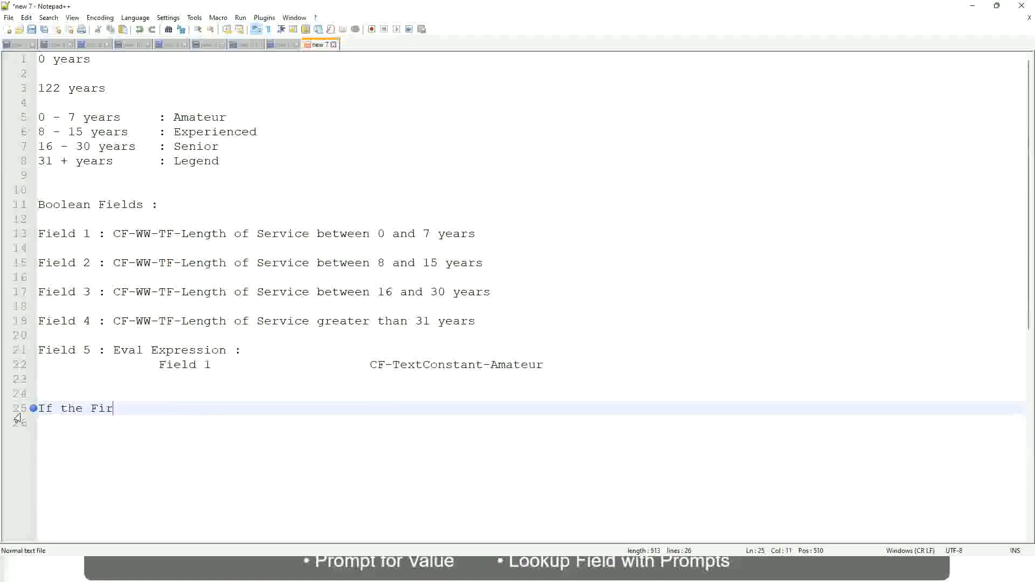
pyautogui.write('st name')
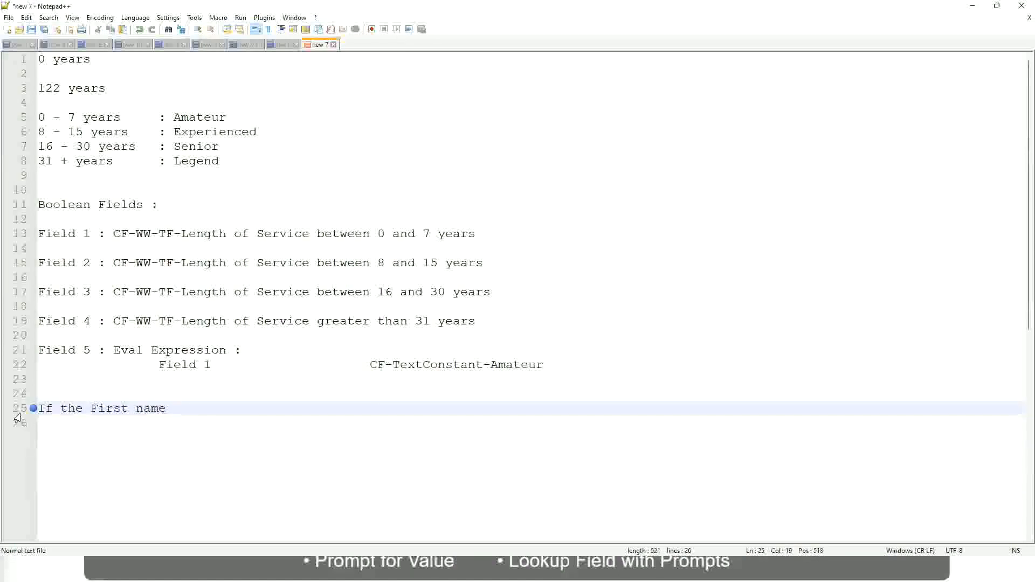
pyautogui.write('starts wi')
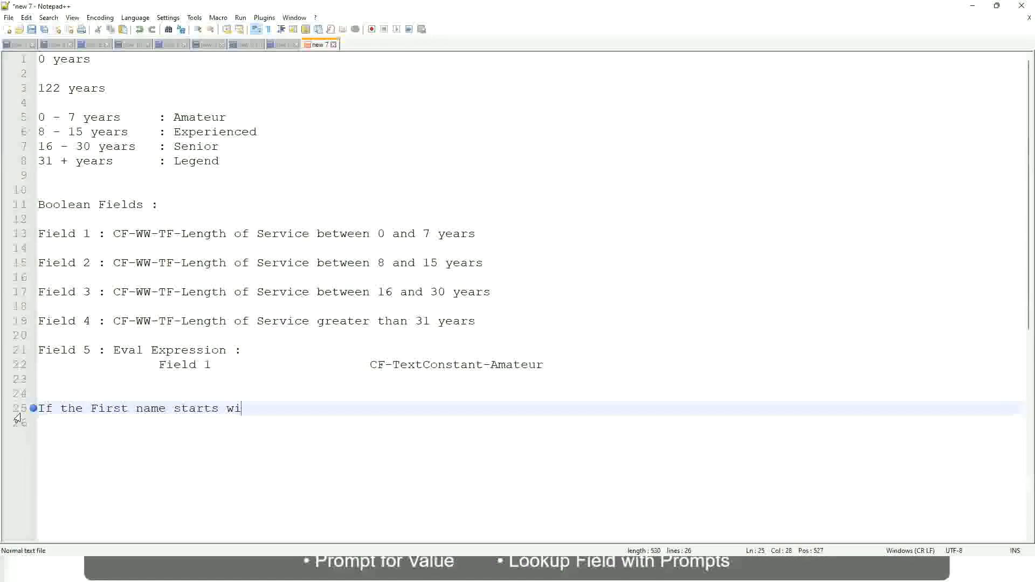
pyautogui.write('th : q')
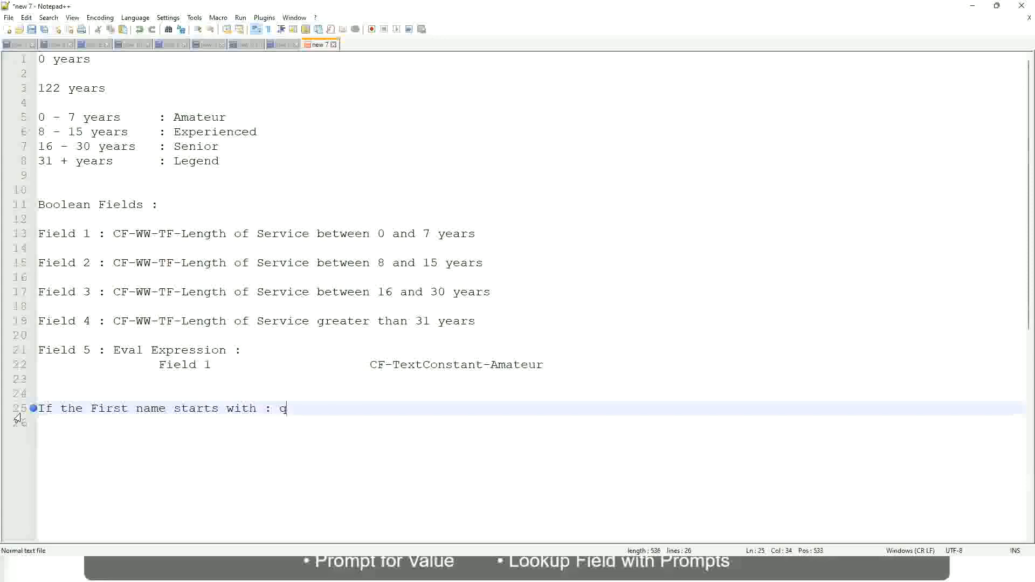
pyautogui.write('A -')
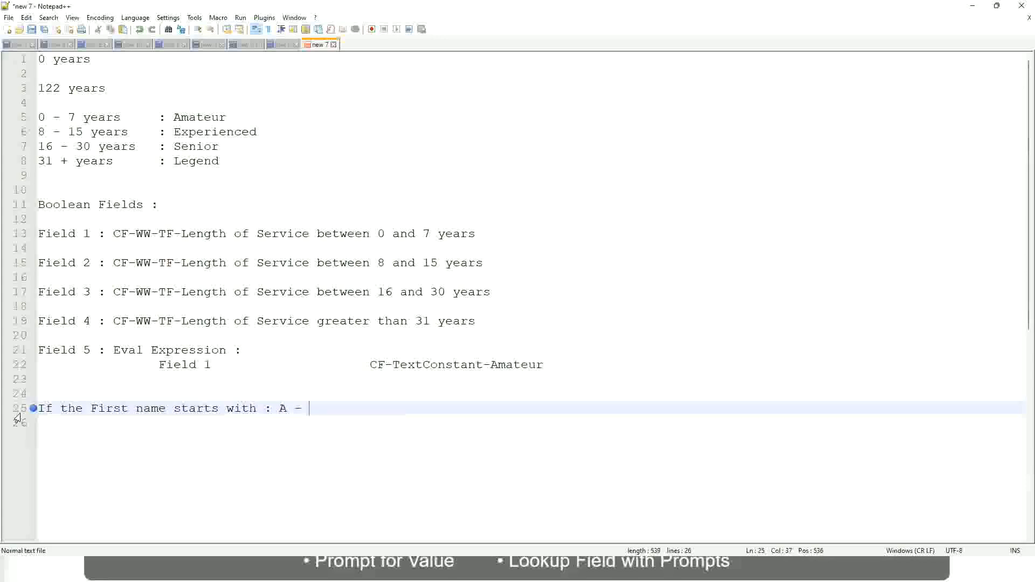
pyautogui.write('G :')
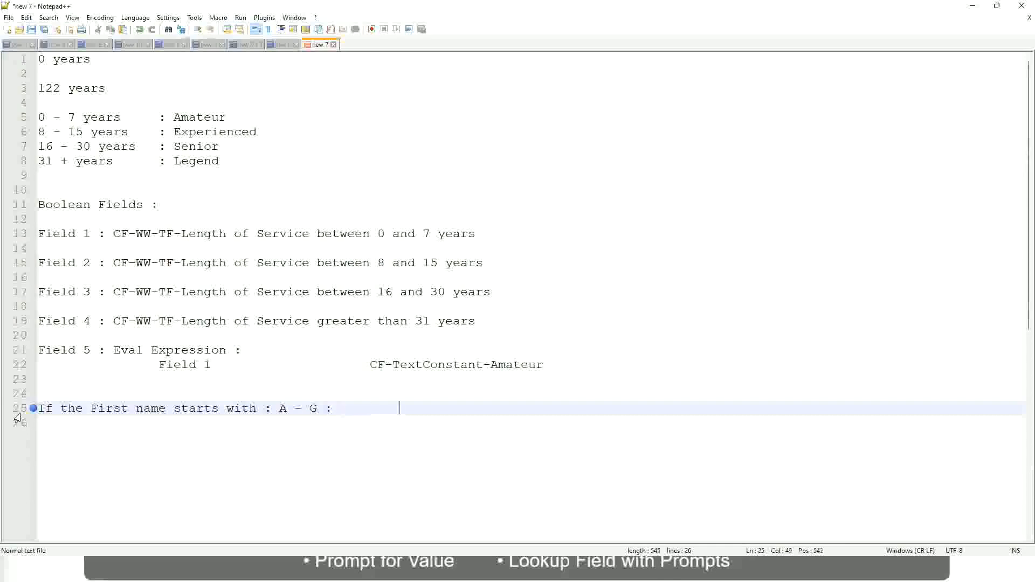
# Complete the rule with the quoted outcome "A Listers" and move to a new line.
pyautogui.write('A II')
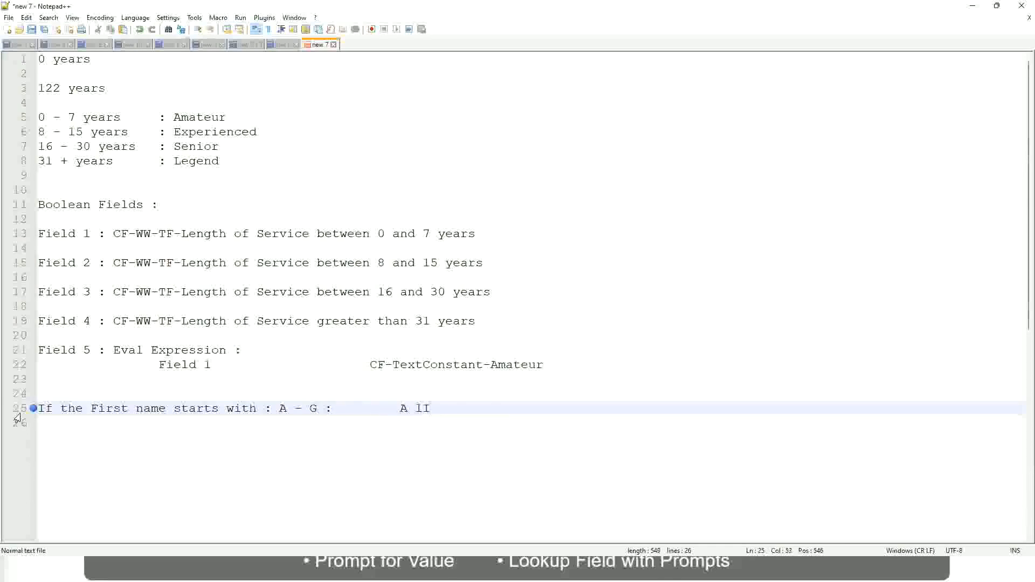
pyautogui.press('BackSpace')
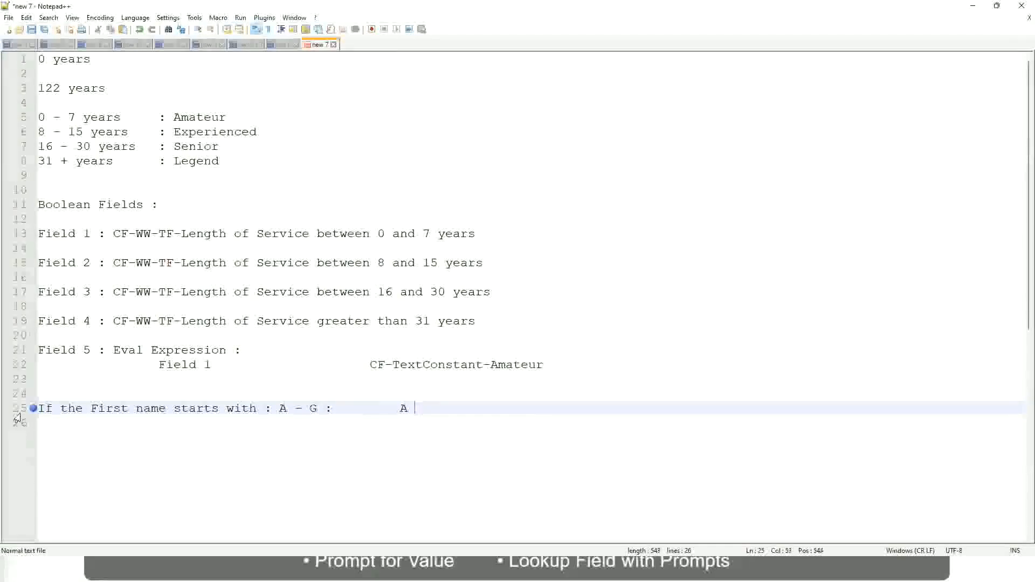
pyautogui.write('Listers')
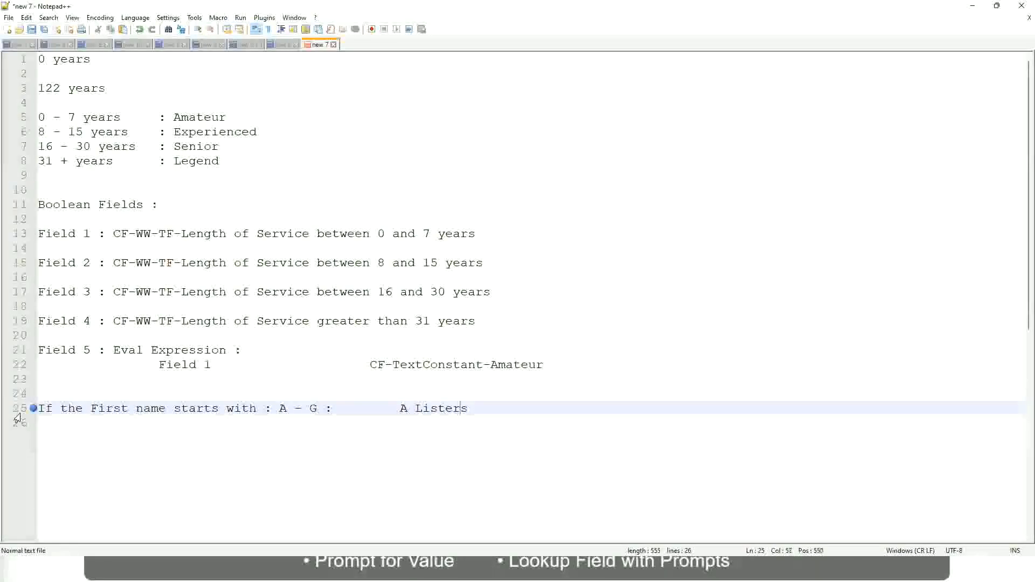
pyautogui.write('""')
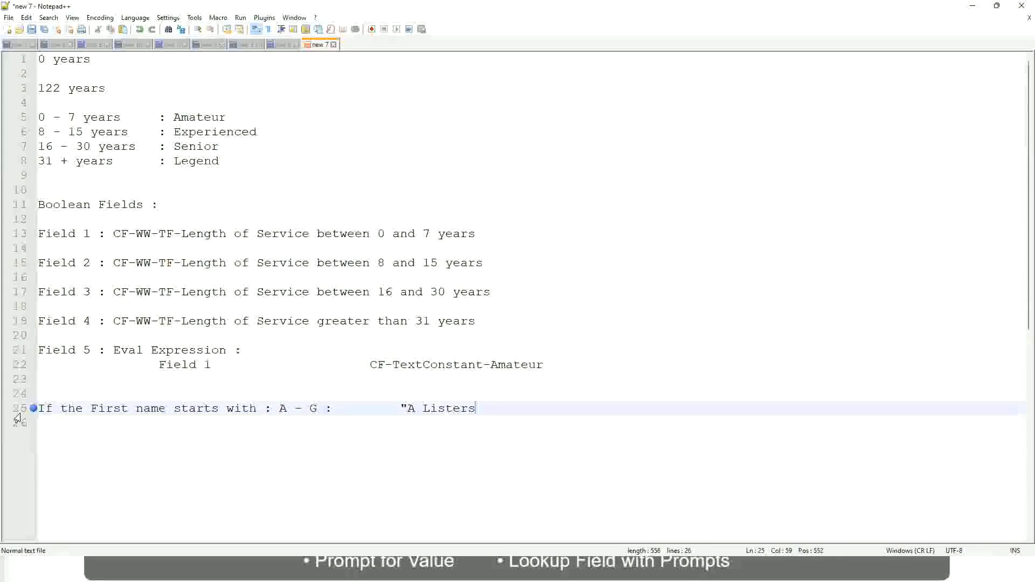
pyautogui.write('""')
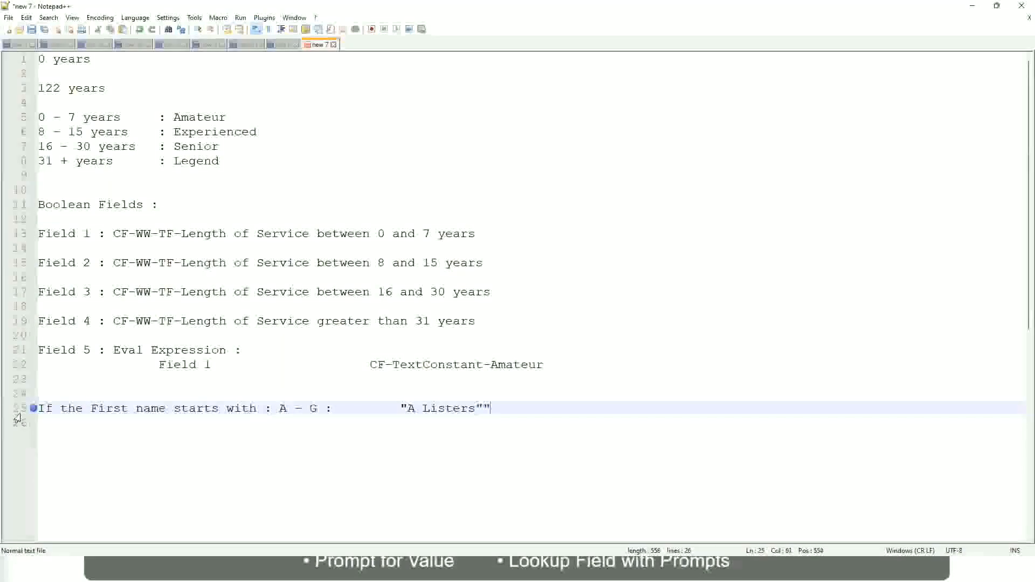
pyautogui.press('Backspace')
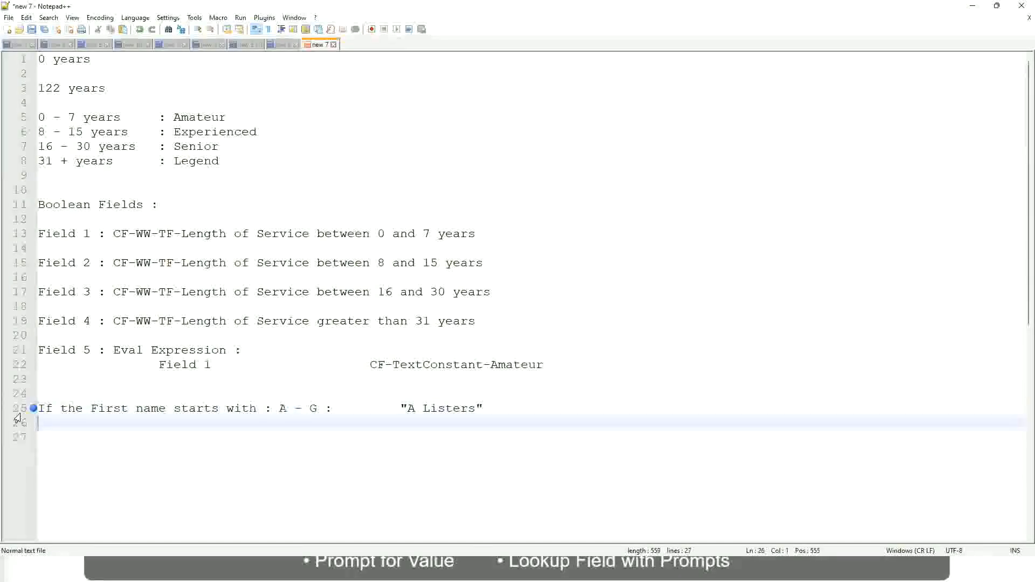
# Add the rule mapping first names H - P to "His Majesty".
pyautogui.write('H -')
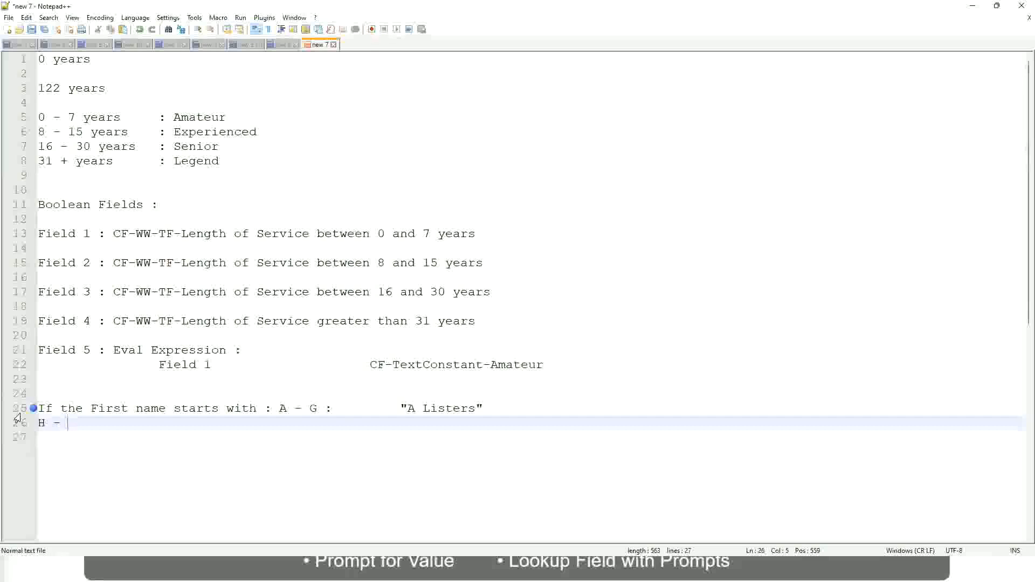
pyautogui.write('P')
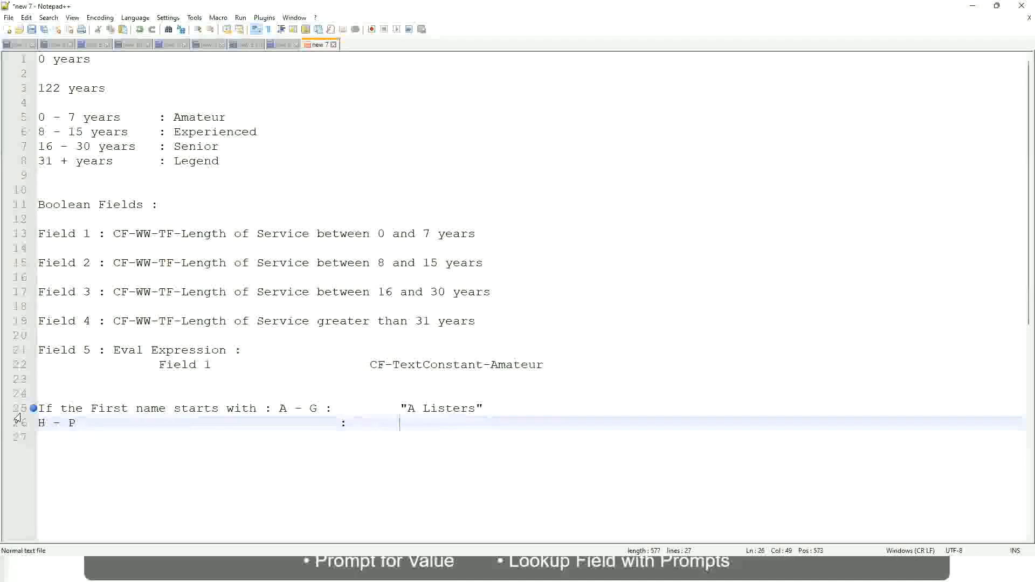
pyautogui.write('"His Maje')
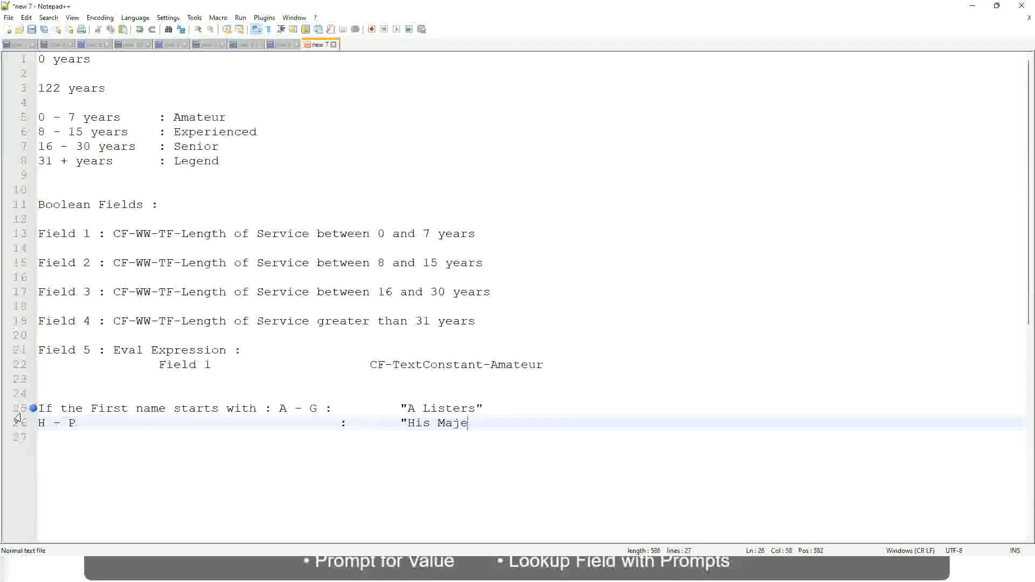
pyautogui.write('sty')
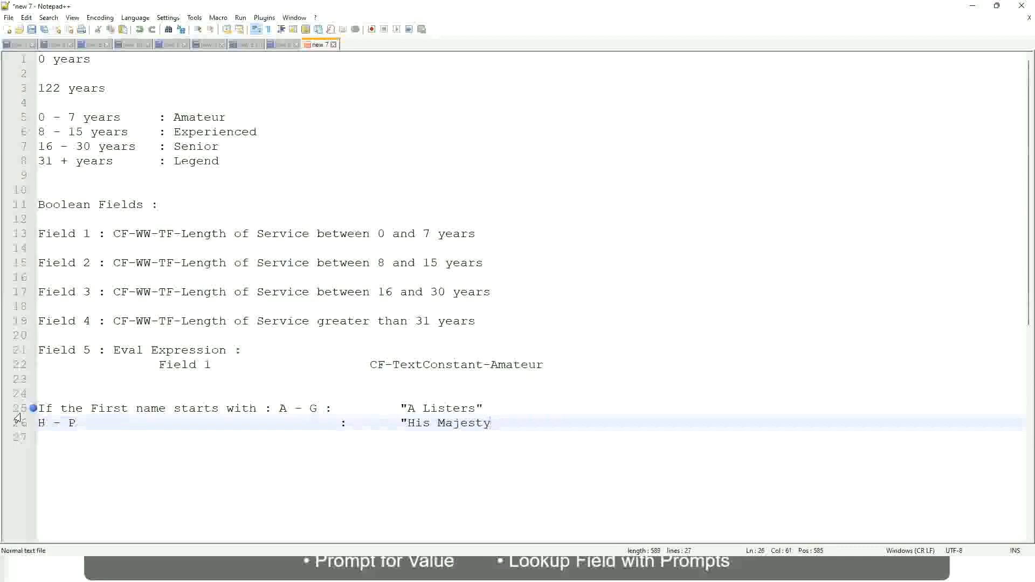
pyautogui.write('""')
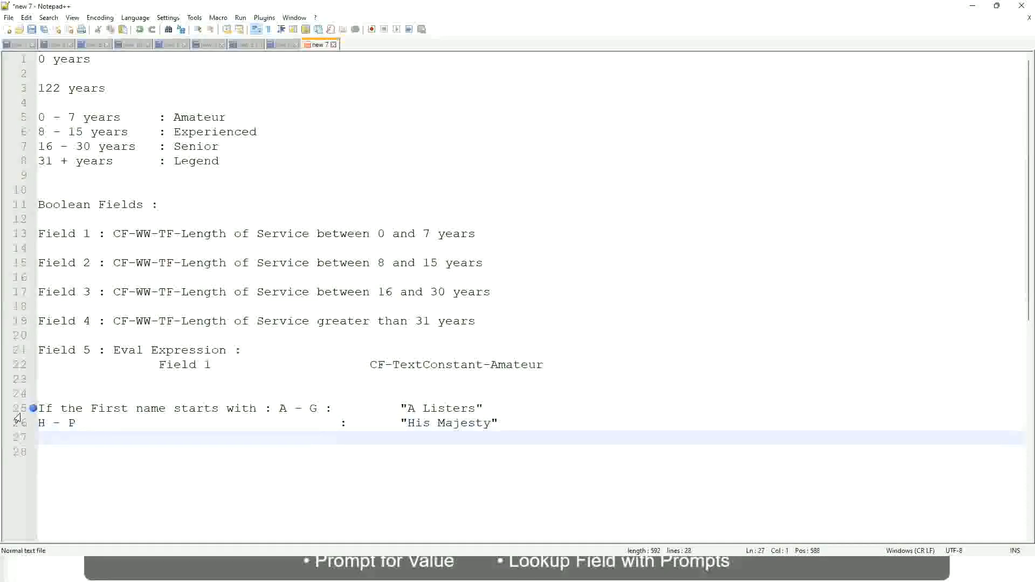
# Add the rule mapping first names L - Z to "Lords", without the doubled closing quote.
pyautogui.write('L -')
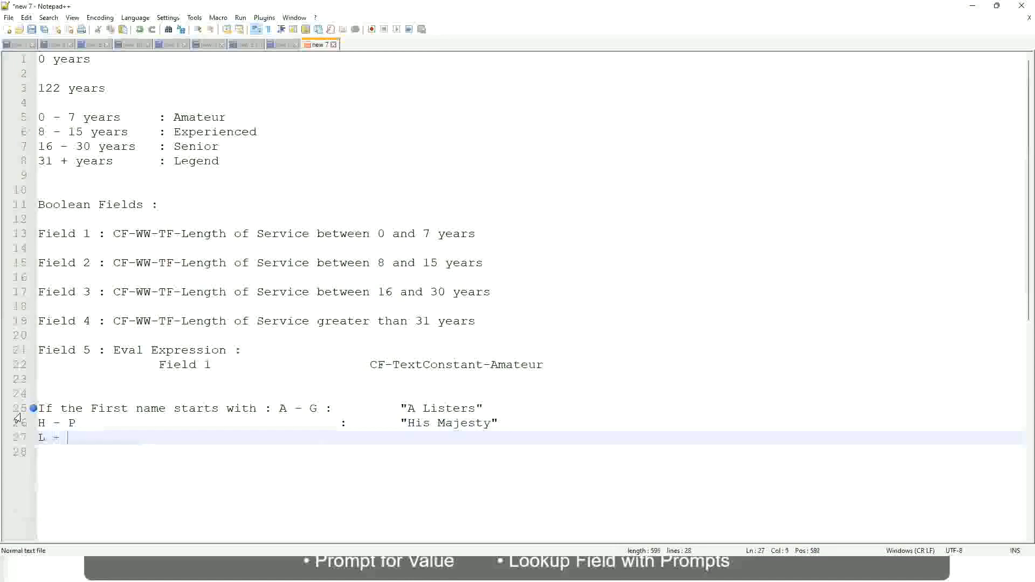
pyautogui.write('Z')
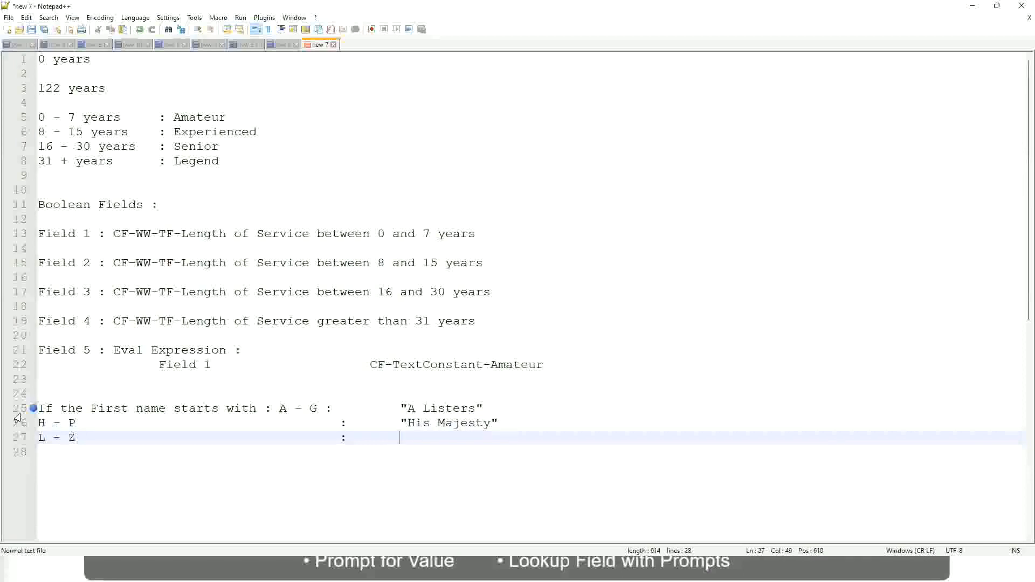
pyautogui.write('"Lords')
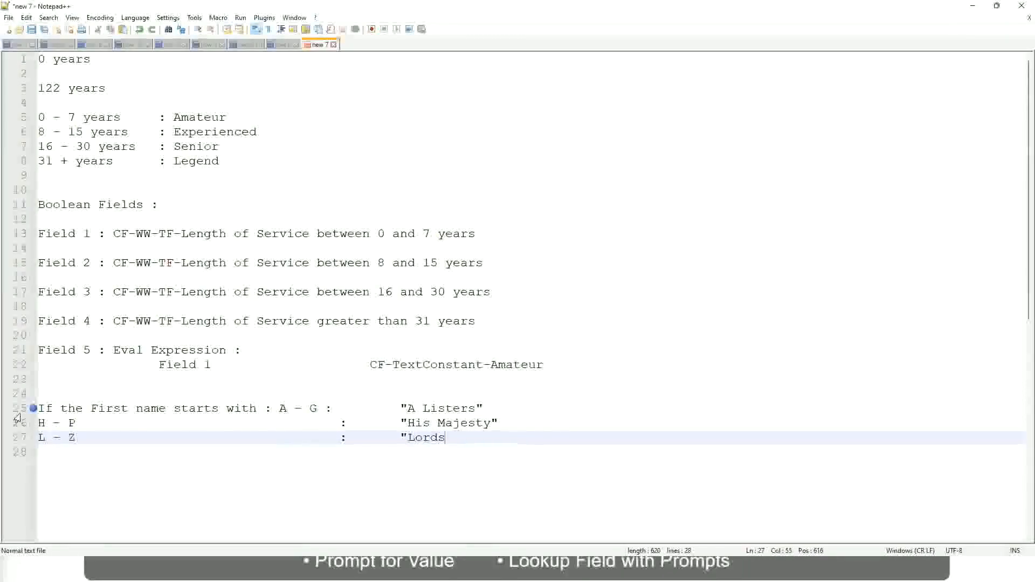
pyautogui.write('""')
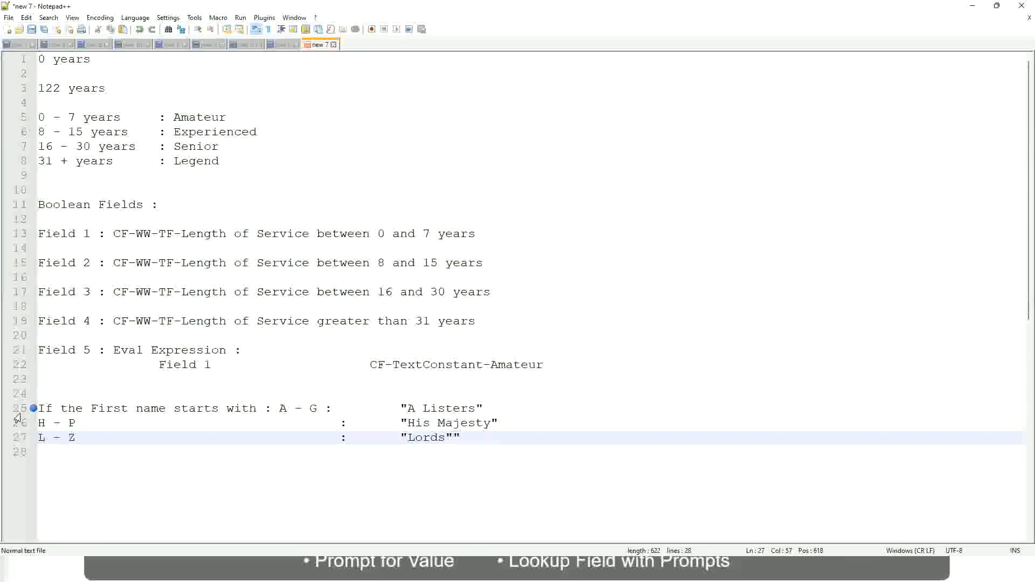
pyautogui.press('Backspace')
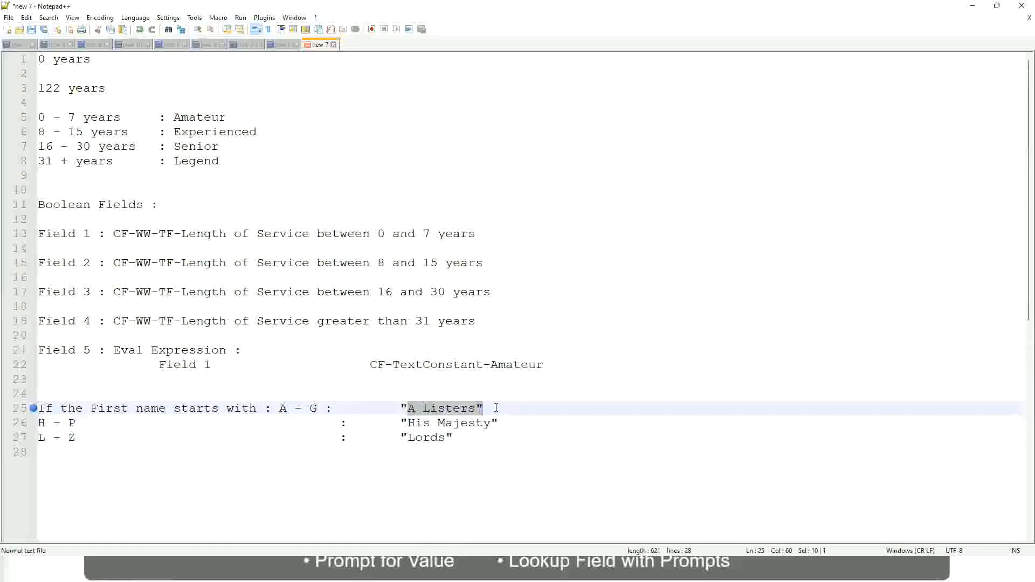
# Select the three first-name rule lines from "A Listers" to "Lords" for replacement.
pyautogui.click(391, 423)
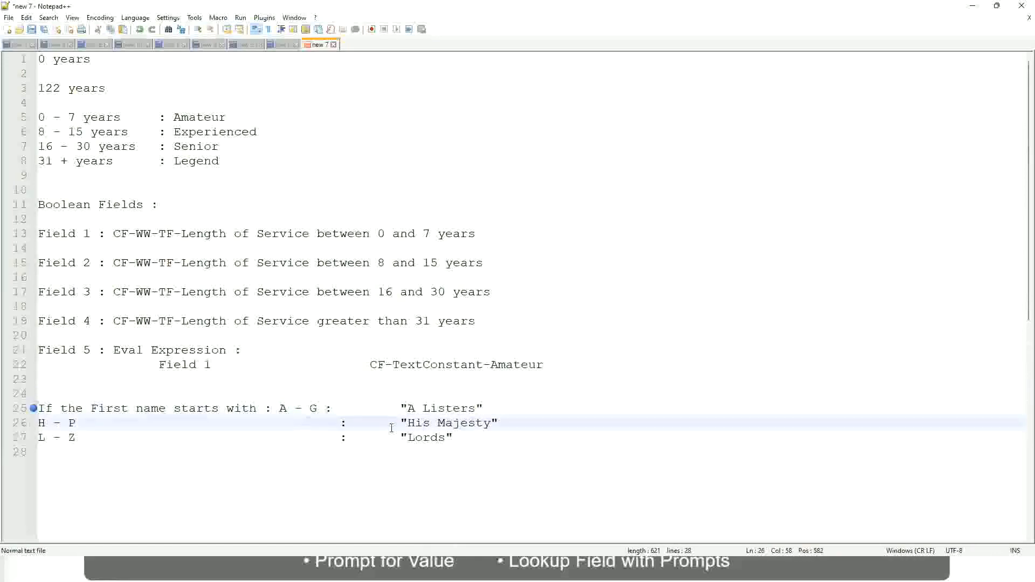
pyautogui.click(460, 437)
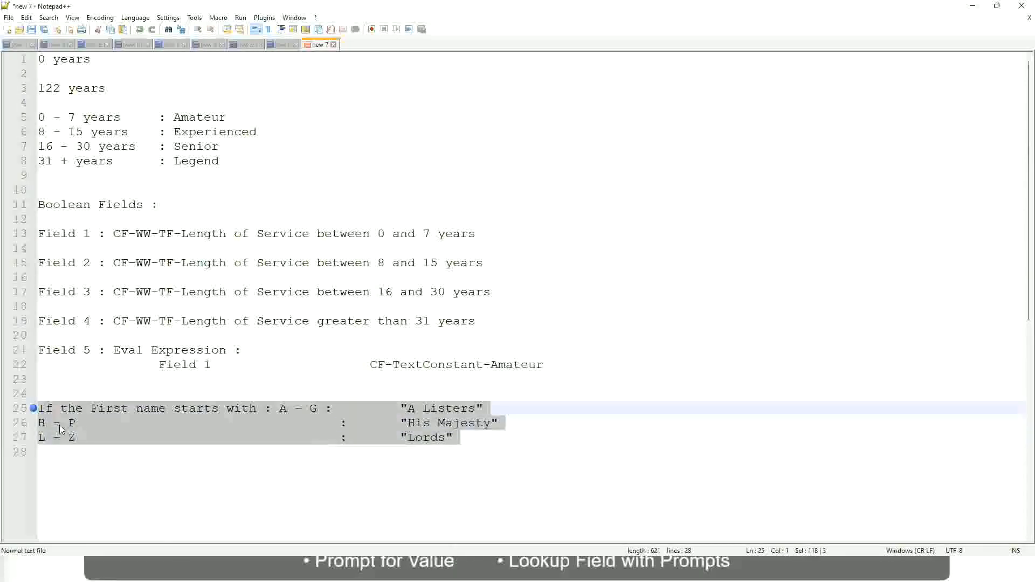
# Replace the first-name rules with a condition 'If Management Level is Manager or Above'.
pyautogui.press('Delete')
pyautogui.write('If')
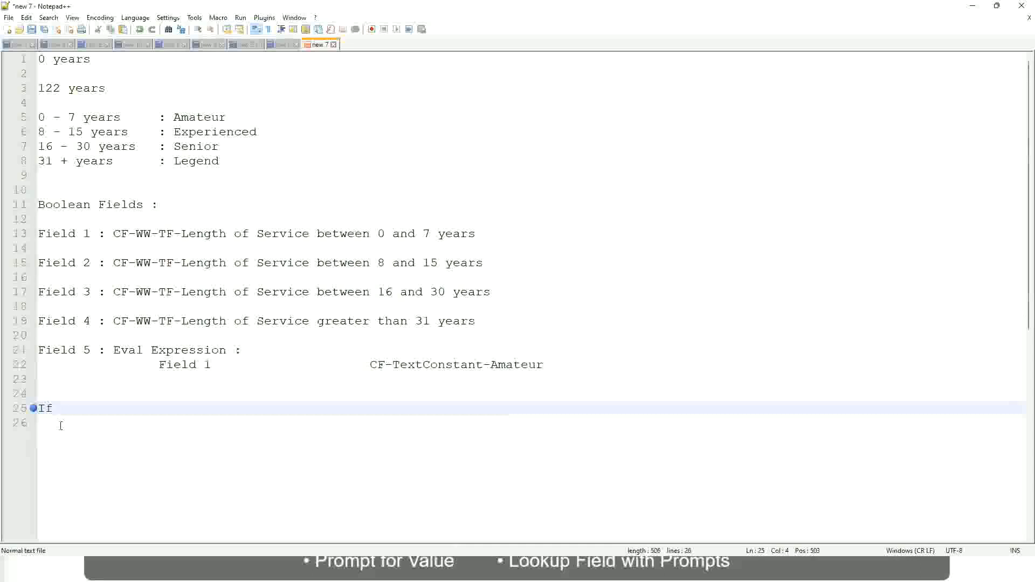
pyautogui.write('Prior')
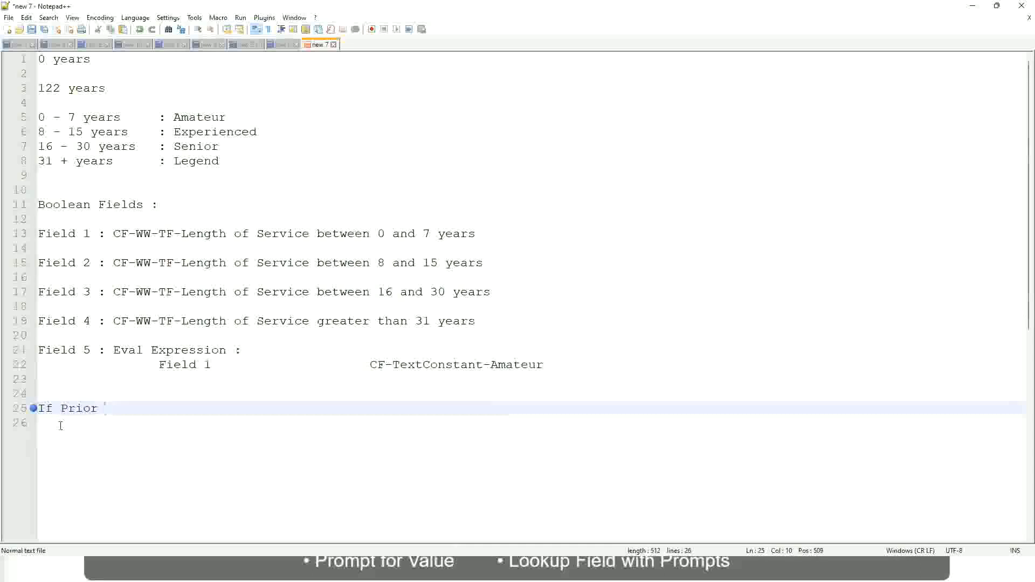
pyautogui.write('Ex')
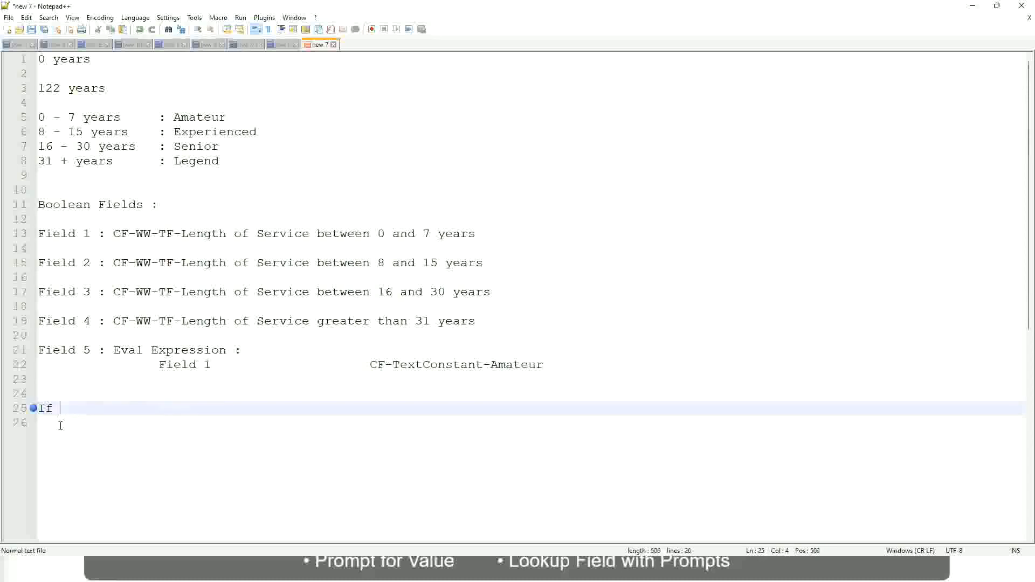
pyautogui.write('Job Profi')
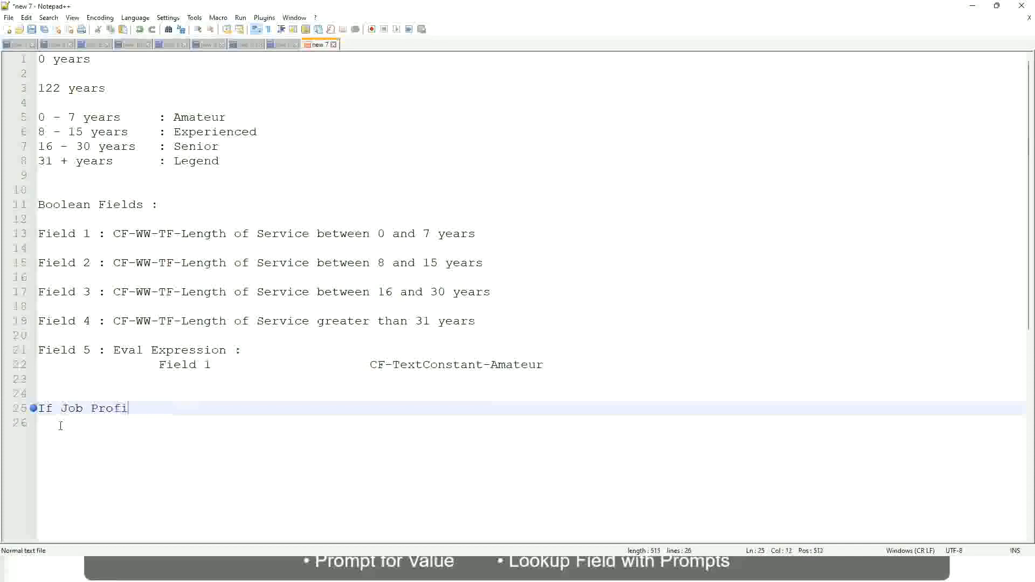
pyautogui.write('le is')
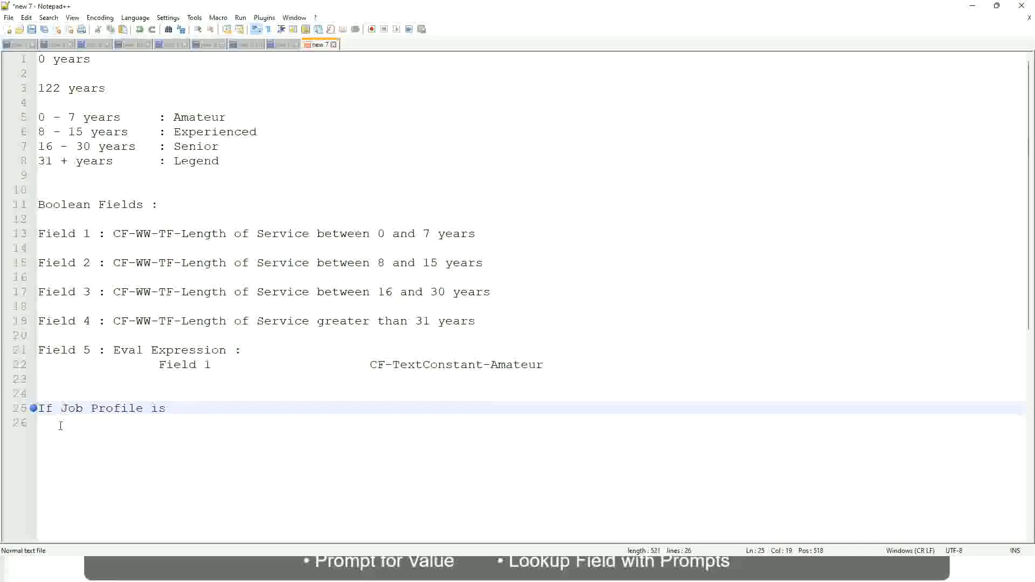
pyautogui.write(': Manager')
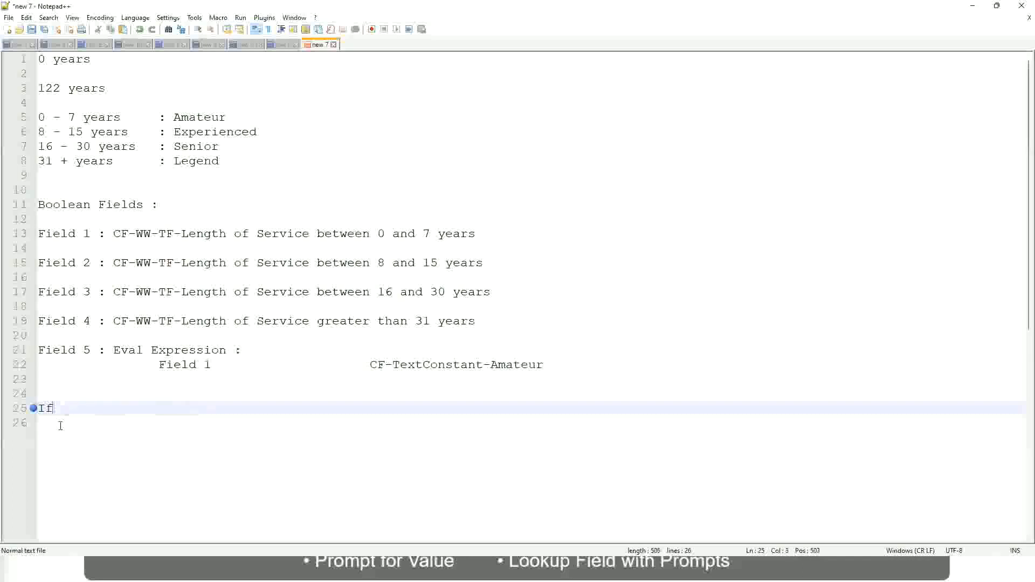
pyautogui.write('Management')
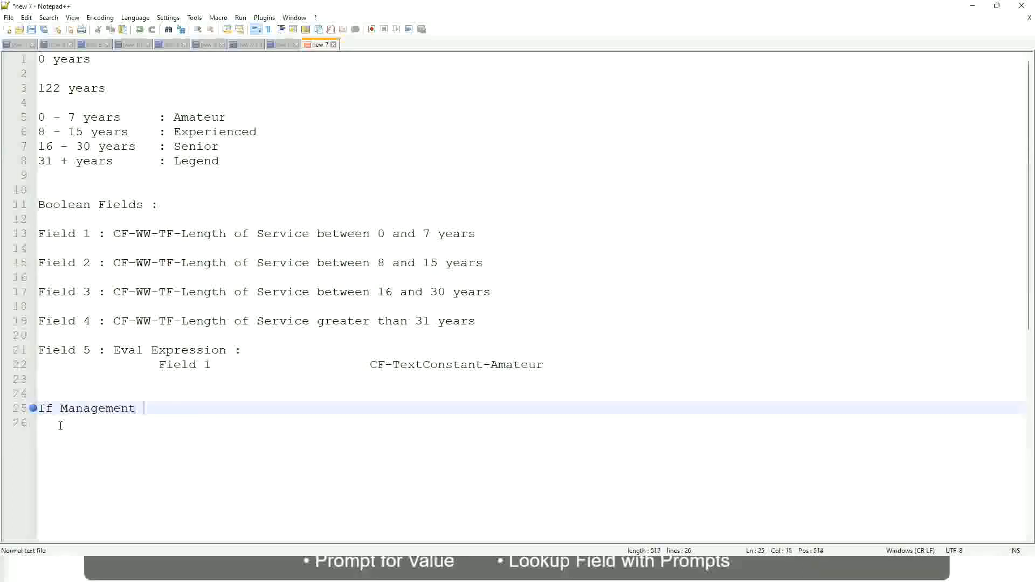
pyautogui.write('Level is M')
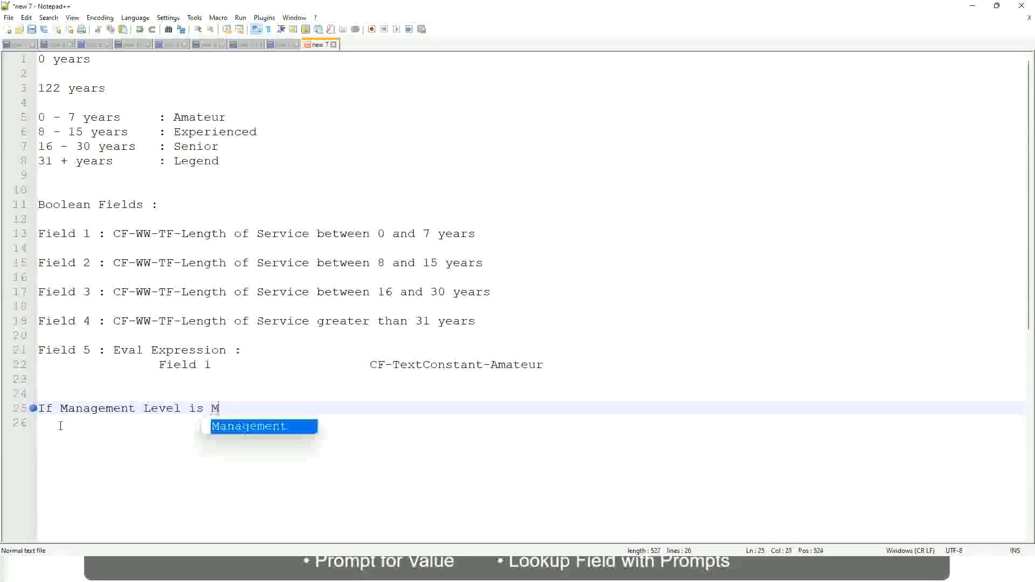
pyautogui.write('anager or A')
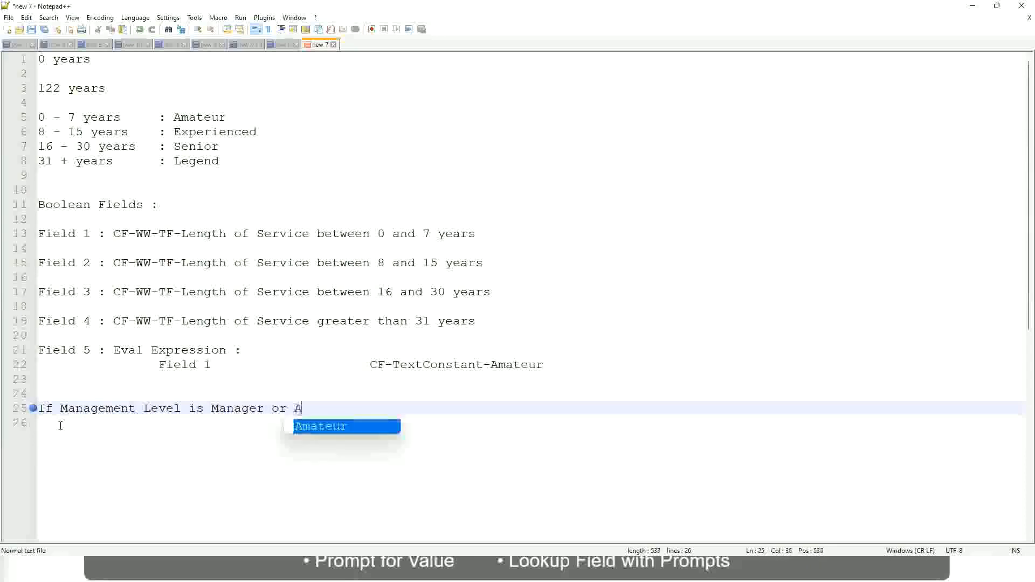
pyautogui.write('bove')
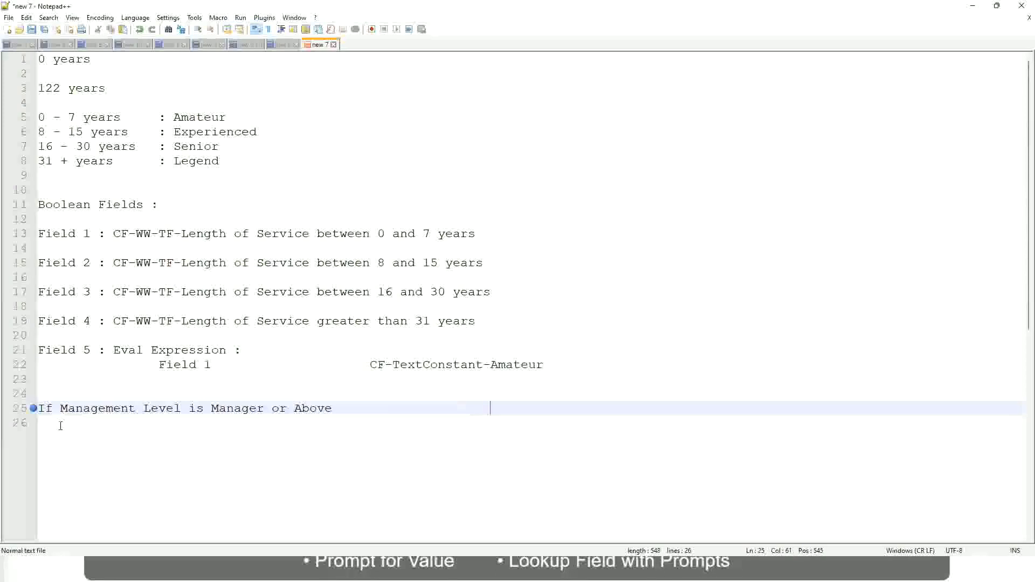
# Give the Manager rule the outcome 'Proposed Allowance Plan : Car Allowance'.
pyautogui.write('Propose')
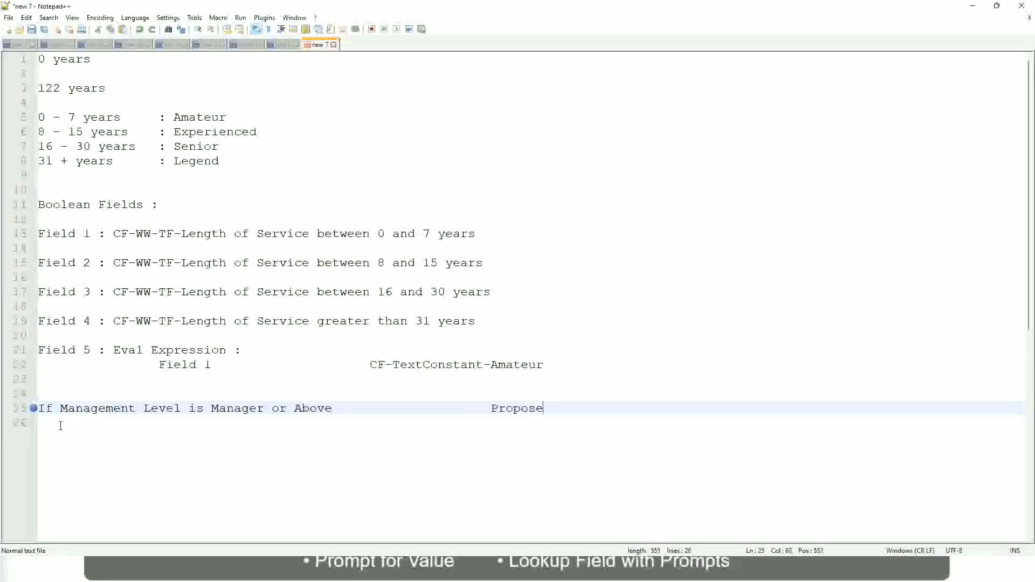
pyautogui.write('d')
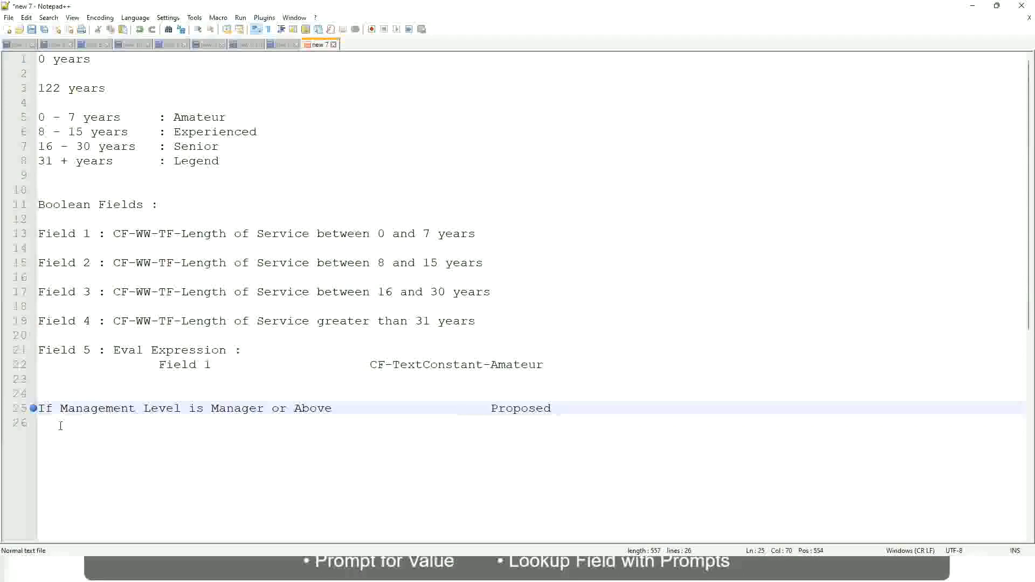
pyautogui.write('A')
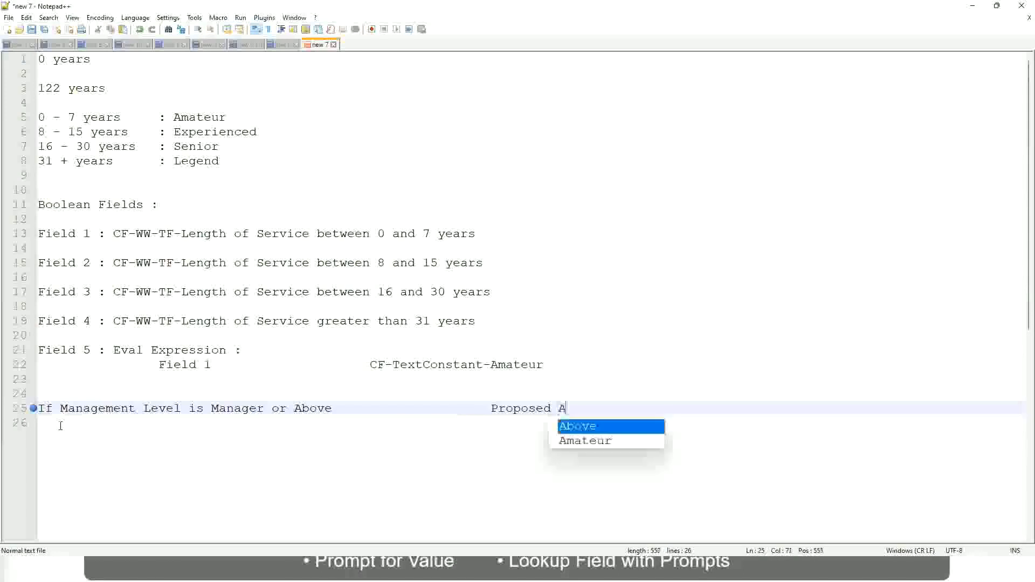
pyautogui.write('llowance Pl')
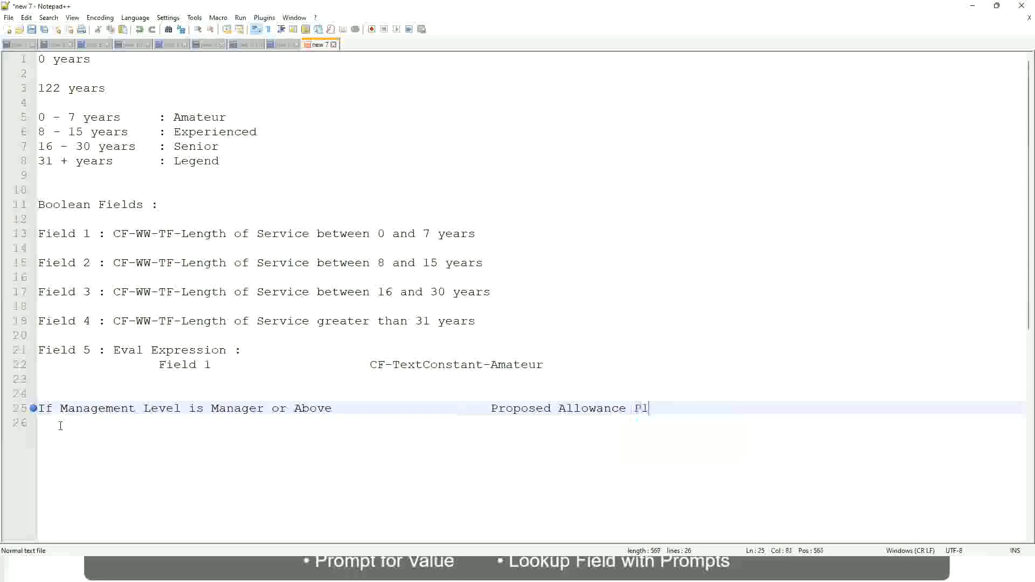
pyautogui.write('an')
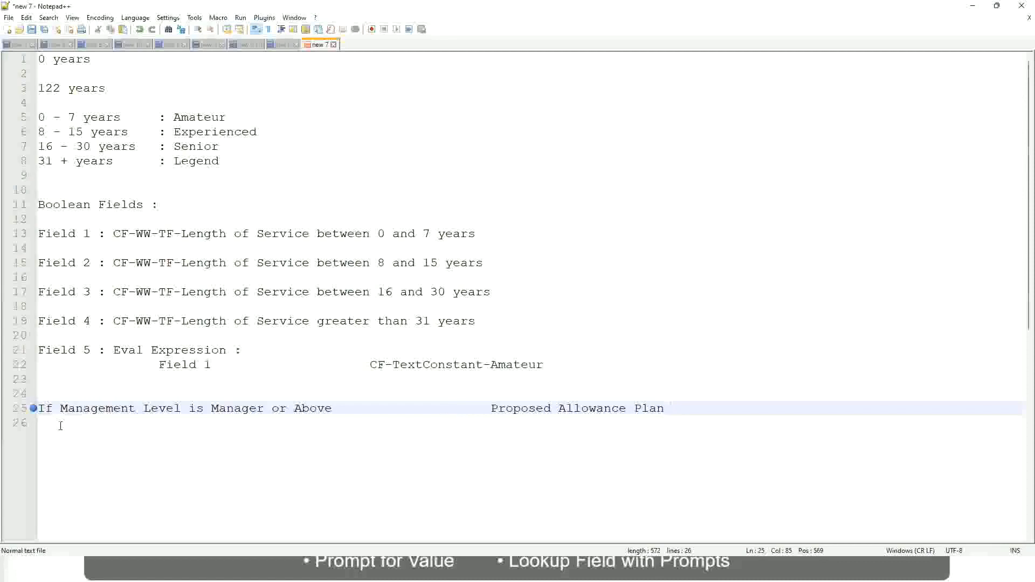
pyautogui.click(670, 408)
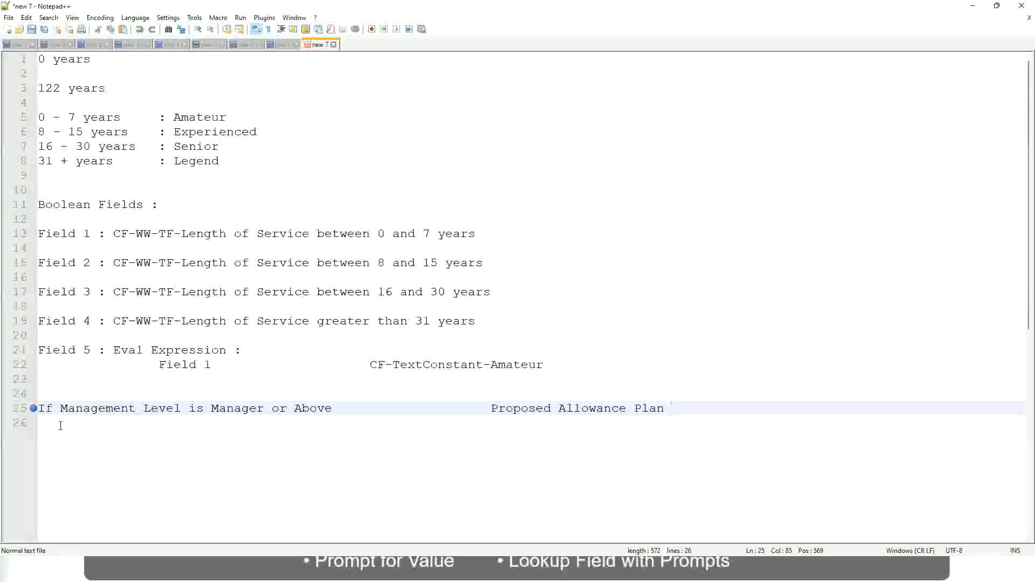
pyautogui.write(':')
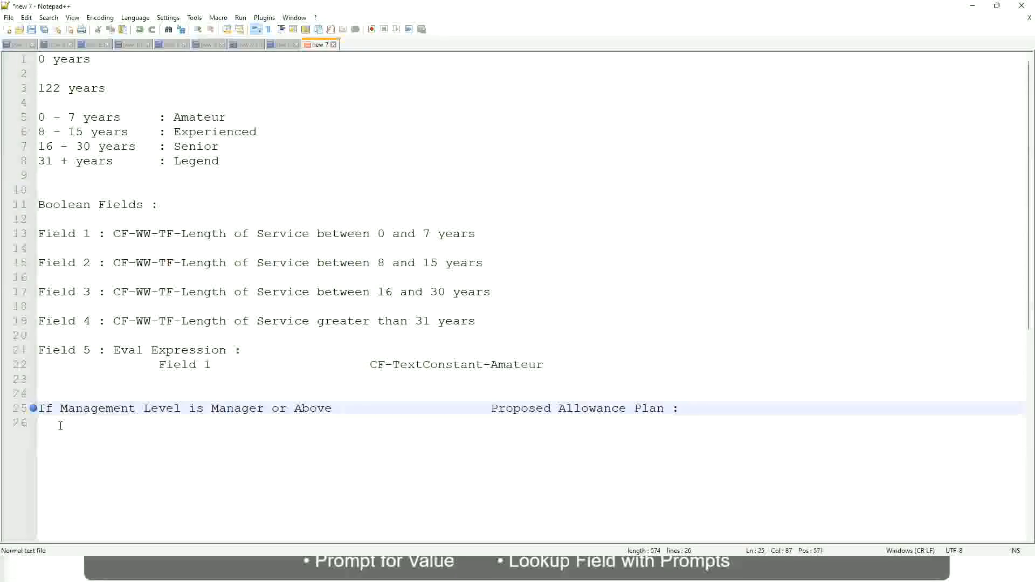
pyautogui.write('Car Allowance')
pyautogui.click(530, 424)
pyautogui.write('If')
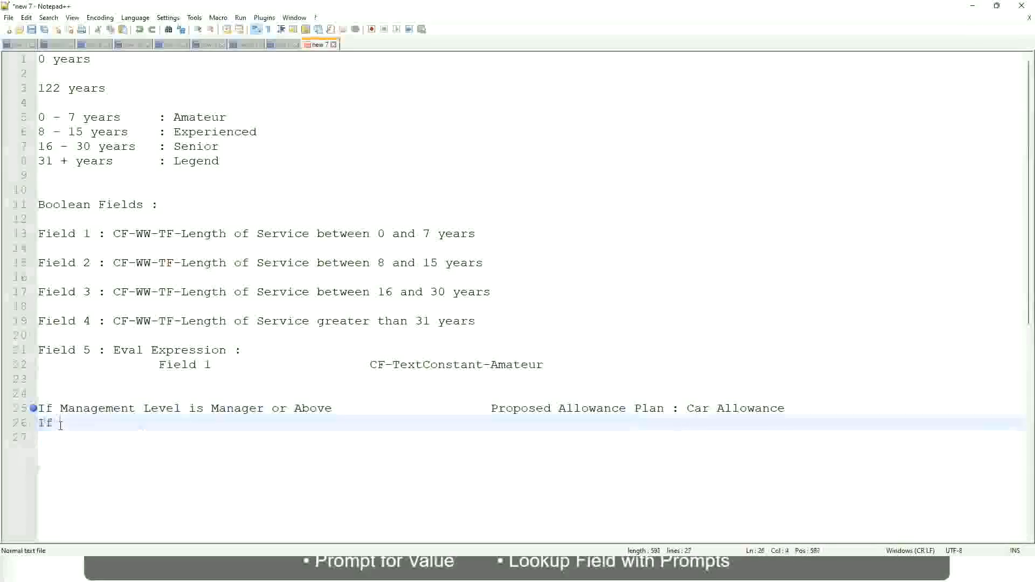
# Add the Director rule mapping to Executive Allowance, trimming 'or Above' from the Manager line.
pyautogui.write('Management Level is')
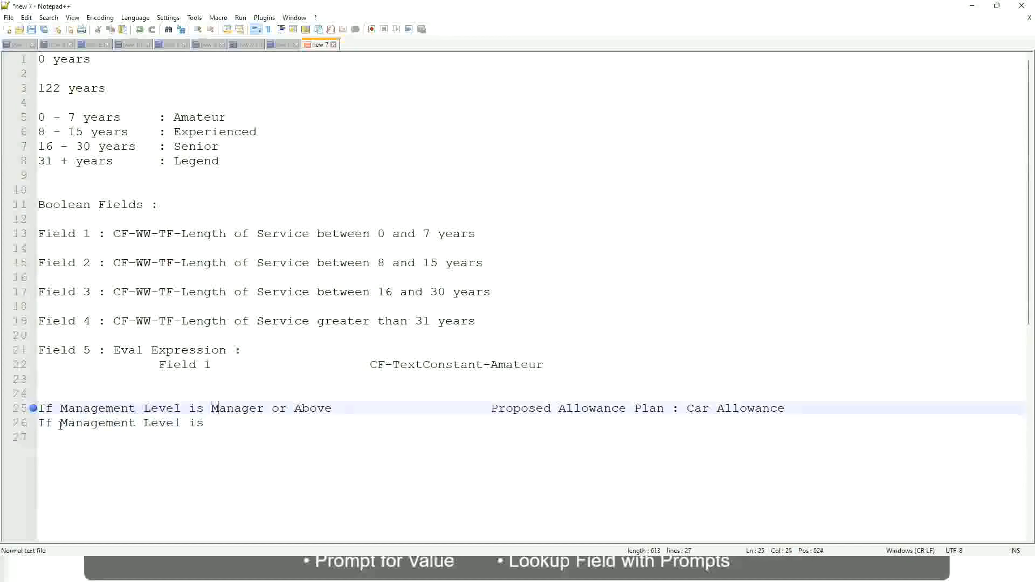
pyautogui.doubleClick(278, 408)
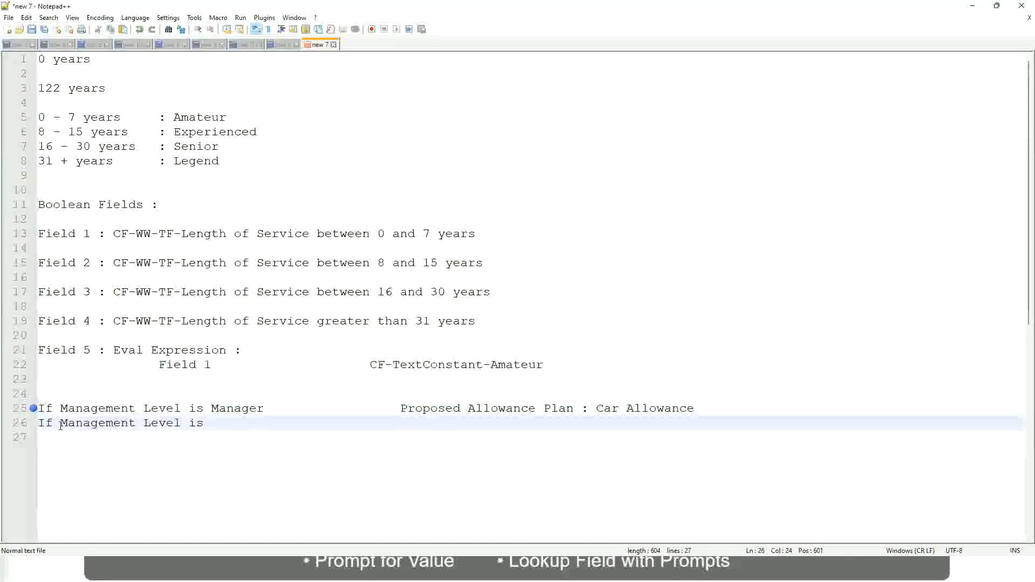
pyautogui.write('Di')
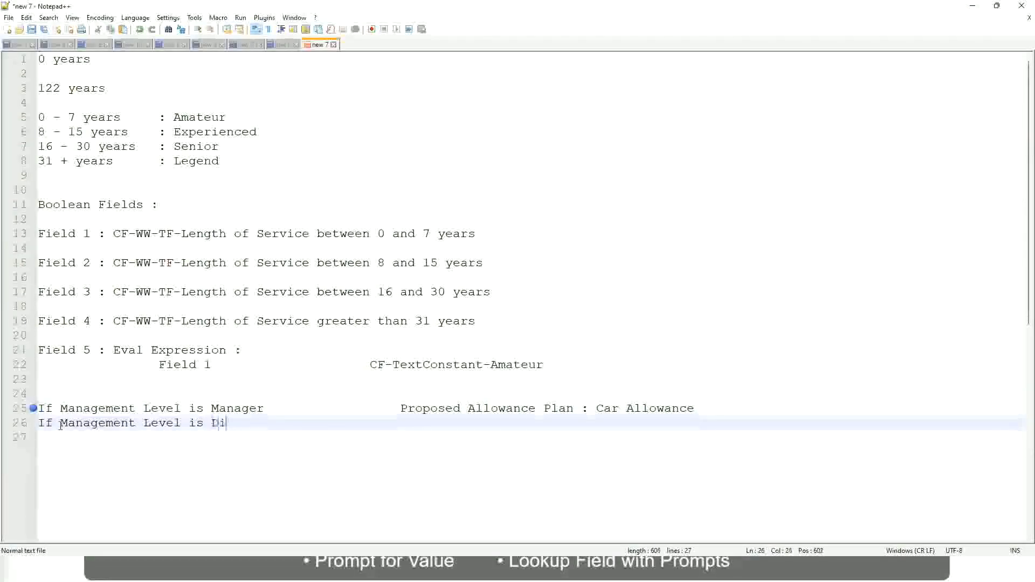
pyautogui.write('rector')
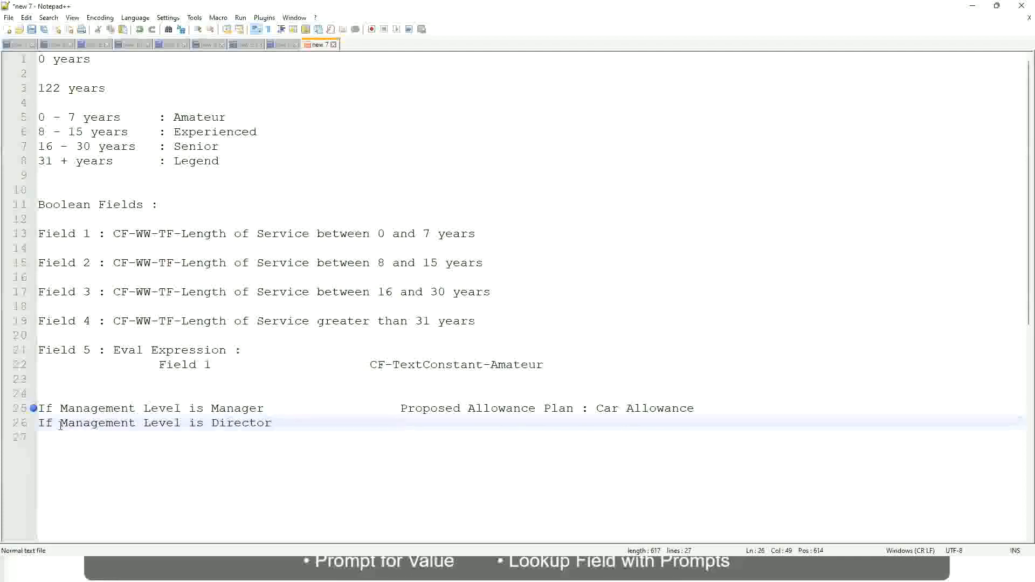
pyautogui.write('Executive Allowance')
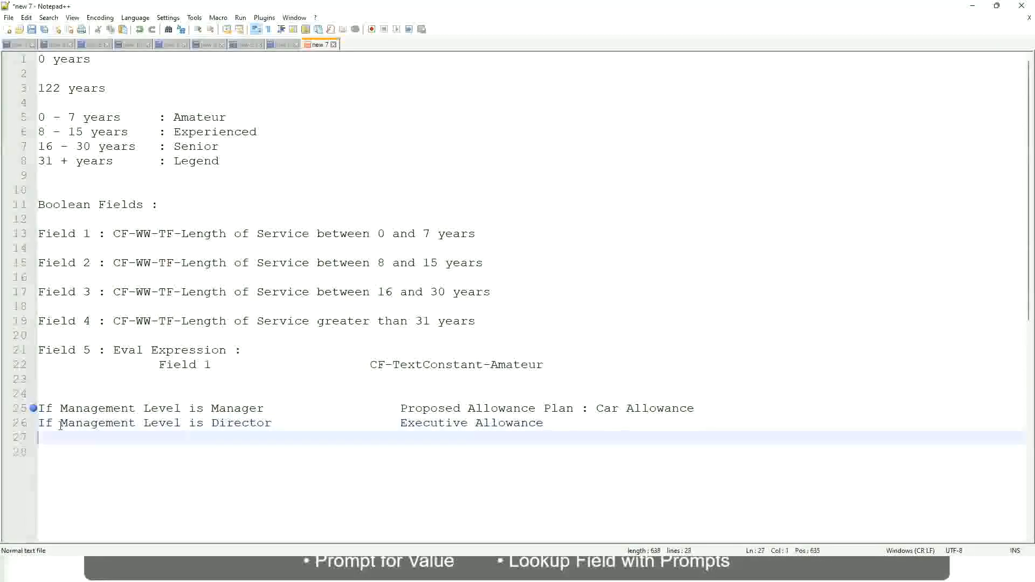
# Add the rule 'If Management Level is CEO' mapping to CEO Allowance.
pyautogui.write('If')
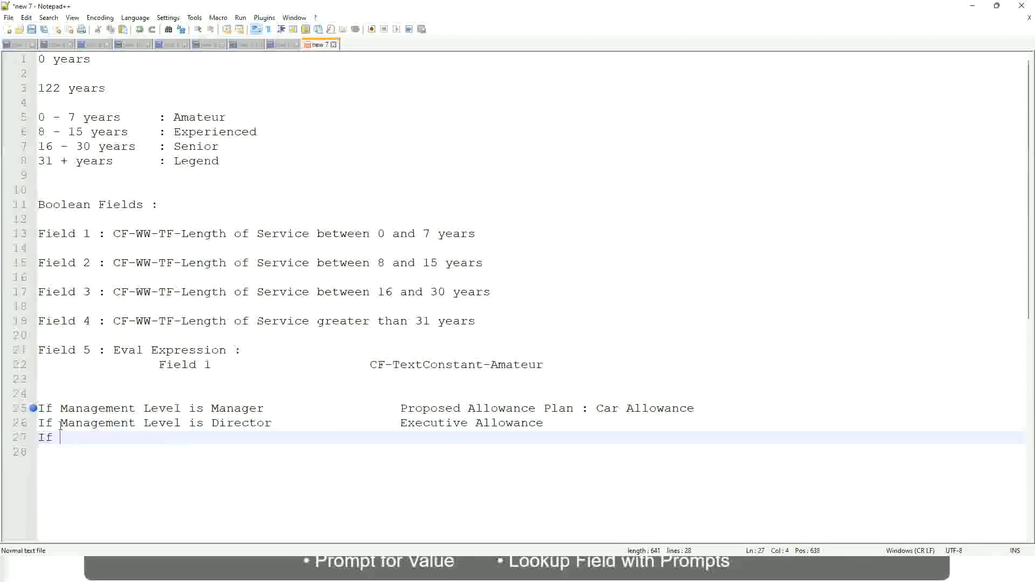
pyautogui.write('Management is')
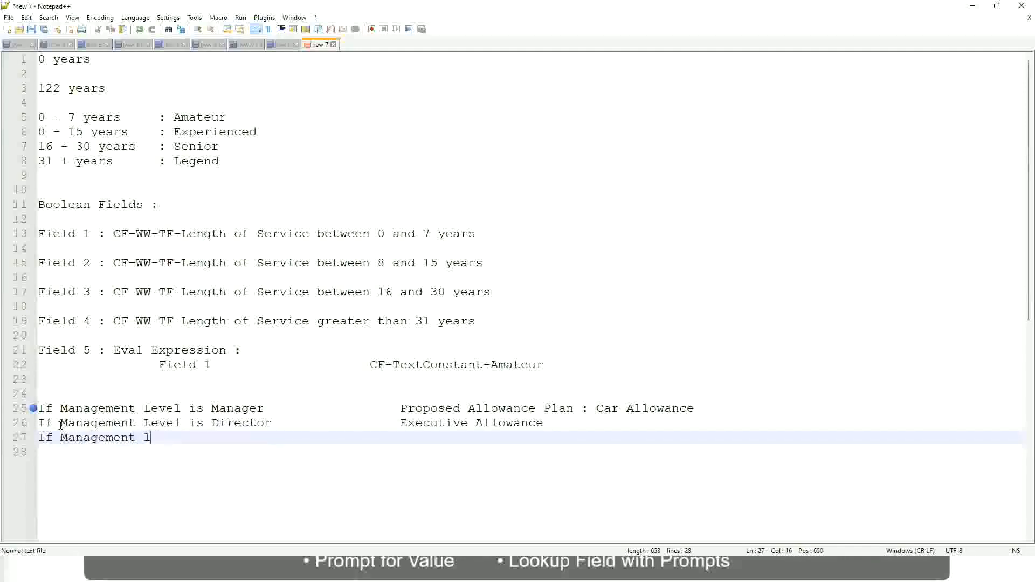
pyautogui.write('evel')
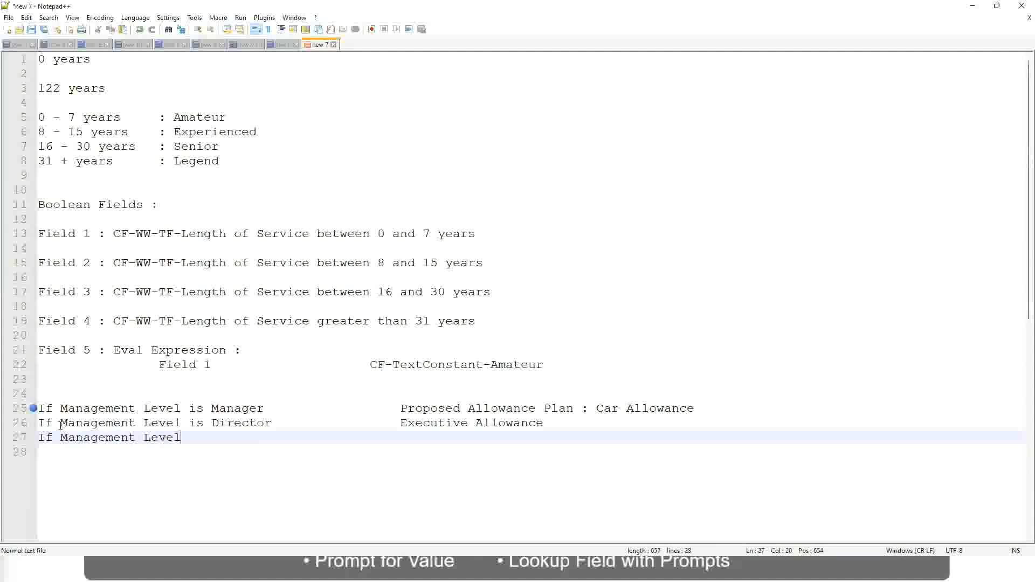
pyautogui.write('is CEO')
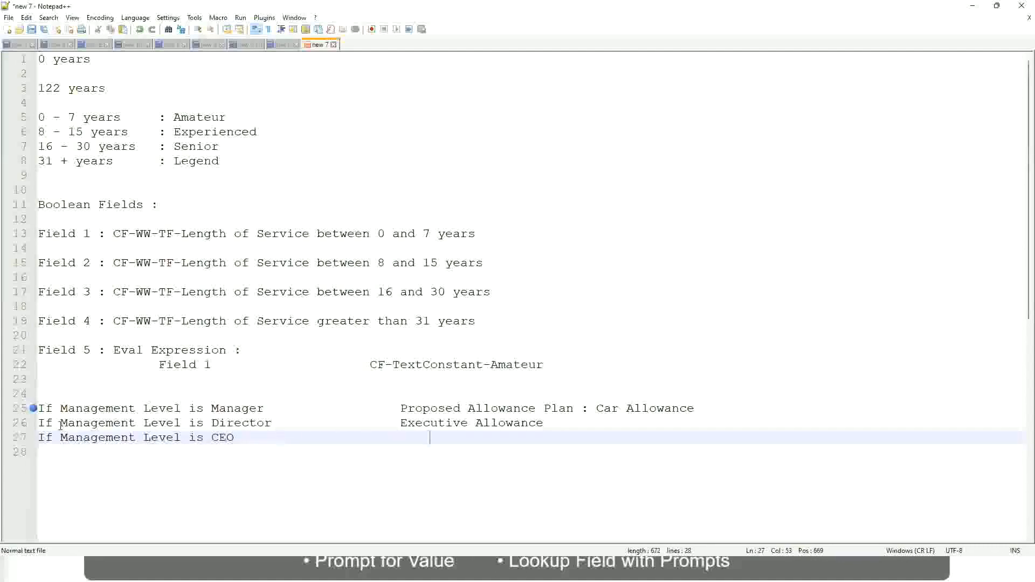
pyautogui.write('CEO Allowance')
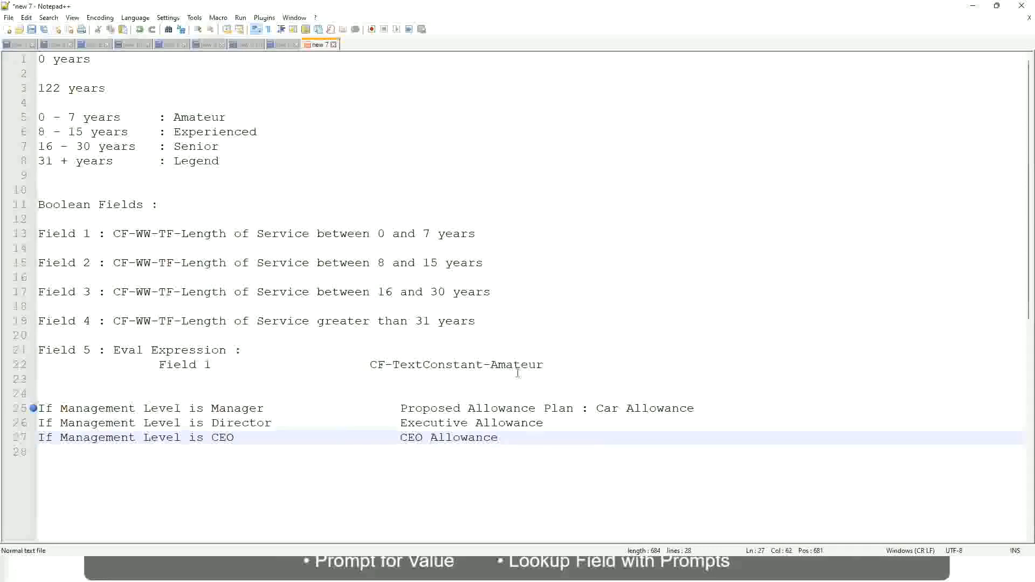
pyautogui.click(596, 408)
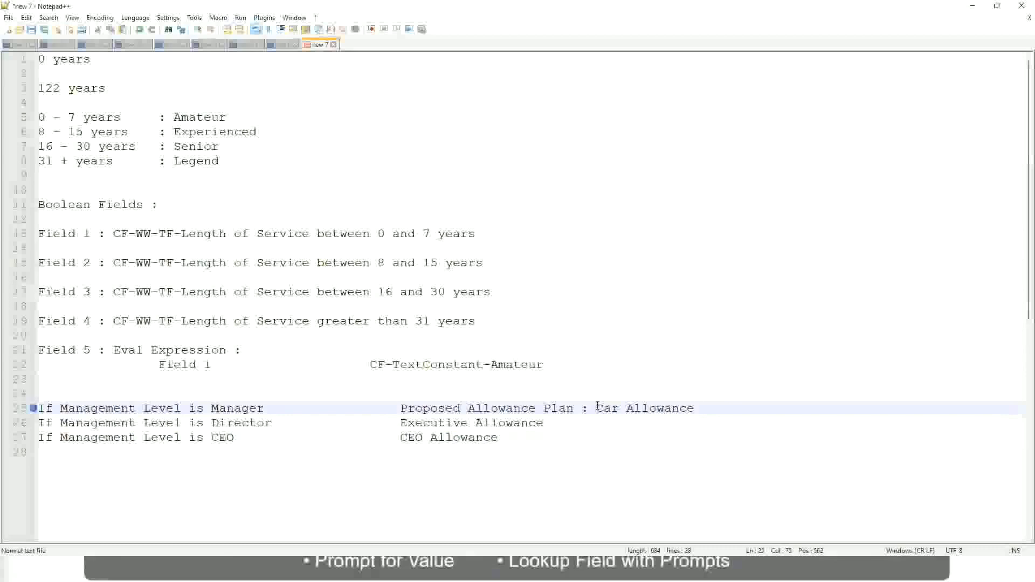
# Select 'Proposed Allowance Plan : Car Allowance' on the Manager line and start overwriting it with 'Manager'.
pyautogui.doubleClick(643, 408)
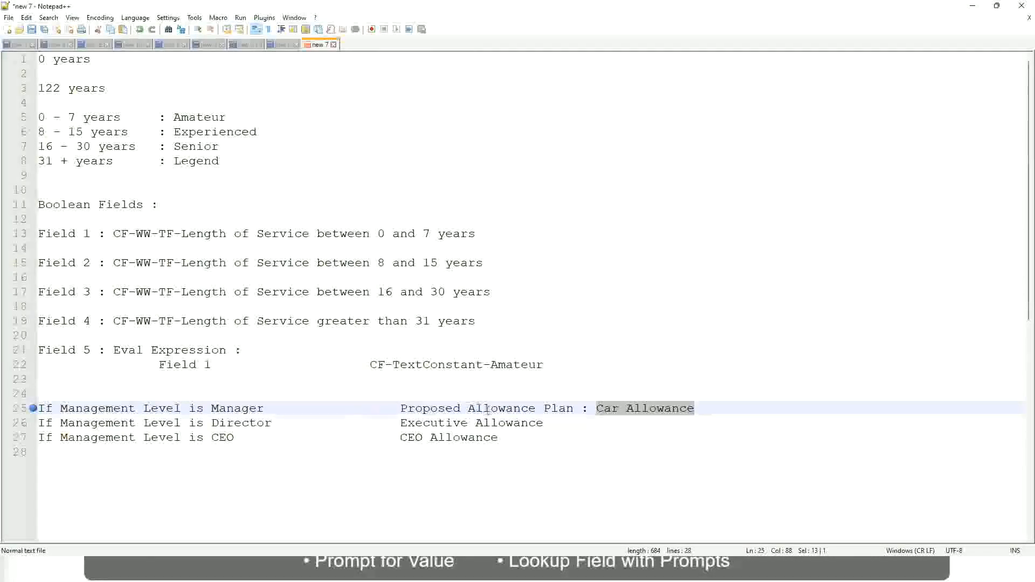
pyautogui.click(482, 408)
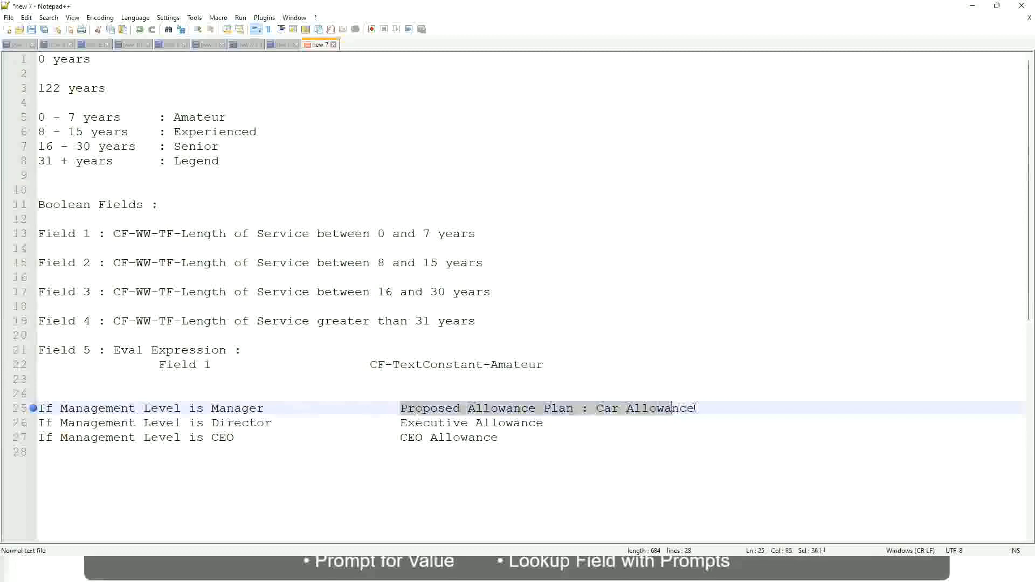
pyautogui.write('Manager')
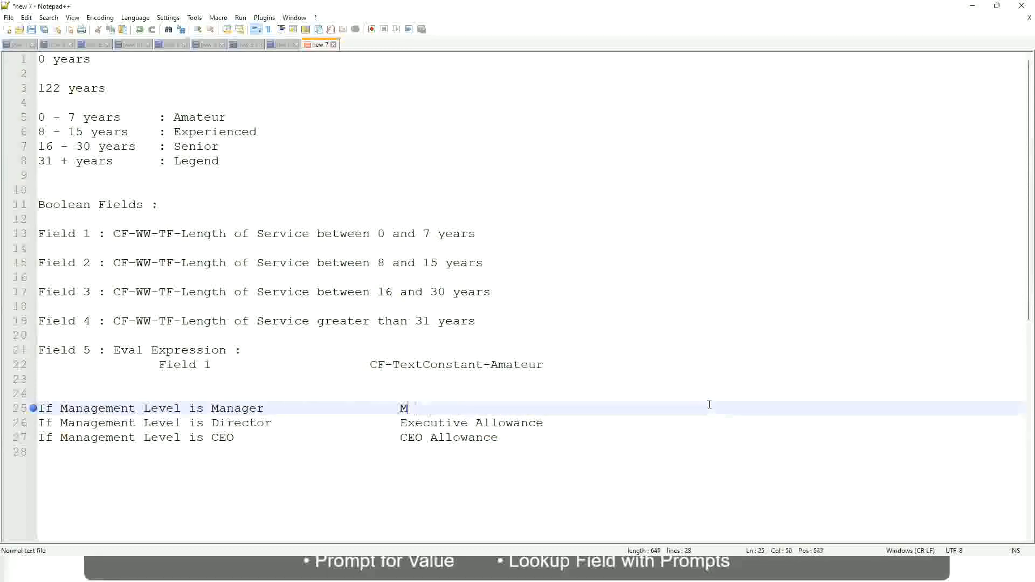
# Make the Manager rule's outcome read 'Name of the First Line Manager'.
pyautogui.write('First Li')
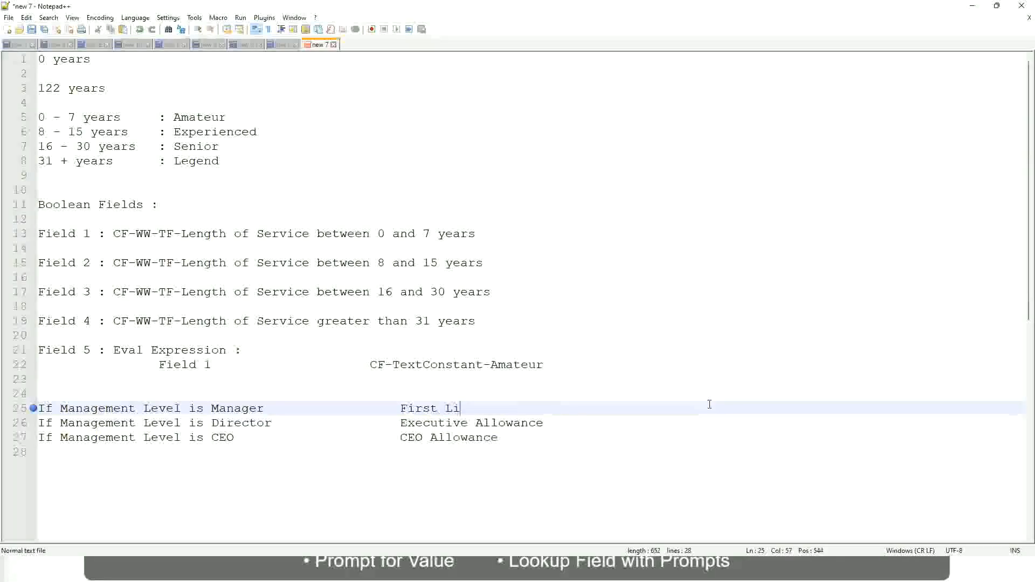
pyautogui.write('ne Manager')
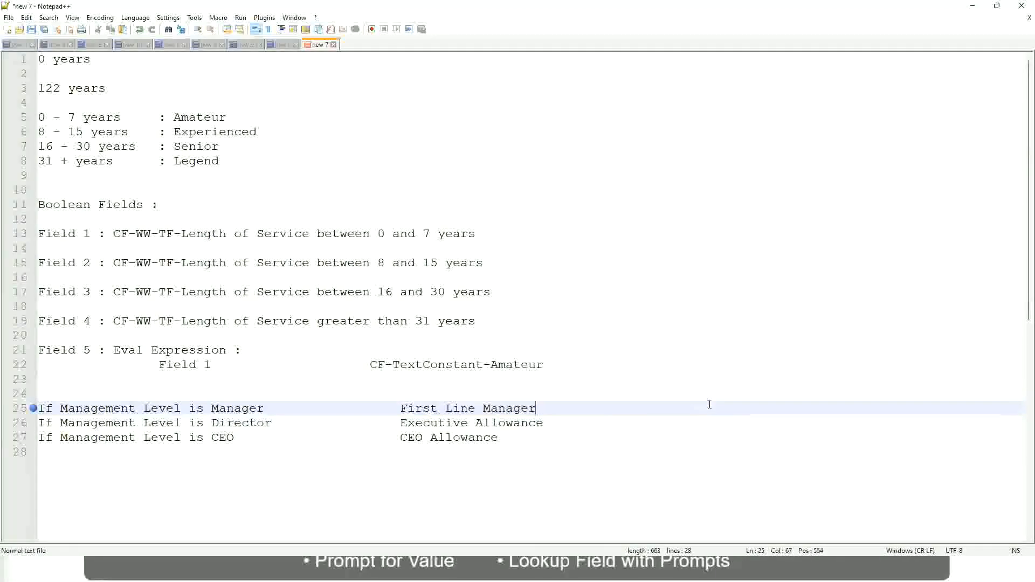
pyautogui.click(399, 408)
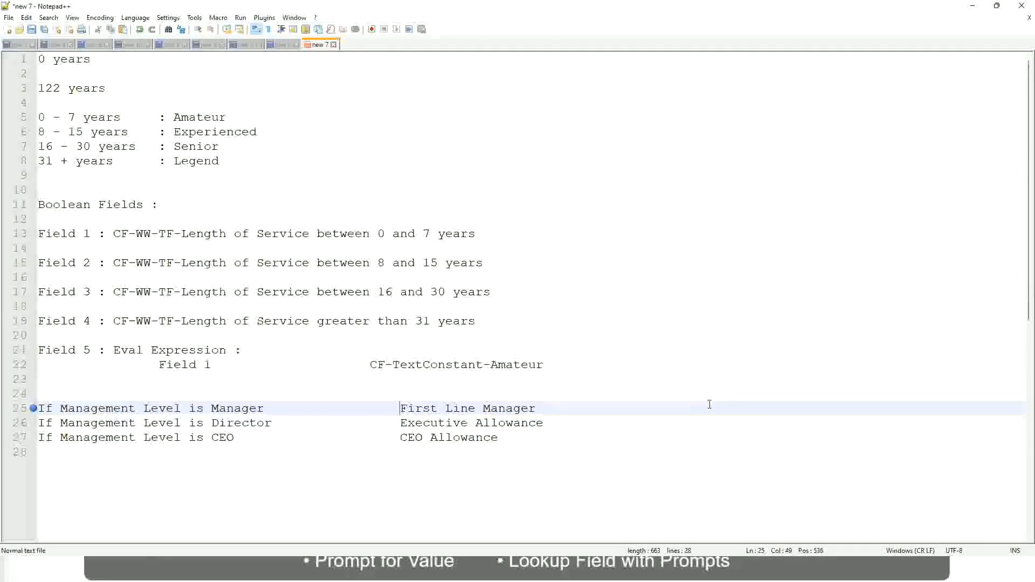
pyautogui.write('Name of the')
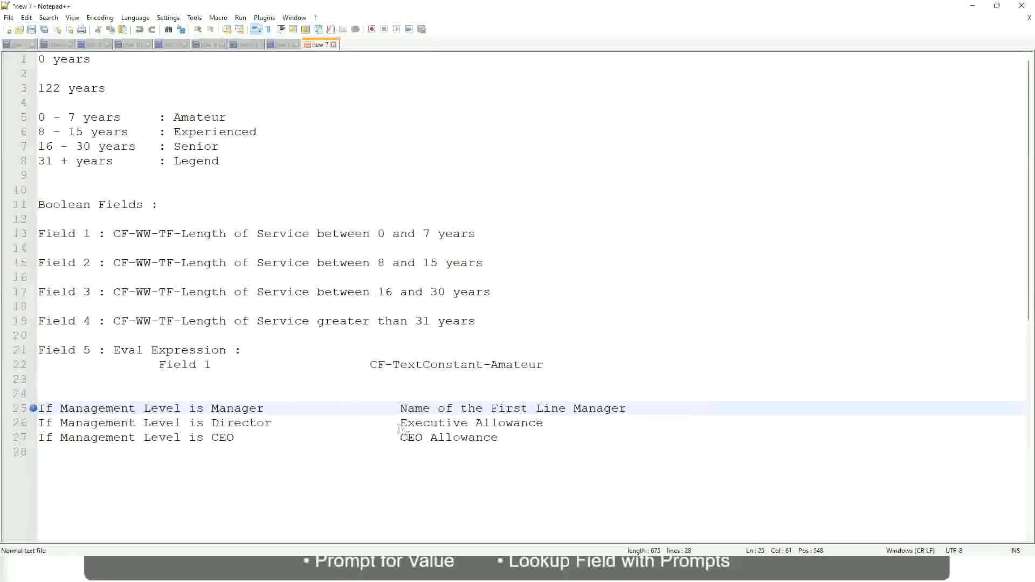
# Set the Director outcome to 'Name of Manager' and change the Manager outcome to Second Line Manager.
pyautogui.doubleClick(471, 423)
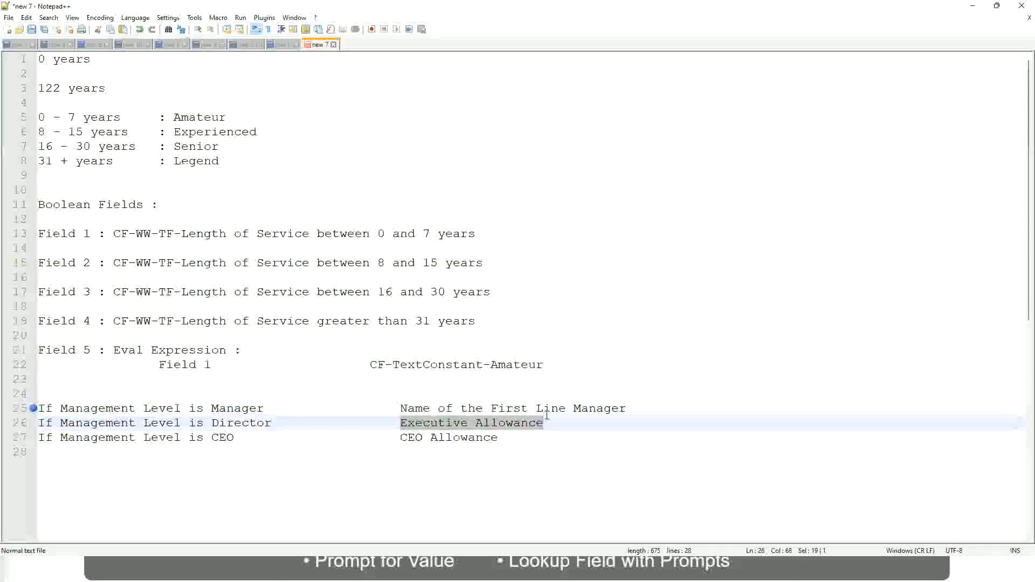
pyautogui.write('Name')
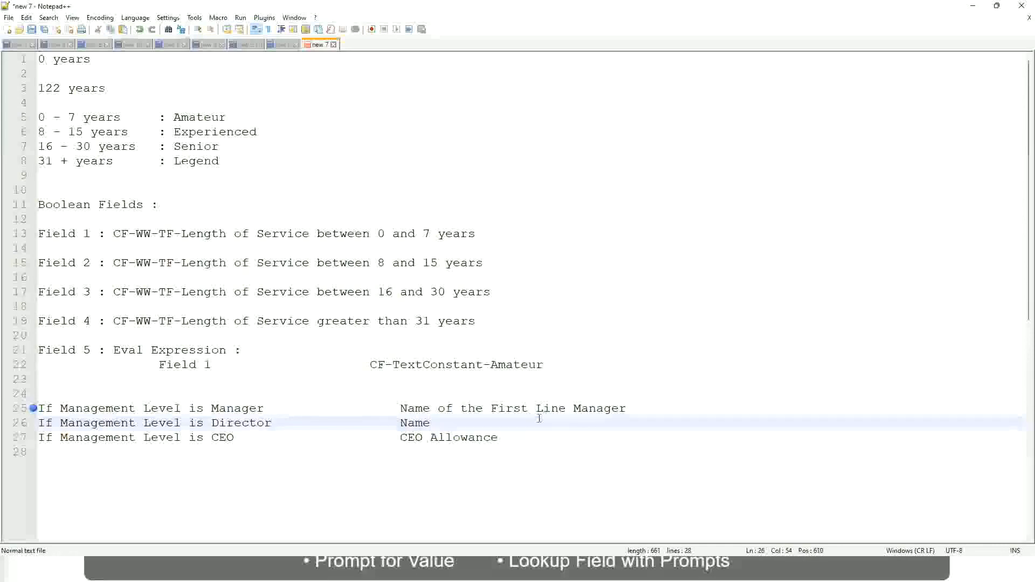
pyautogui.write('of')
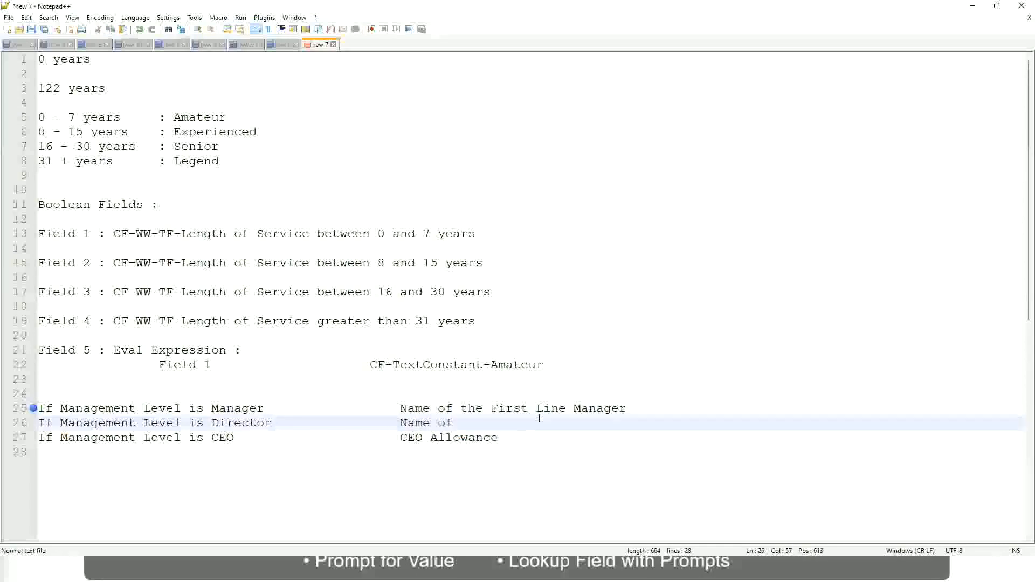
pyautogui.write('Firs')
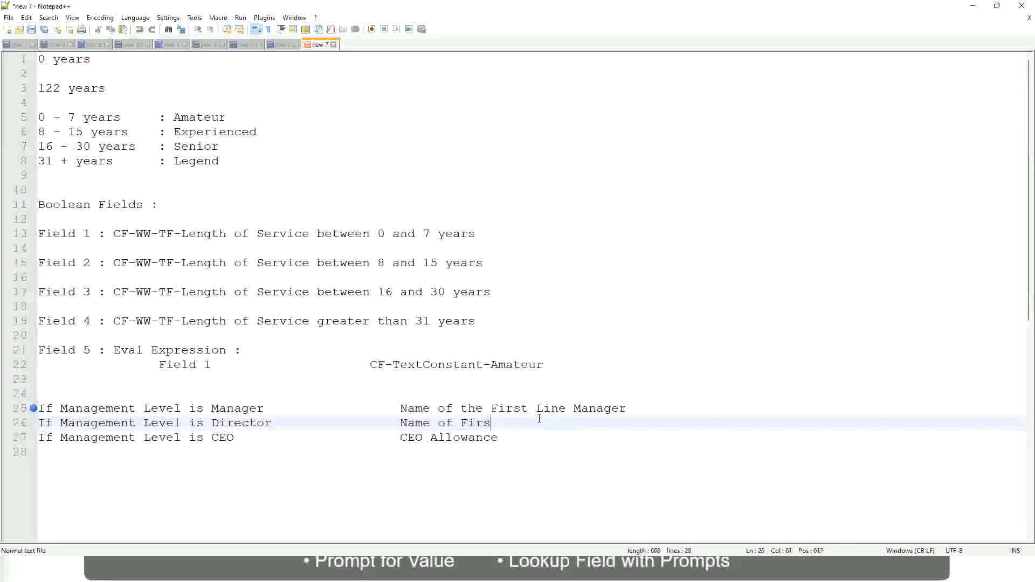
pyautogui.press('Backspace')
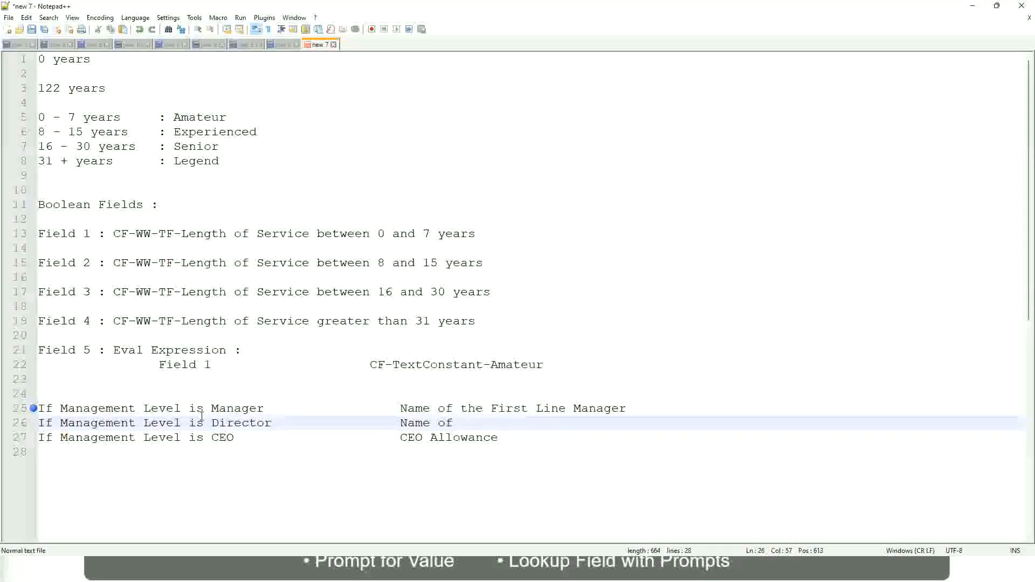
pyautogui.click(505, 408)
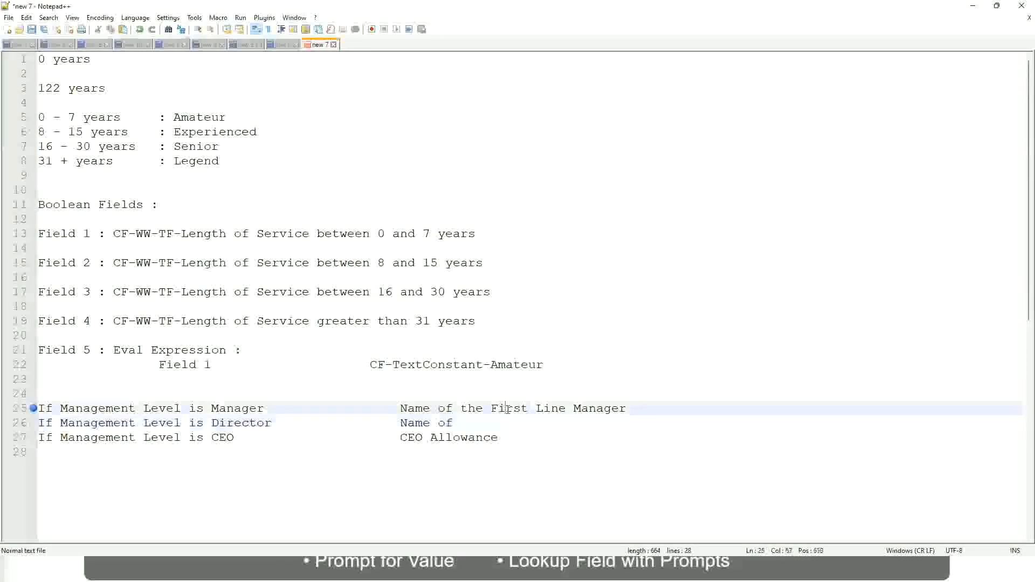
pyautogui.write('Second')
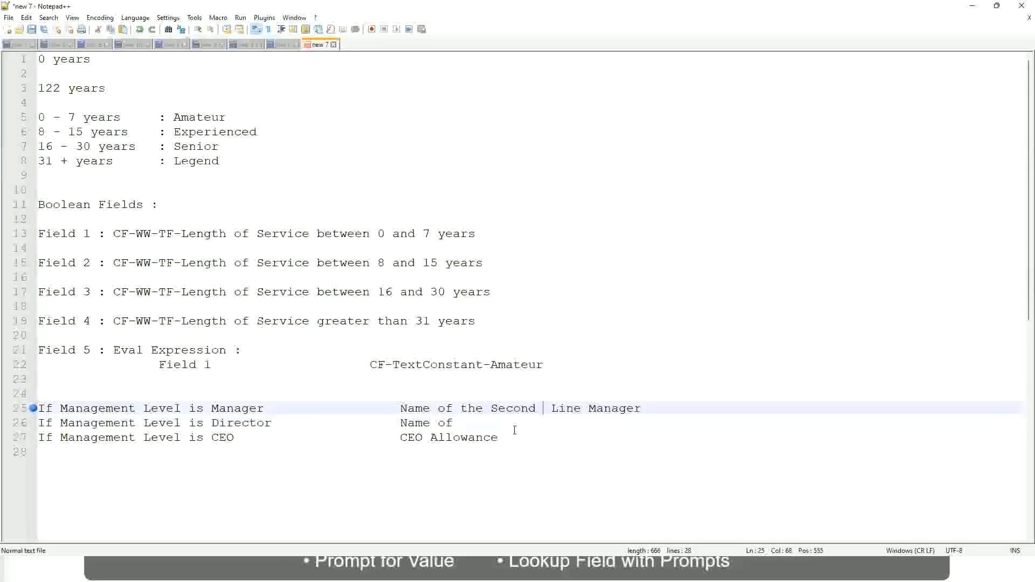
pyautogui.press('Backspace')
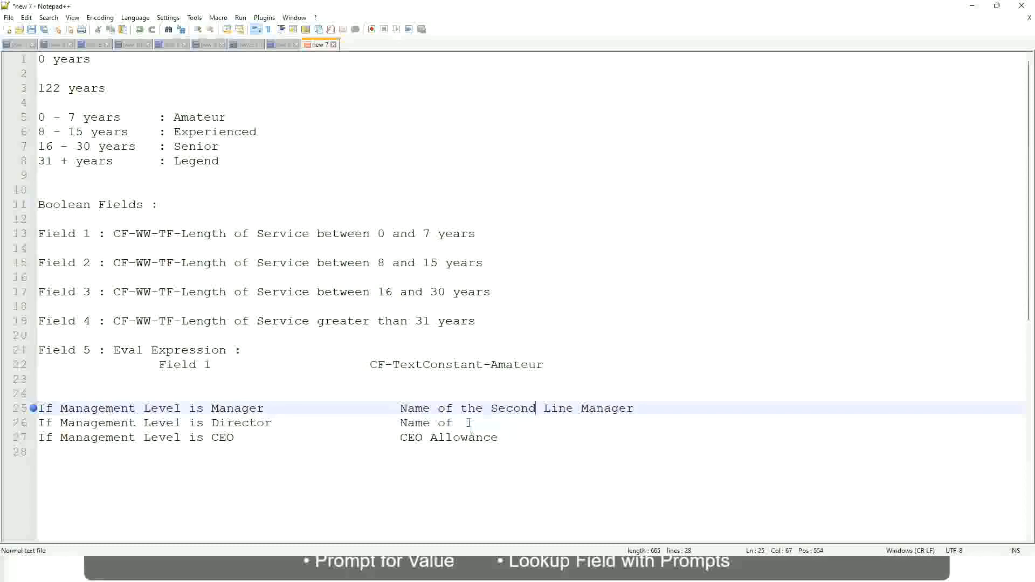
pyautogui.click(468, 423)
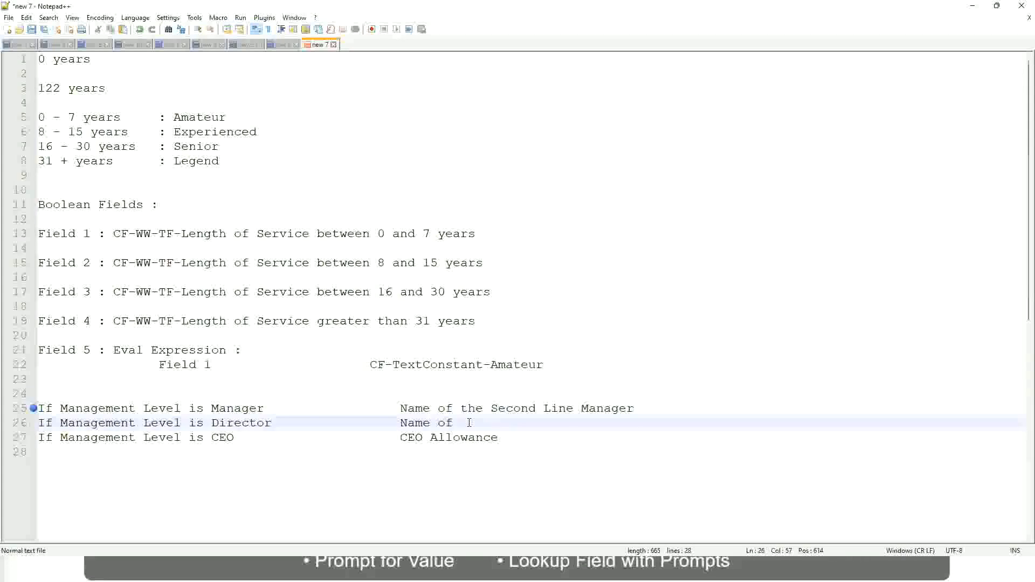
pyautogui.write('Manager')
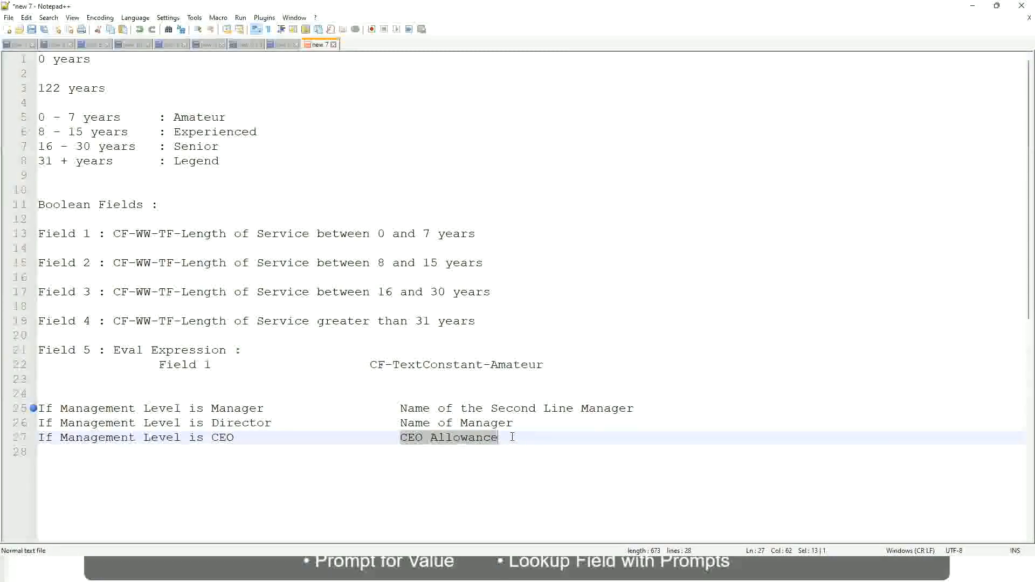
# Overwrite CEO Allowance with 'name of CEO/Himself/Herself' on the CEO rule line.
pyautogui.write('name of CEO')
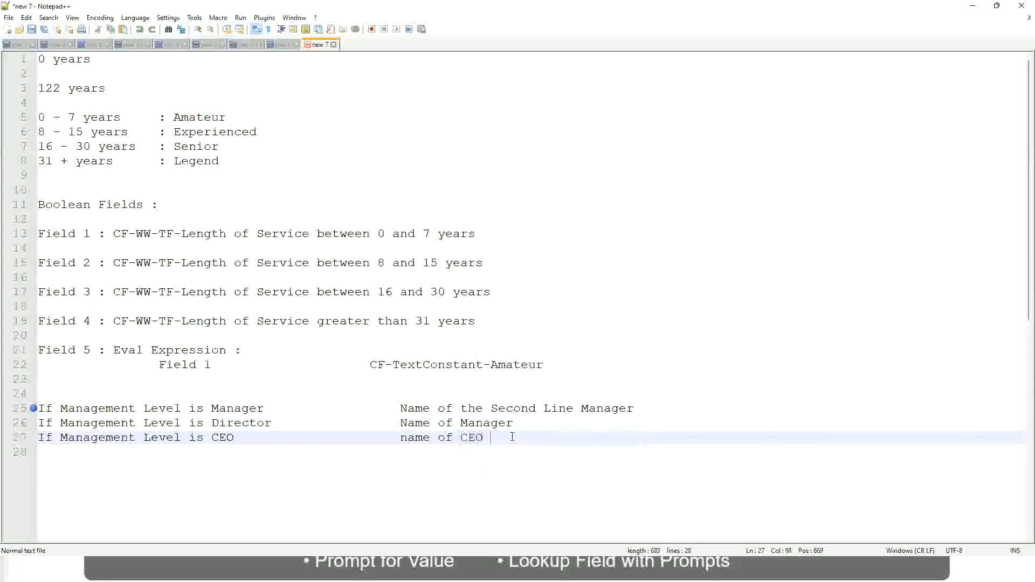
pyautogui.write('/')
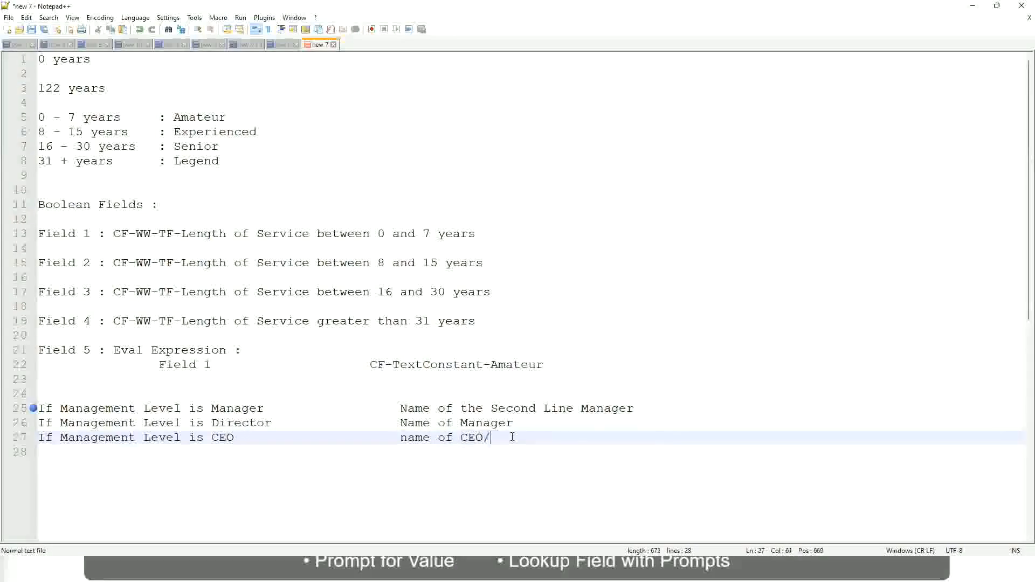
pyautogui.write('Hinse')
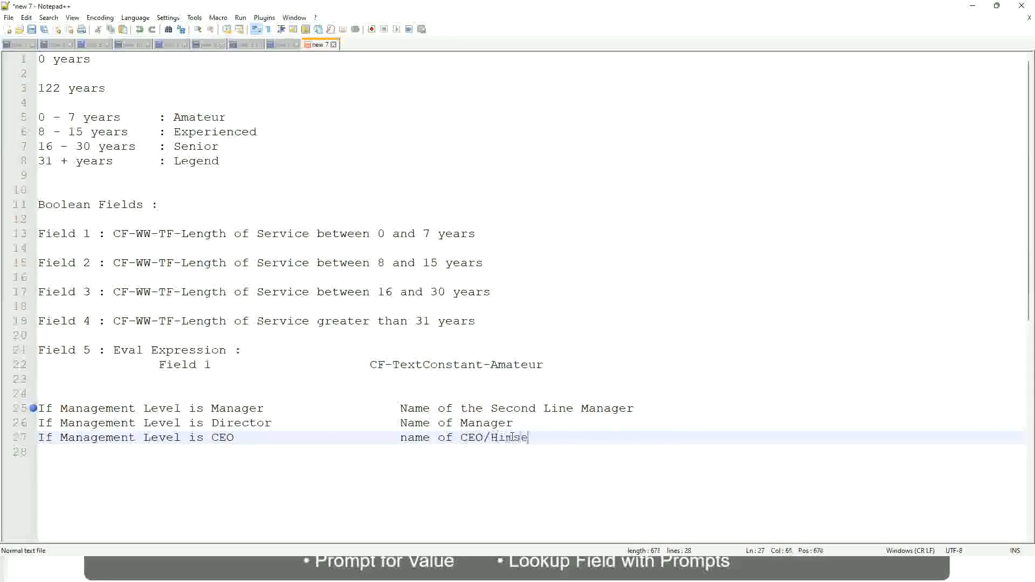
pyautogui.write('lf/Herself')
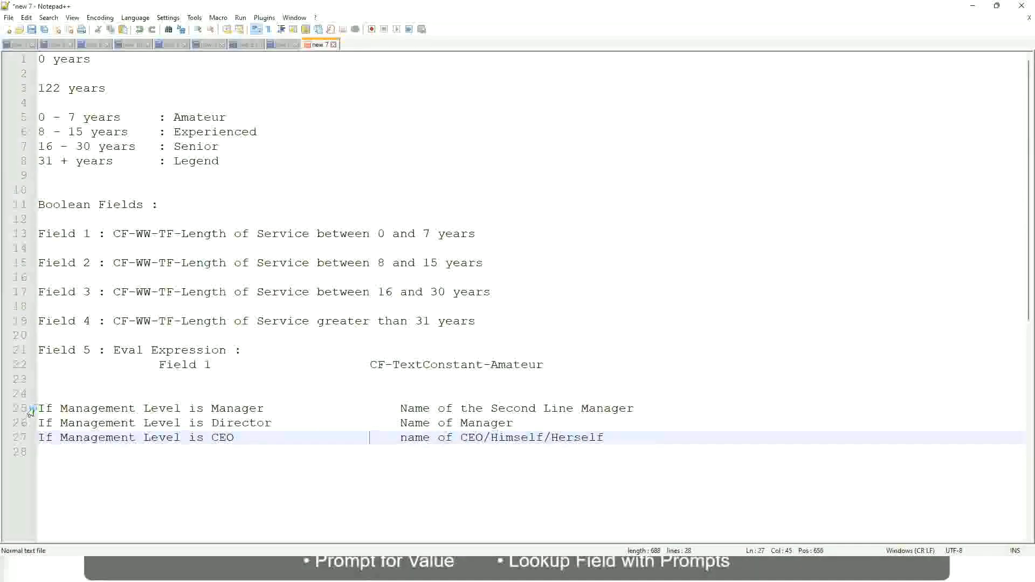
pyautogui.click(240, 408)
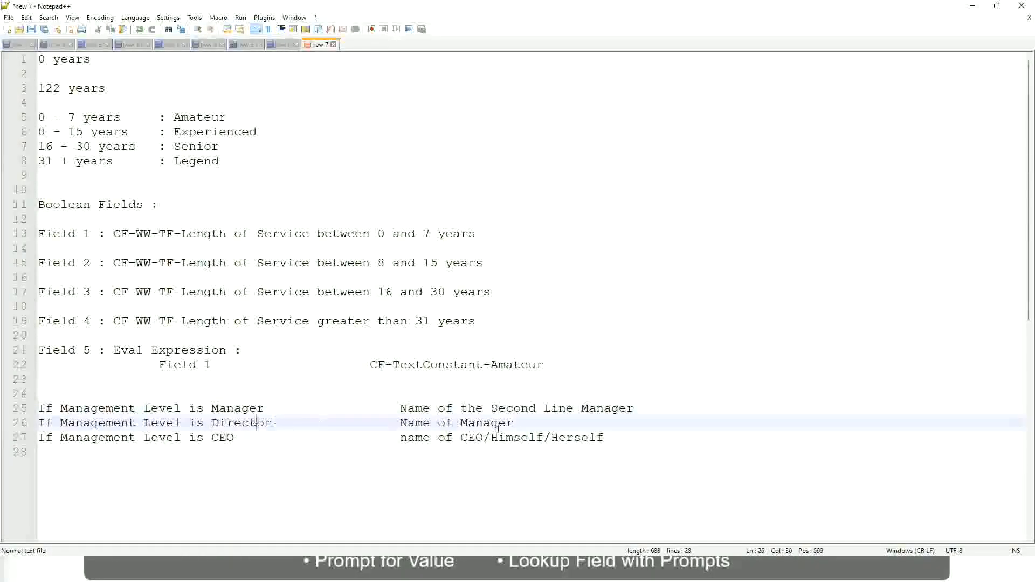
# Go through the band range, Field 1–5 and management-level note lines in Notepad++.
pyautogui.click(513, 423)
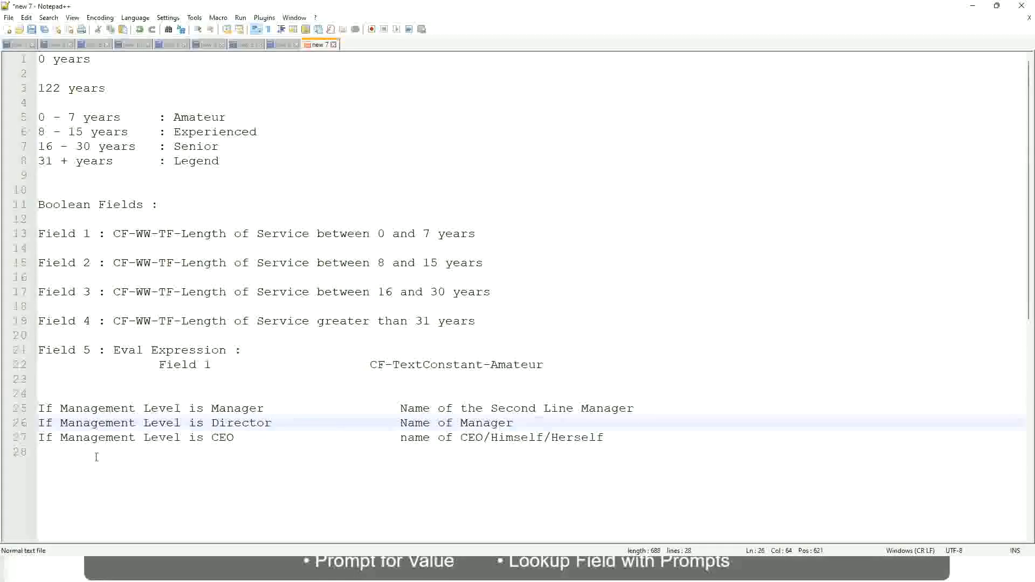
pyautogui.click(231, 423)
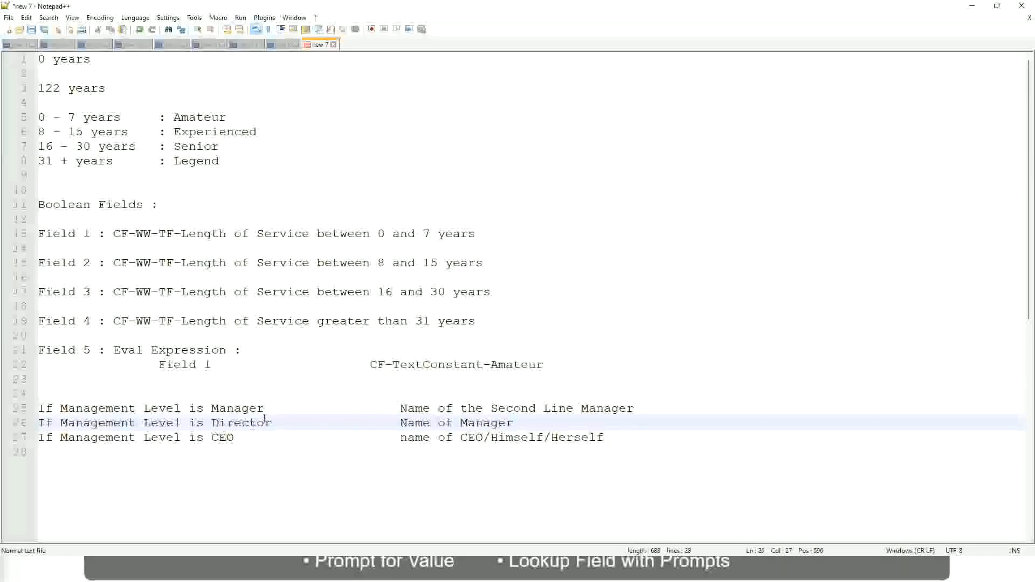
pyautogui.click(223, 437)
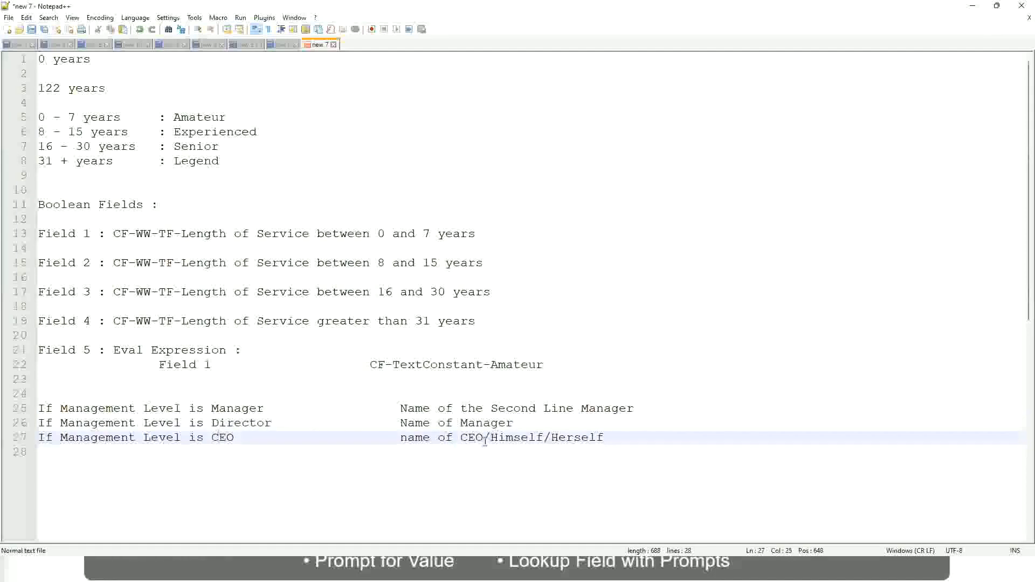
pyautogui.click(482, 437)
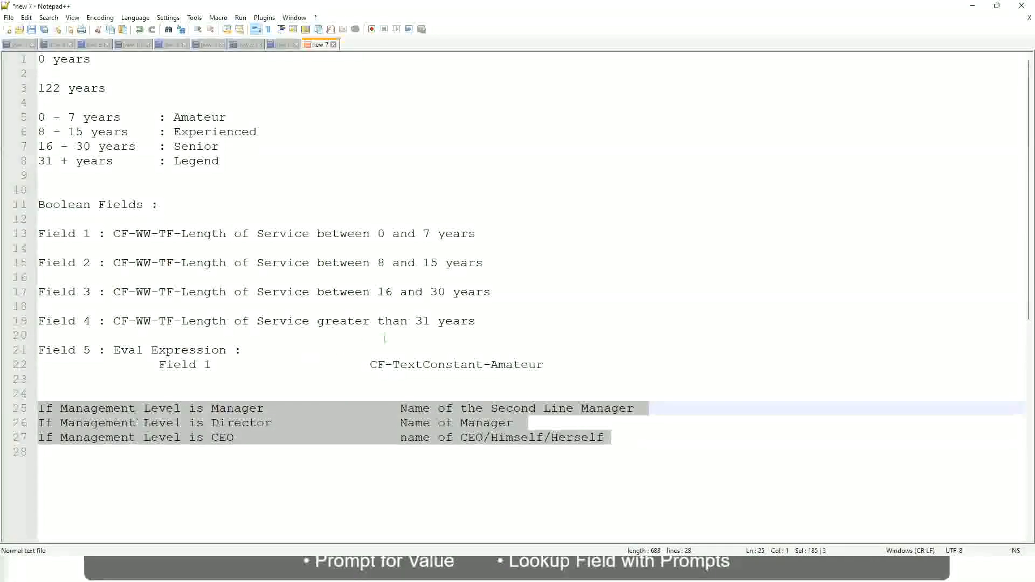
pyautogui.click(472, 437)
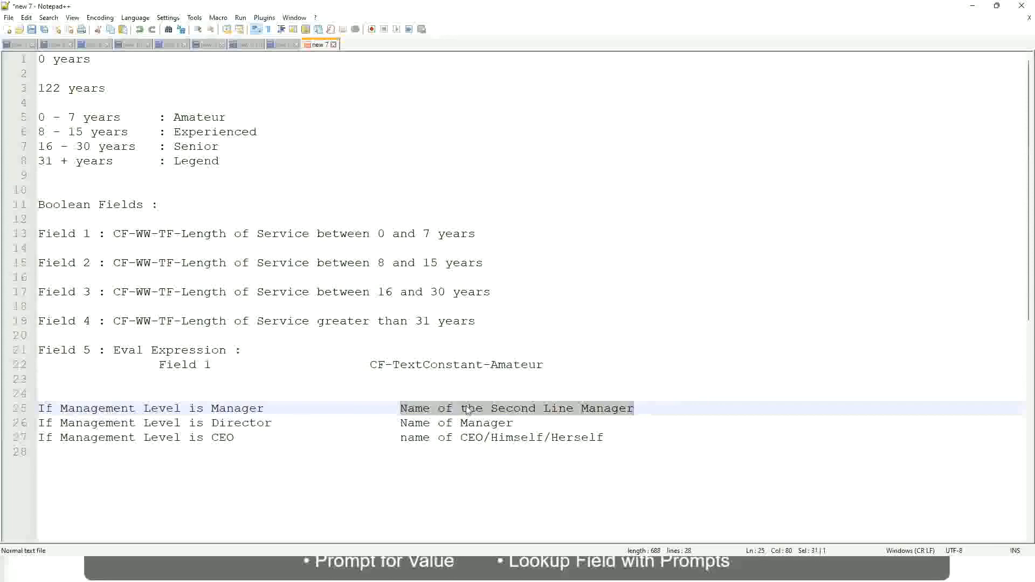
pyautogui.click(452, 408)
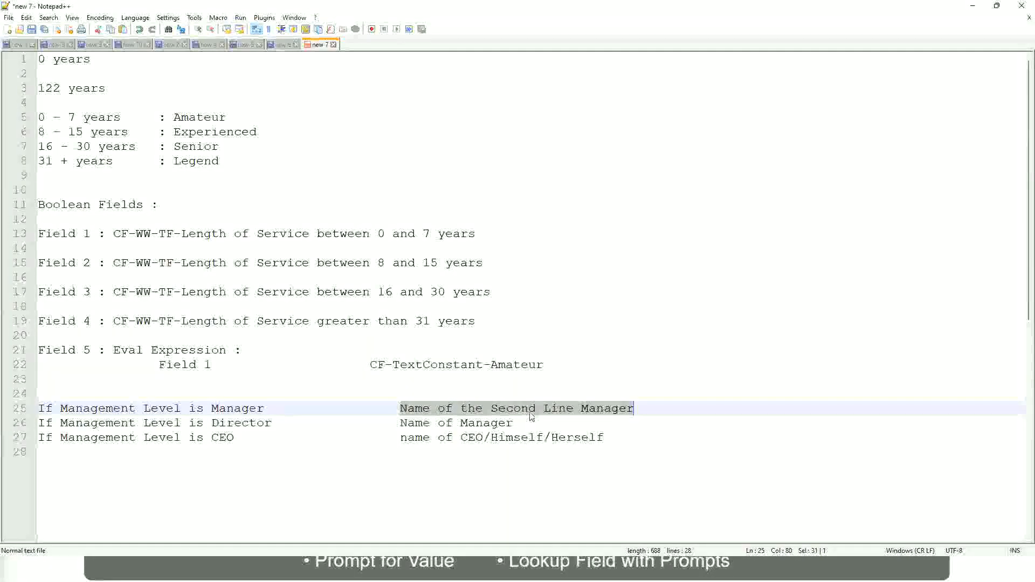
pyautogui.click(531, 407)
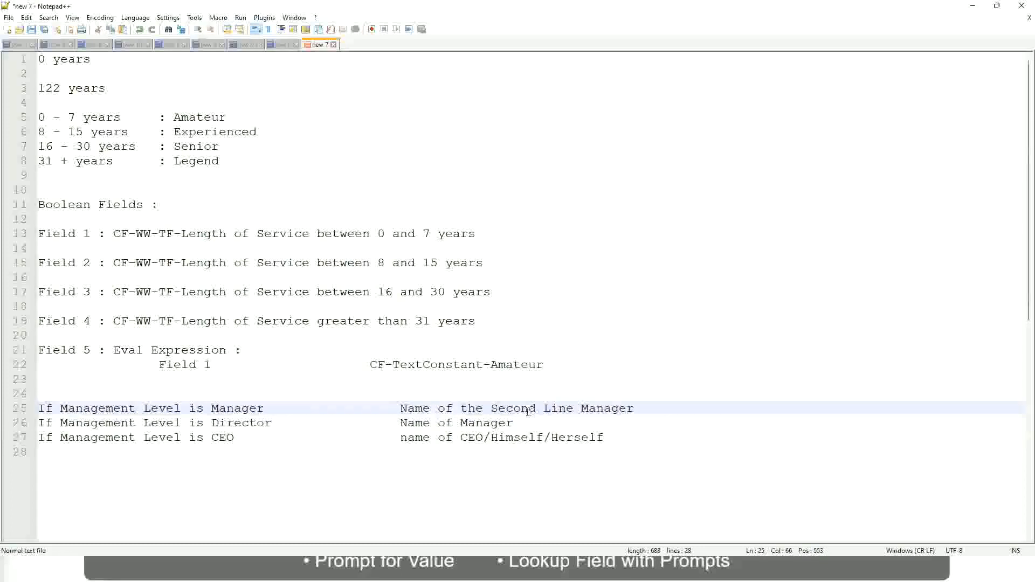
pyautogui.click(269, 407)
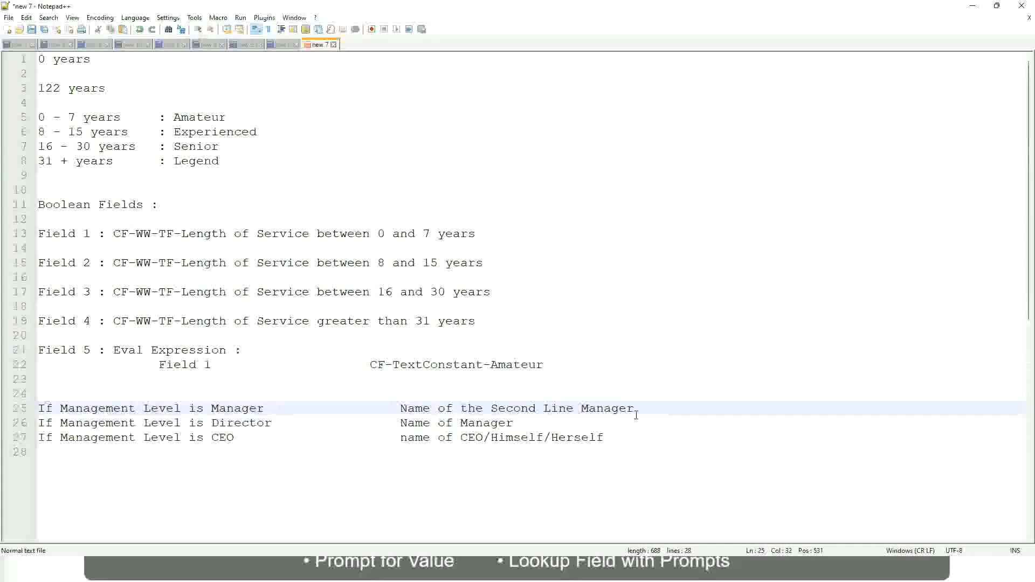
pyautogui.click(272, 408)
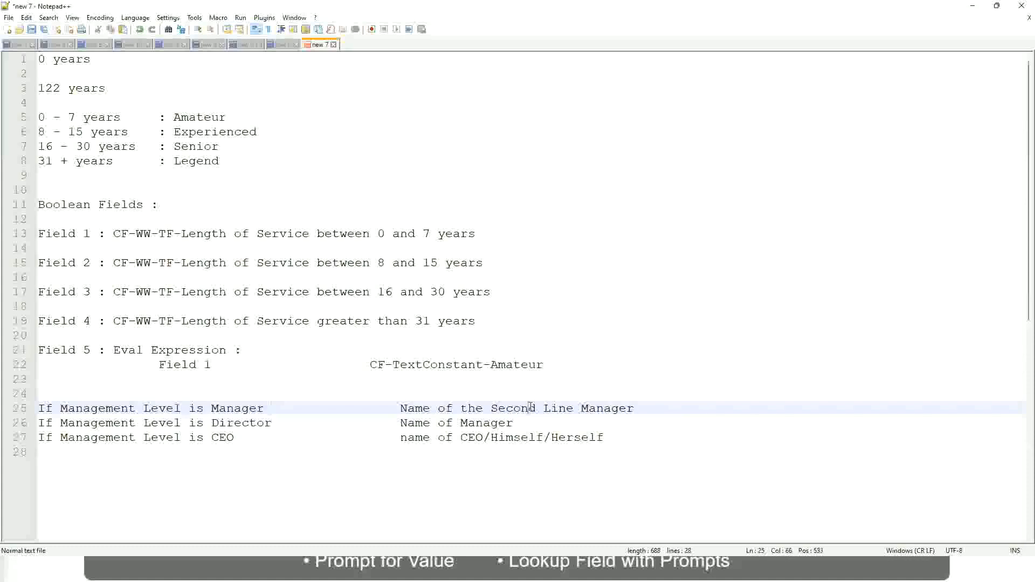
pyautogui.click(572, 408)
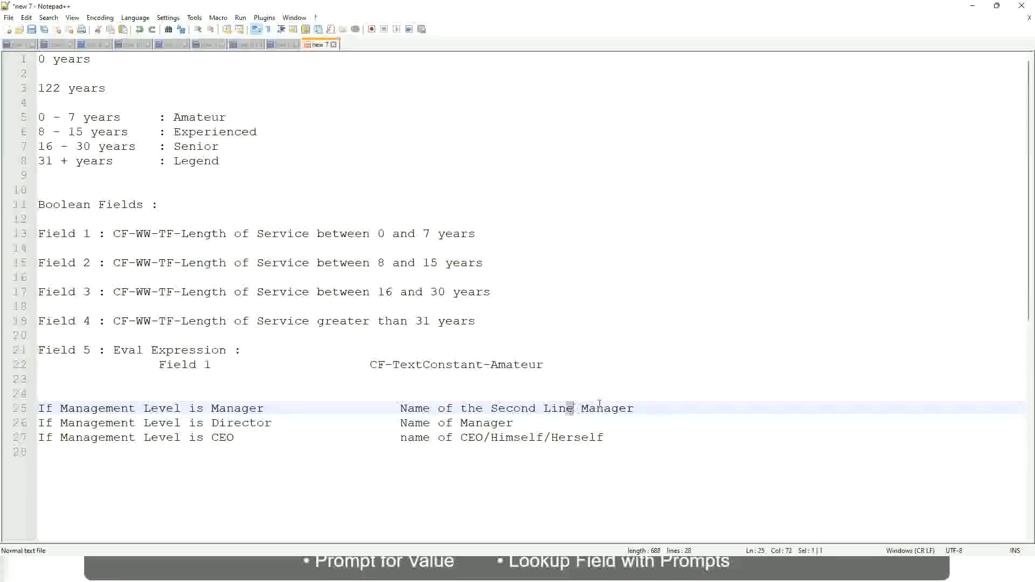
pyautogui.click(640, 407)
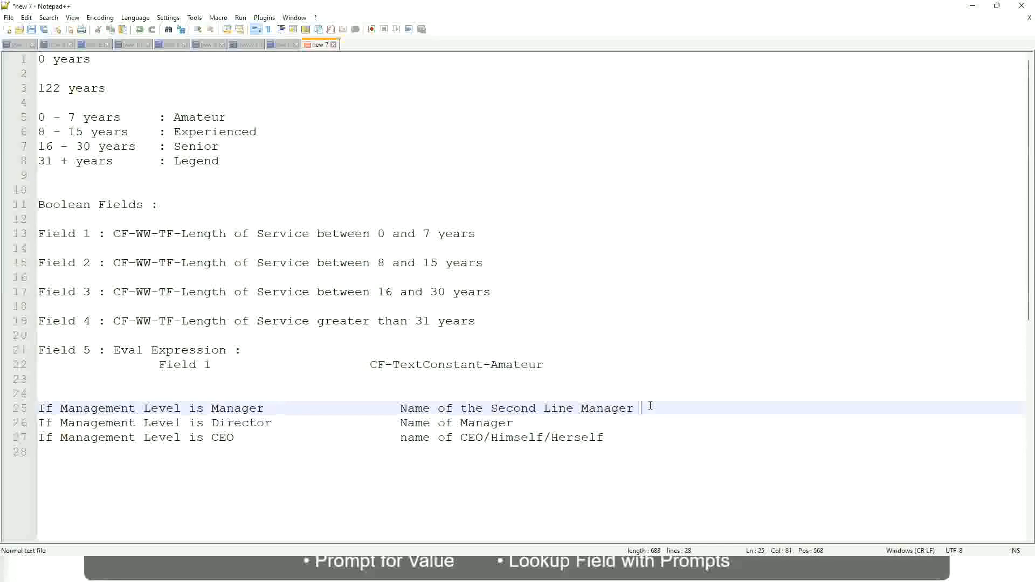
pyautogui.moveTo(639, 408)
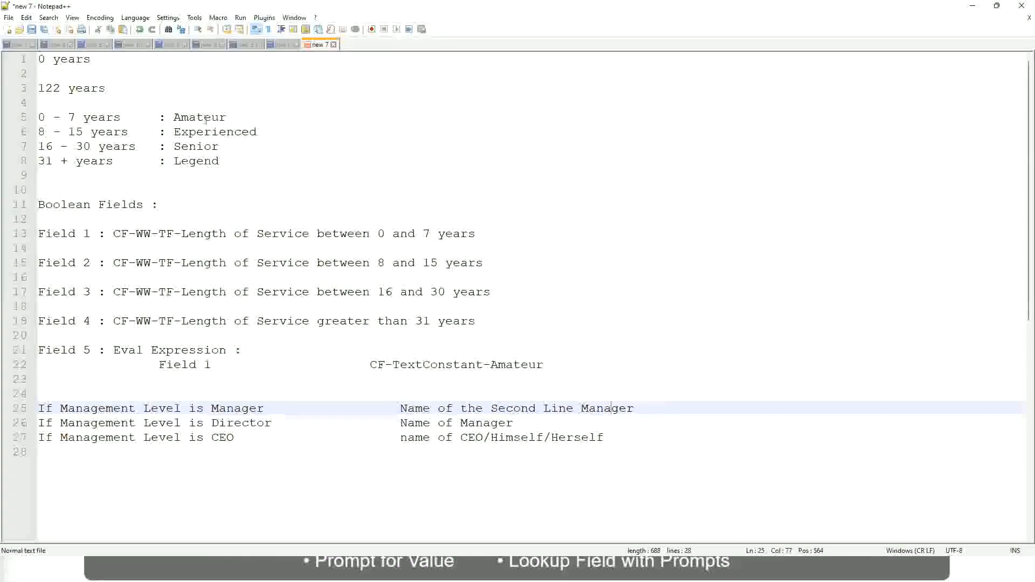
# Switch the Notepad++ view and revisit the Management Level condition lines with their manager names.
pyautogui.click(199, 146)
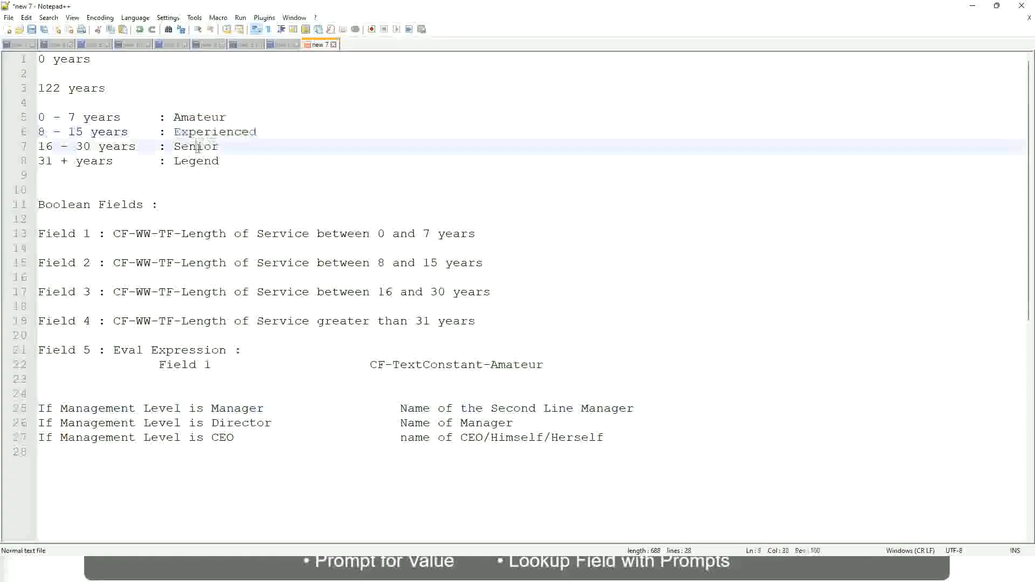
pyautogui.click(237, 160)
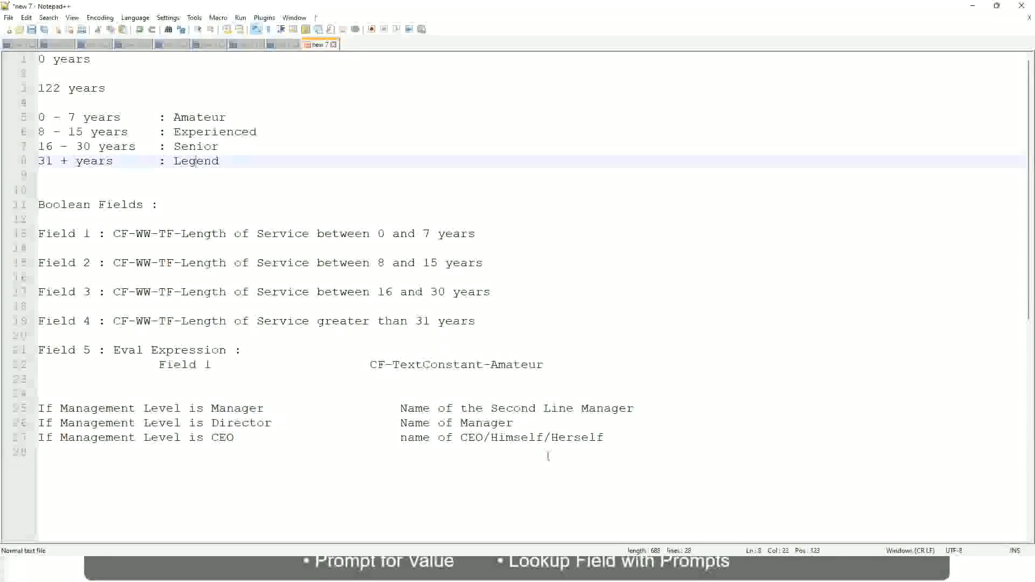
pyautogui.click(505, 437)
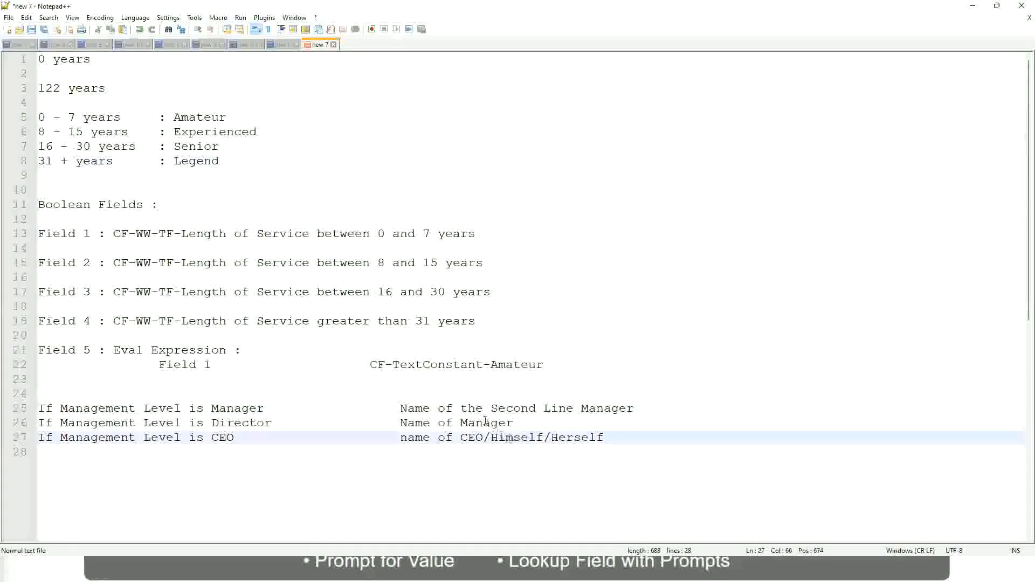
pyautogui.click(445, 408)
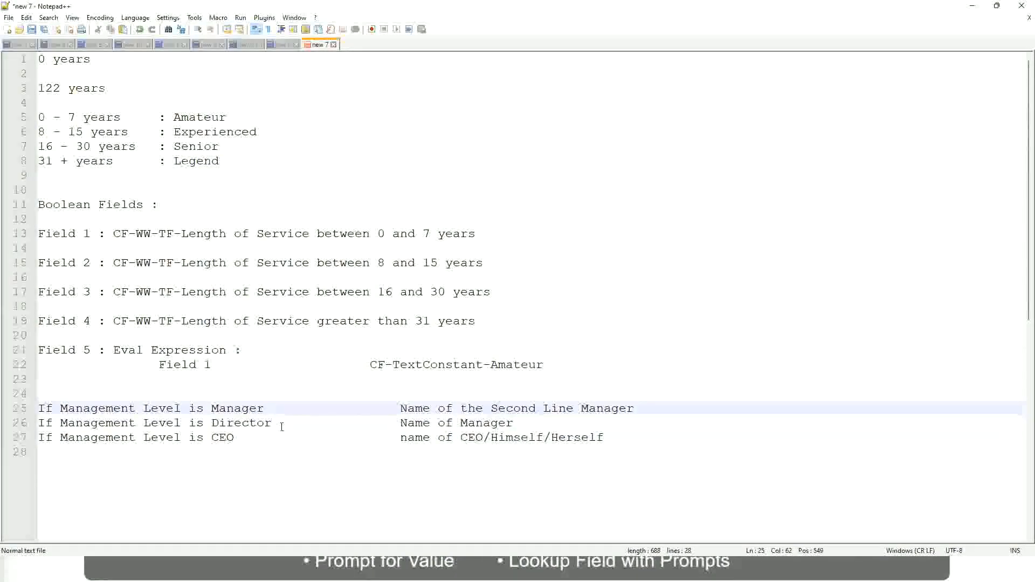
pyautogui.click(280, 422)
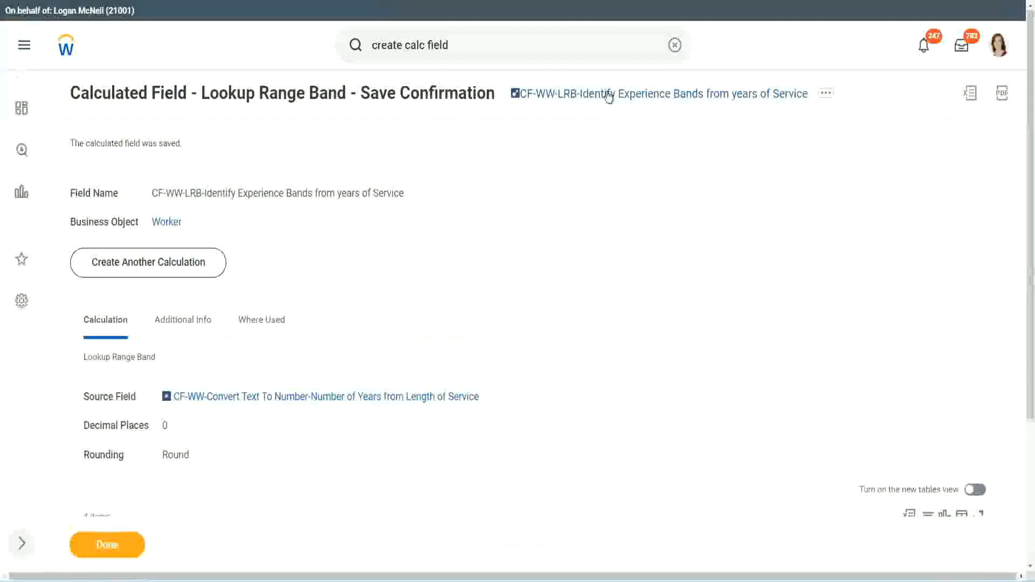
pyautogui.moveTo(217, 464)
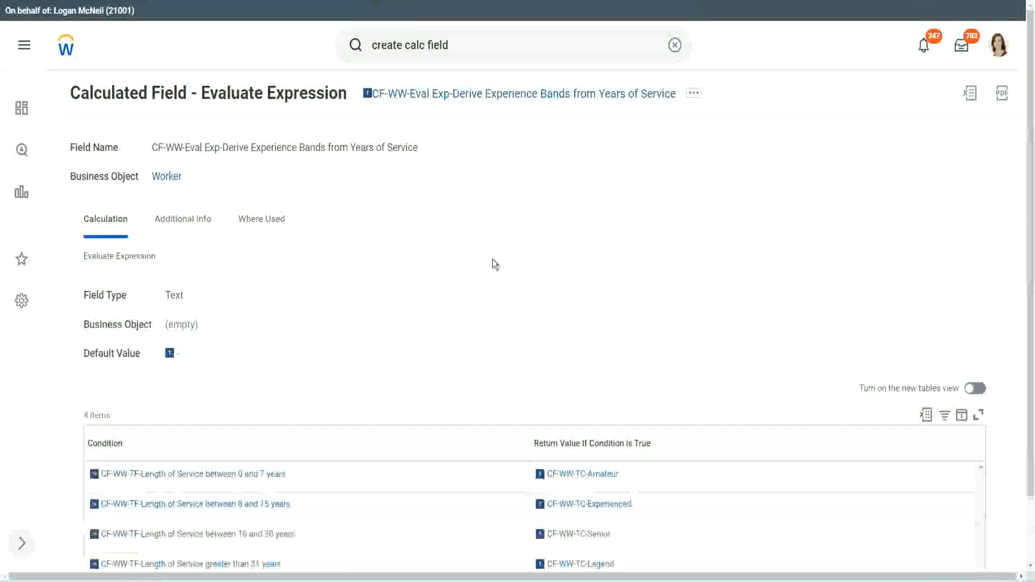
pyautogui.moveTo(455, 267)
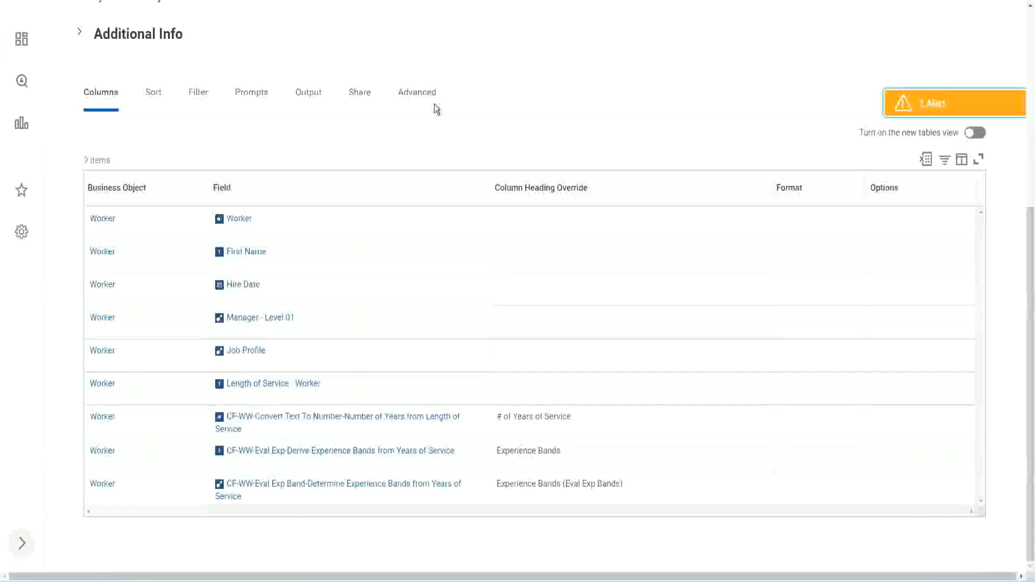
# Leave the calculated field confirmation and open the WW Employee Details custom report.
pyautogui.scroll(3)
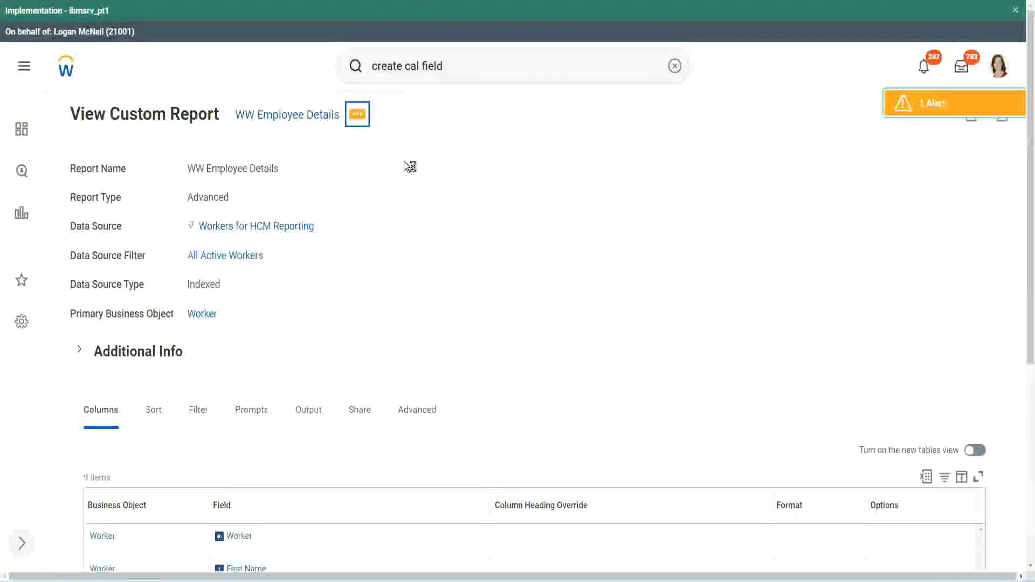
pyautogui.click(357, 114)
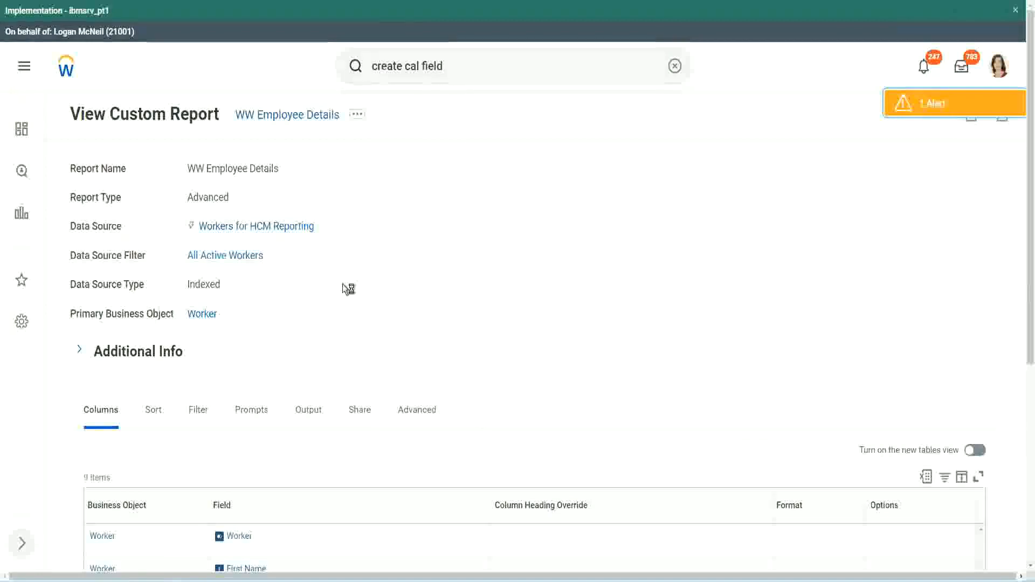
pyautogui.moveTo(392, 281)
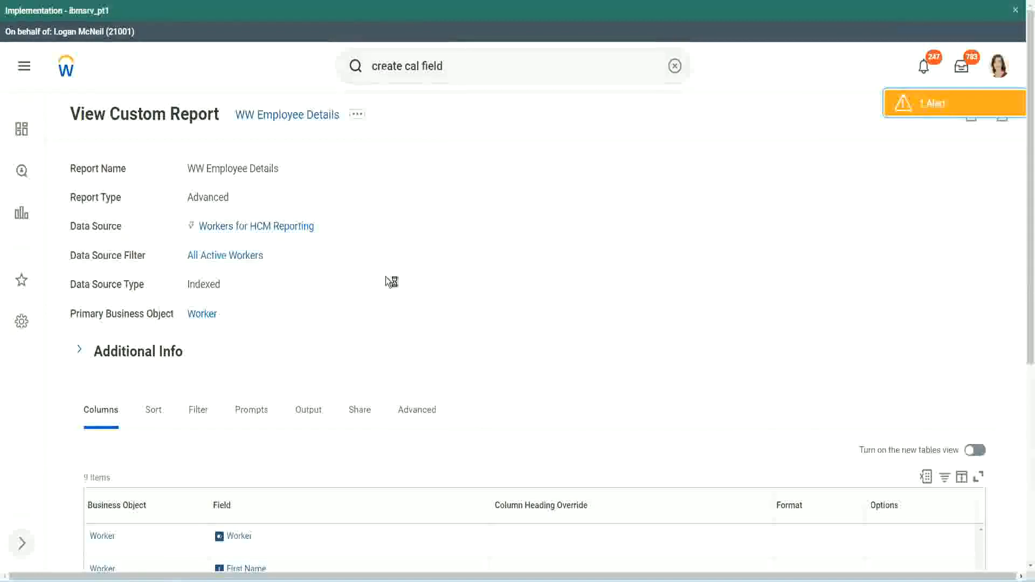
# Add a column using CF-WW-LRB-Identify Experience Bands with heading override 'Experience Bands (LRB)'.
pyautogui.scroll(-3)
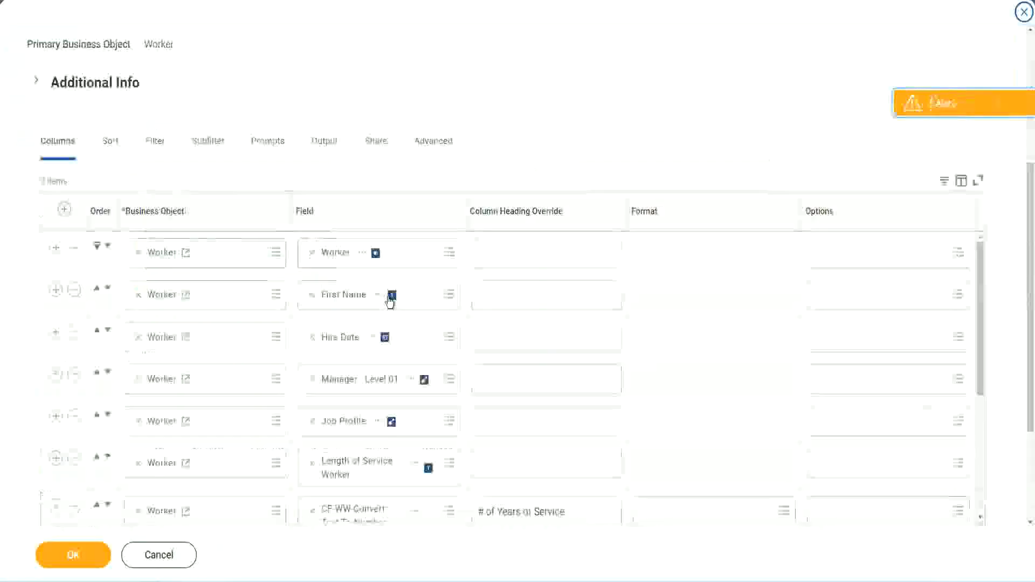
pyautogui.scroll(-3)
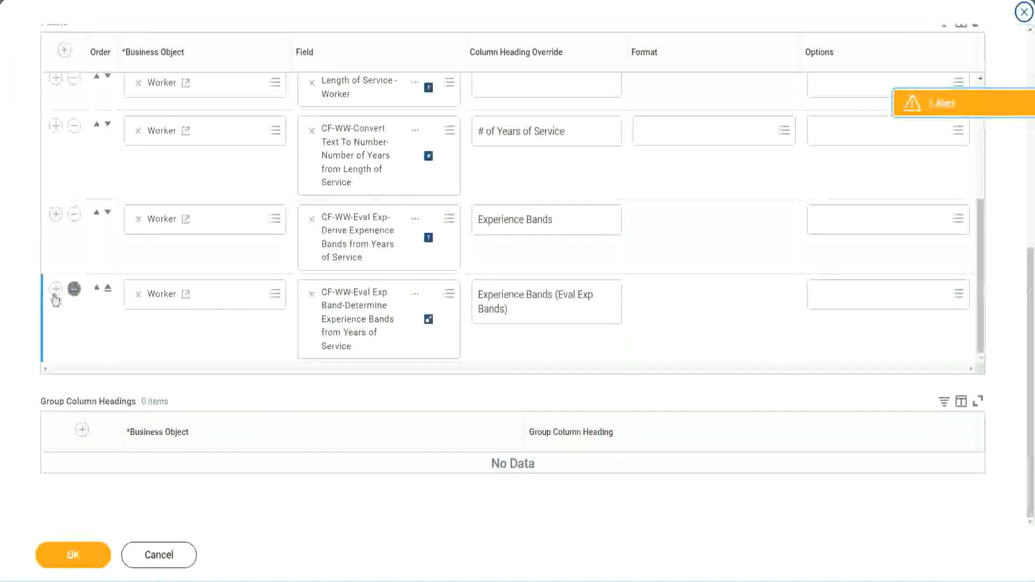
pyautogui.click(55, 289)
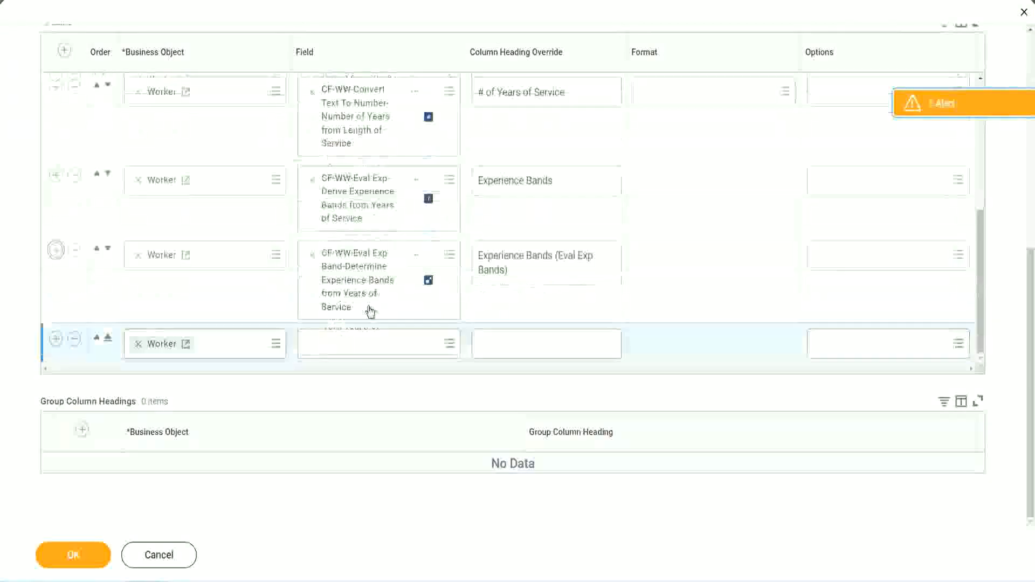
pyautogui.click(379, 344)
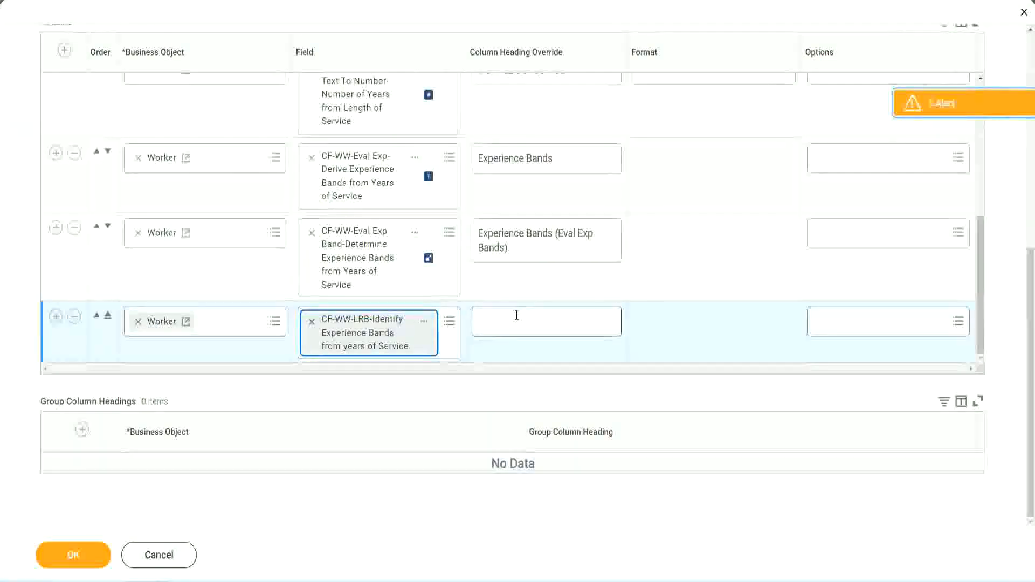
pyautogui.write('Ex')
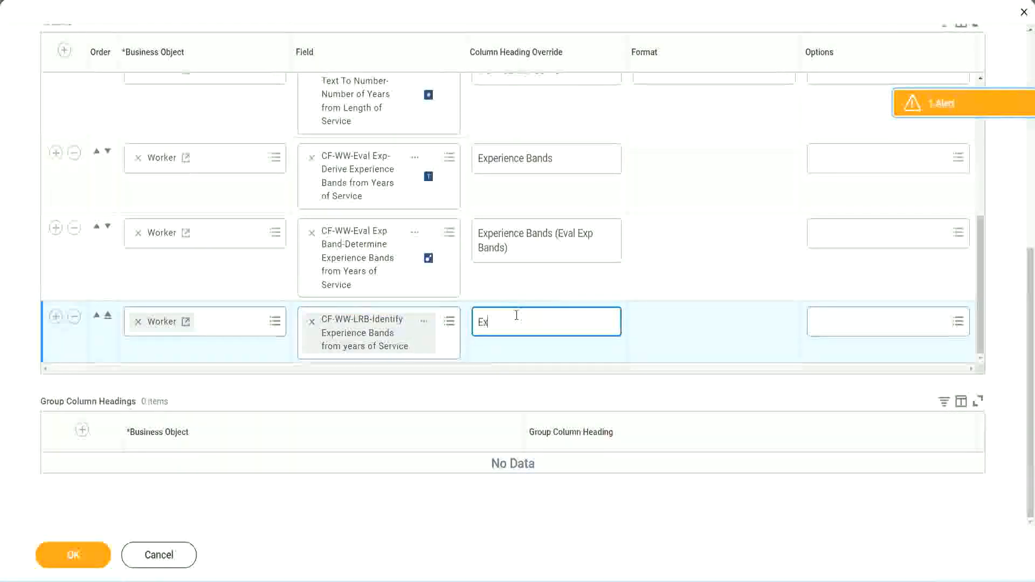
pyautogui.write('pe')
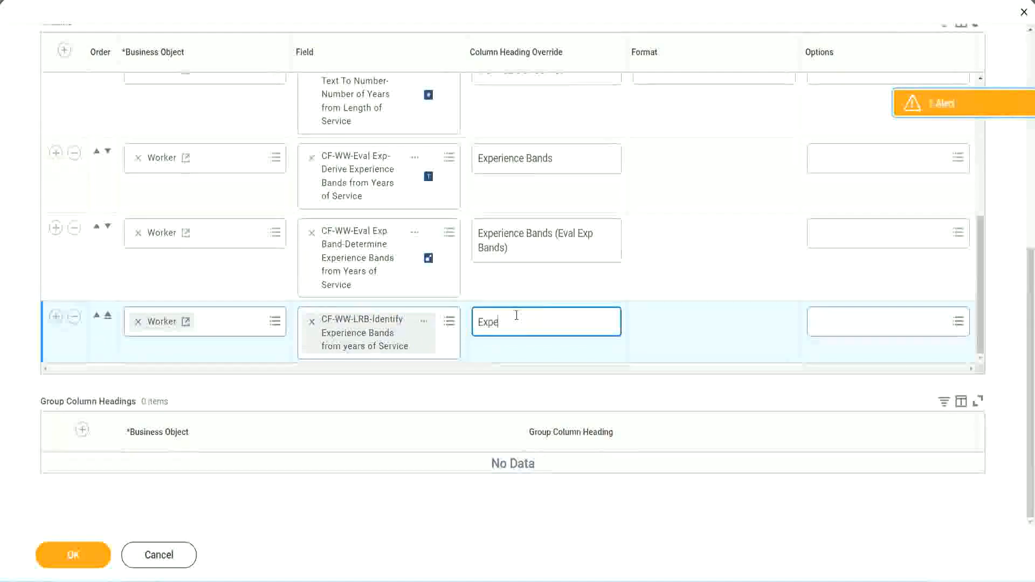
pyautogui.write('rn')
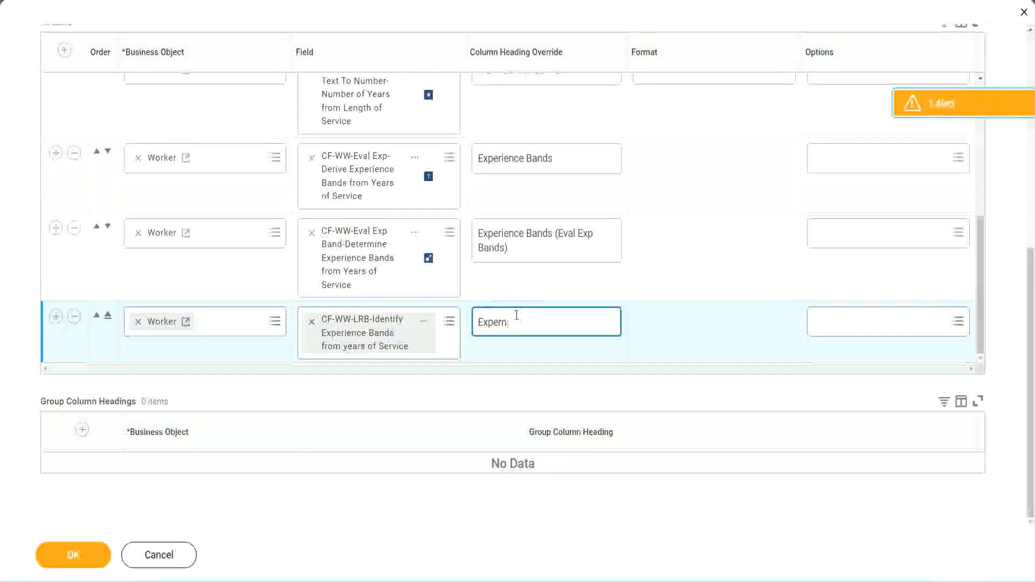
pyautogui.write('Experience Bands (L')
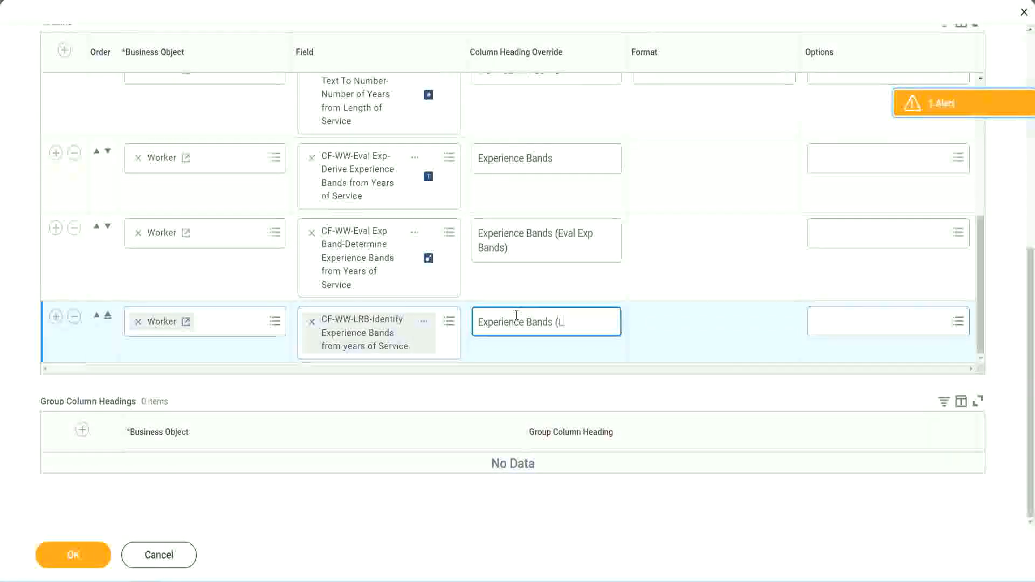
pyautogui.write('RB)')
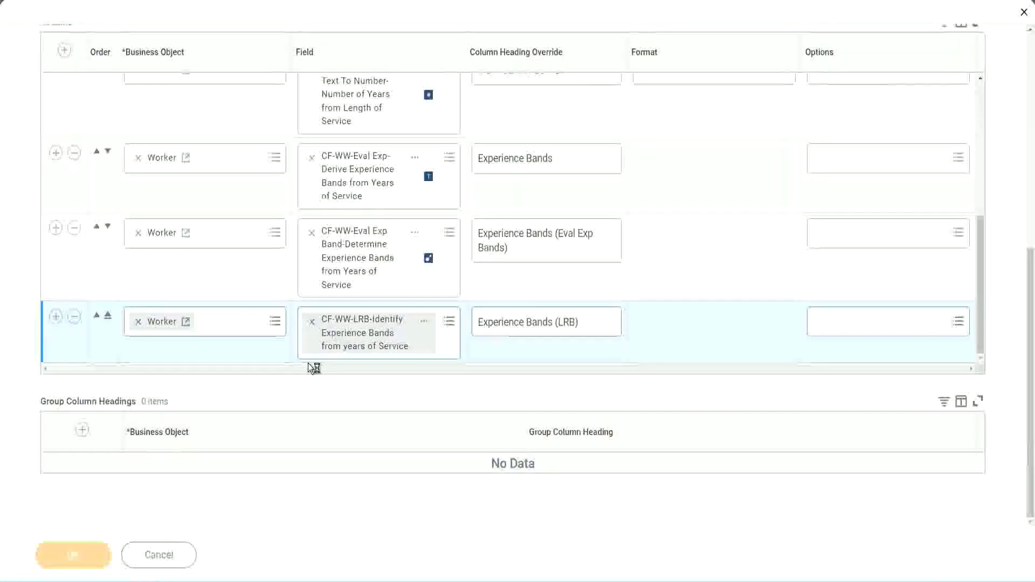
pyautogui.moveTo(61, 499)
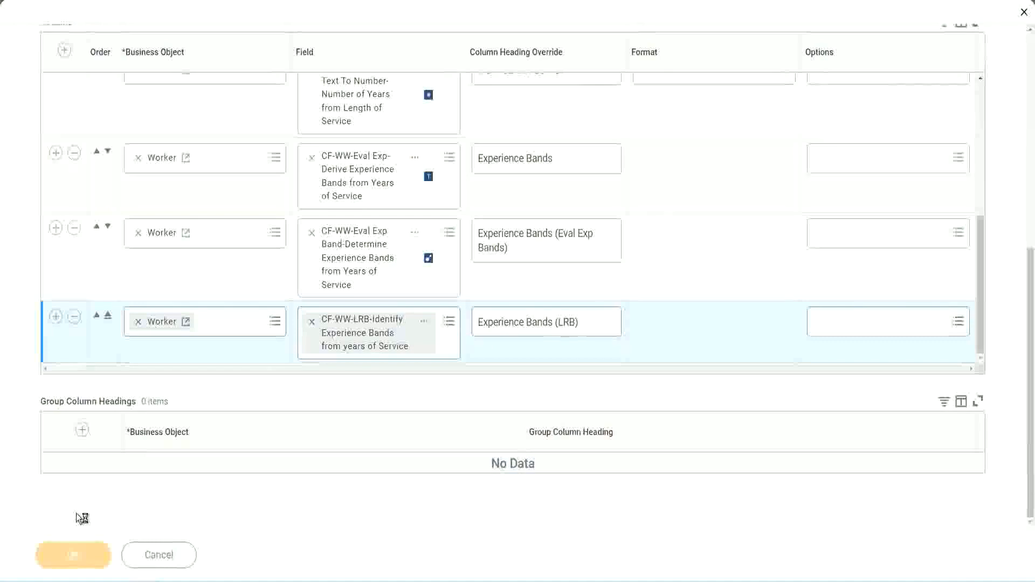
# Run WW Employee Details with blank worker-type prompts, returning 347 workers with LRB bands.
pyautogui.click(72, 555)
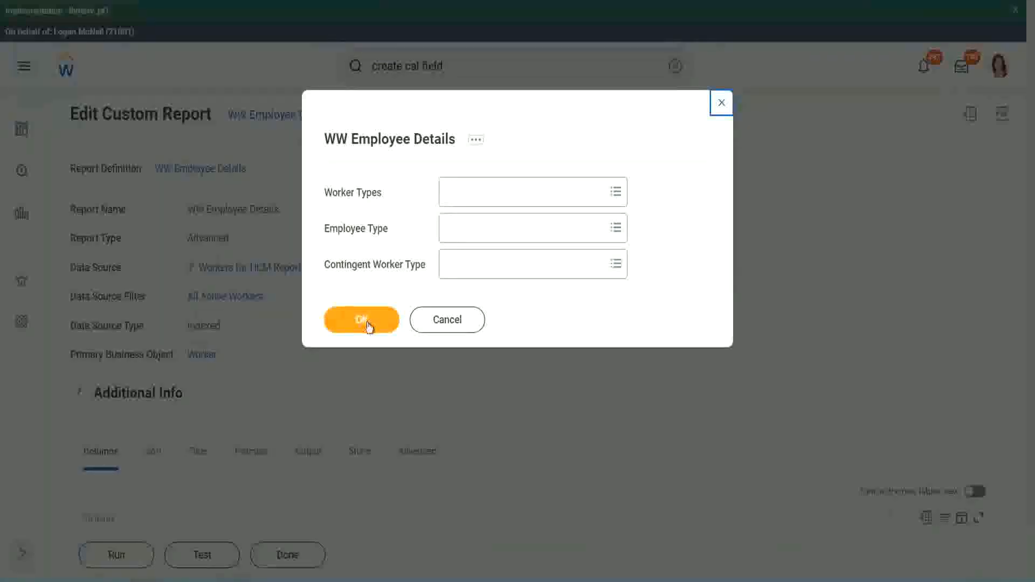
pyautogui.click(362, 321)
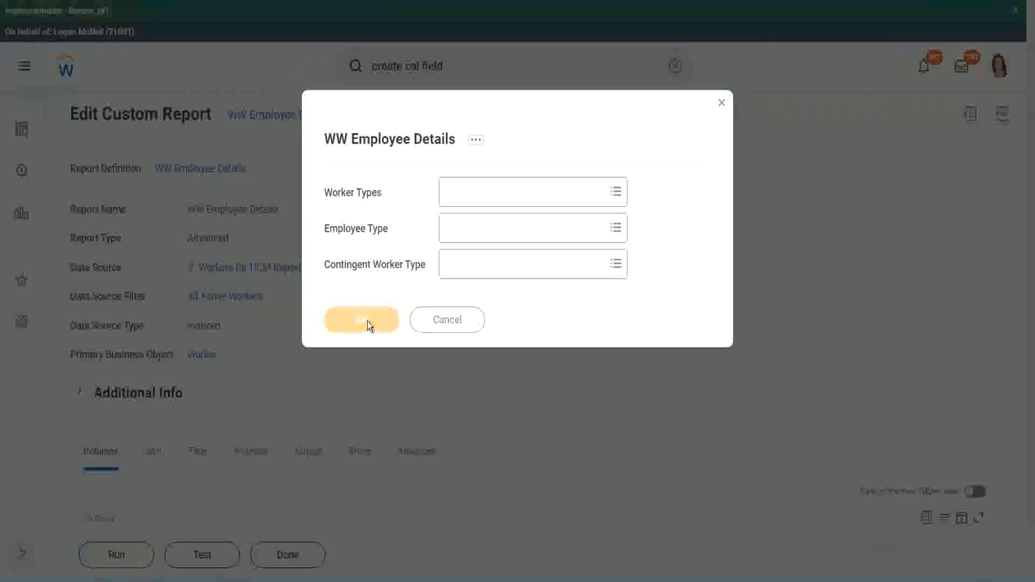
pyautogui.click(361, 320)
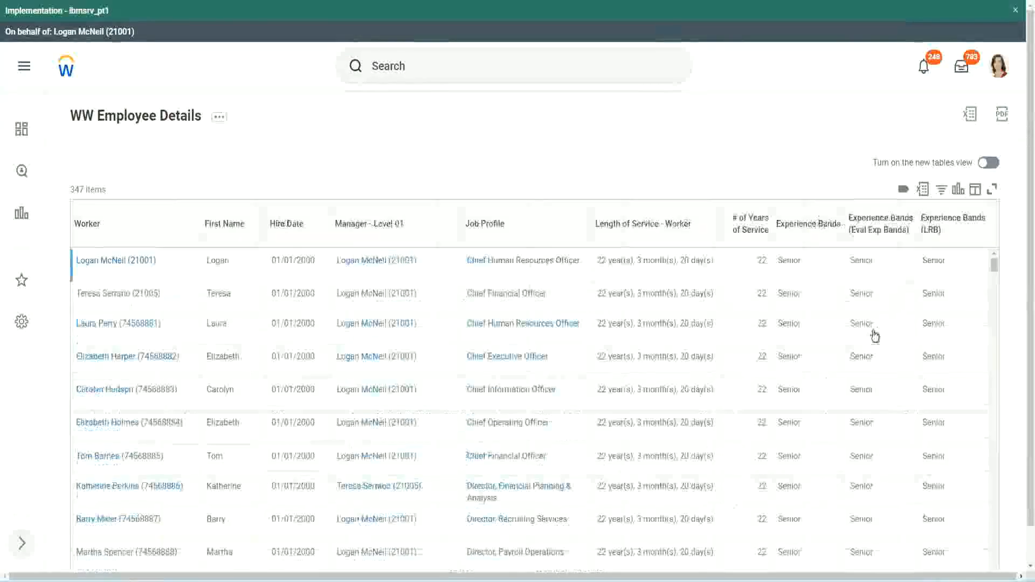
pyautogui.scroll(-3)
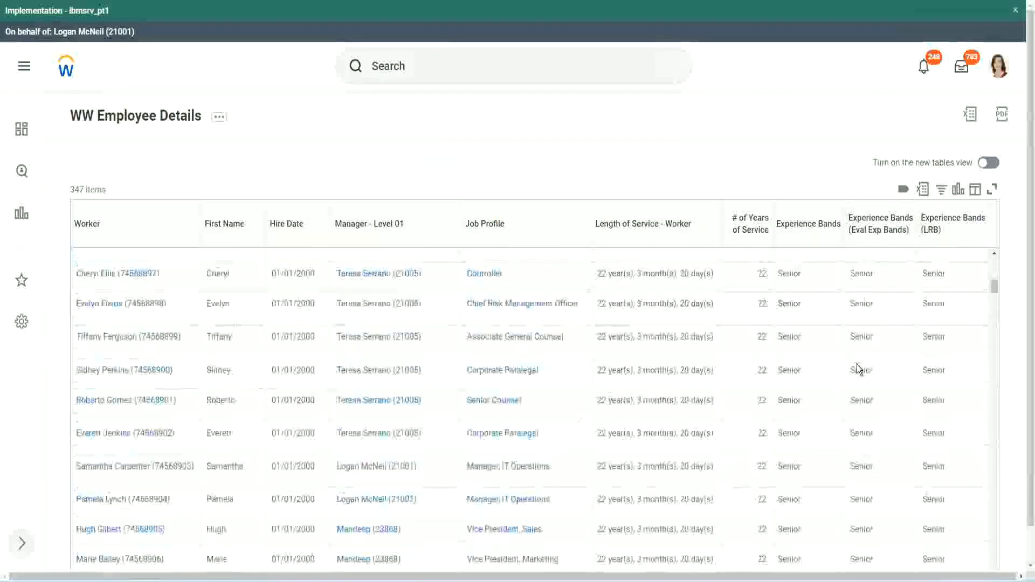
pyautogui.scroll(-3)
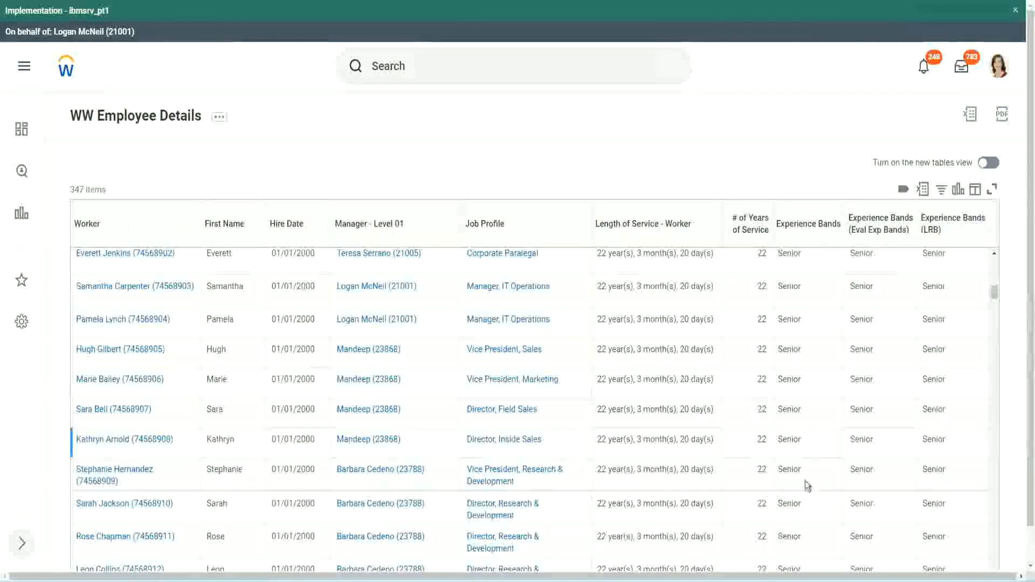
pyautogui.scroll(-3)
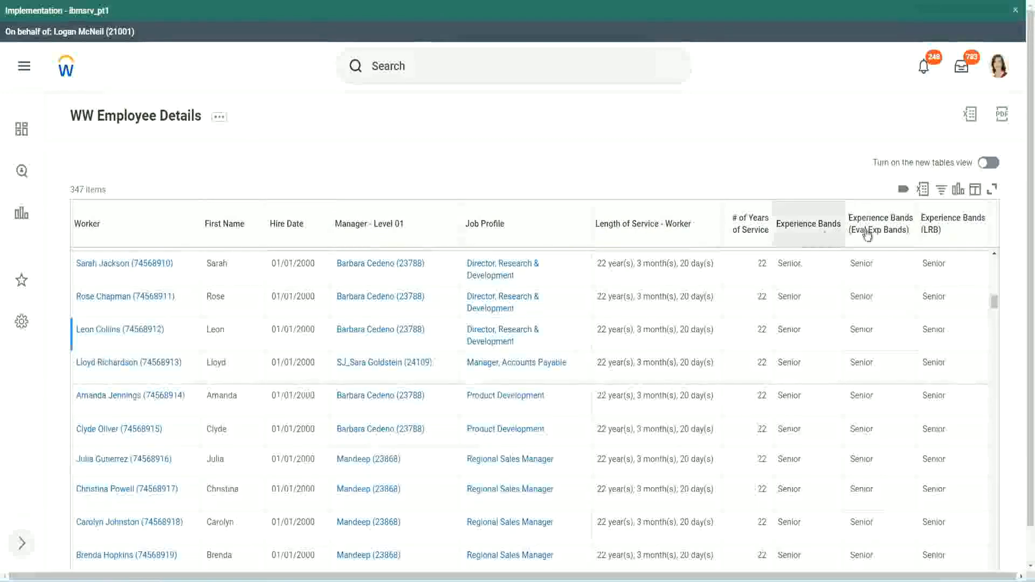
pyautogui.moveTo(811, 231)
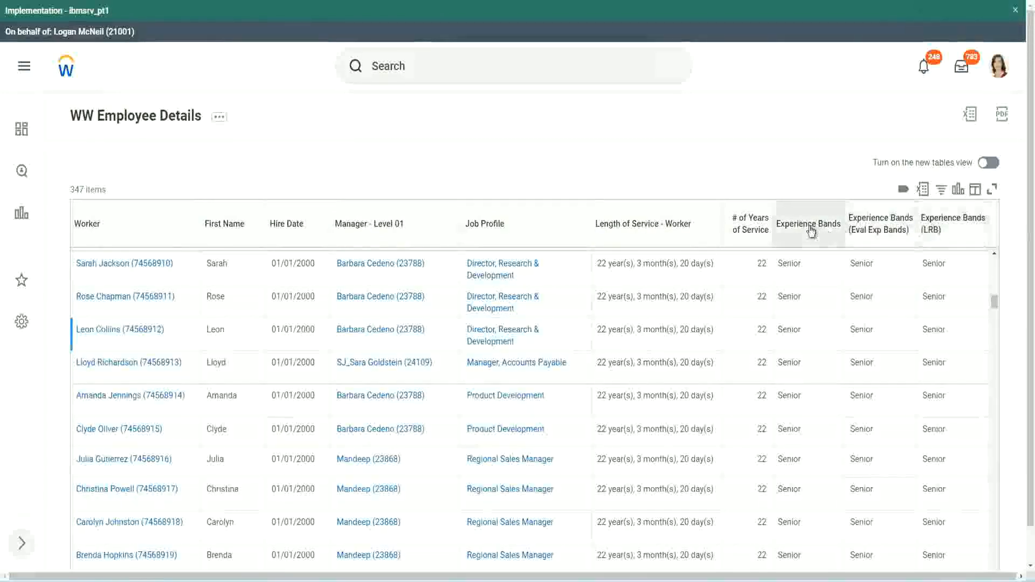
pyautogui.moveTo(809, 224)
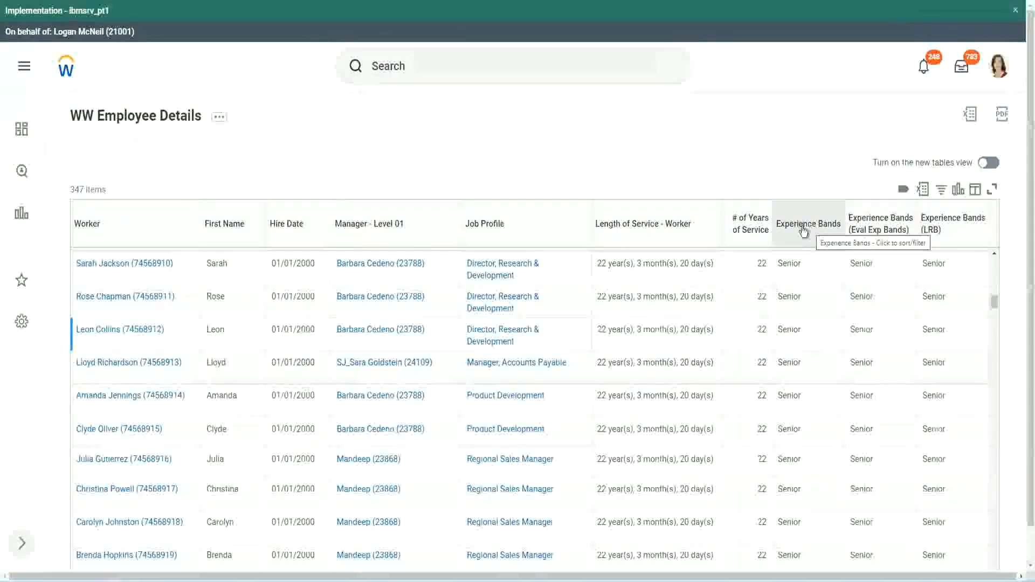
pyautogui.moveTo(425, 182)
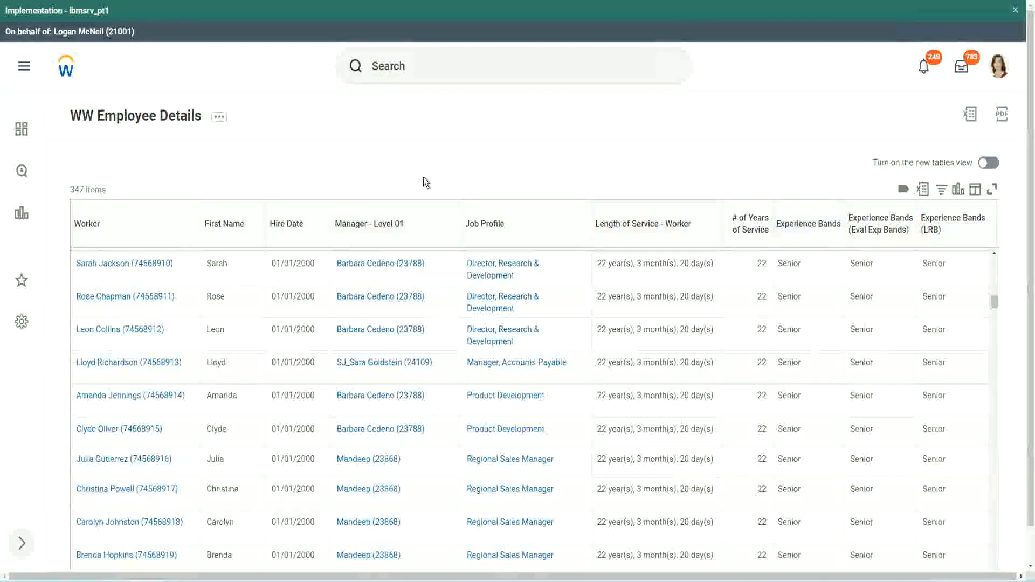